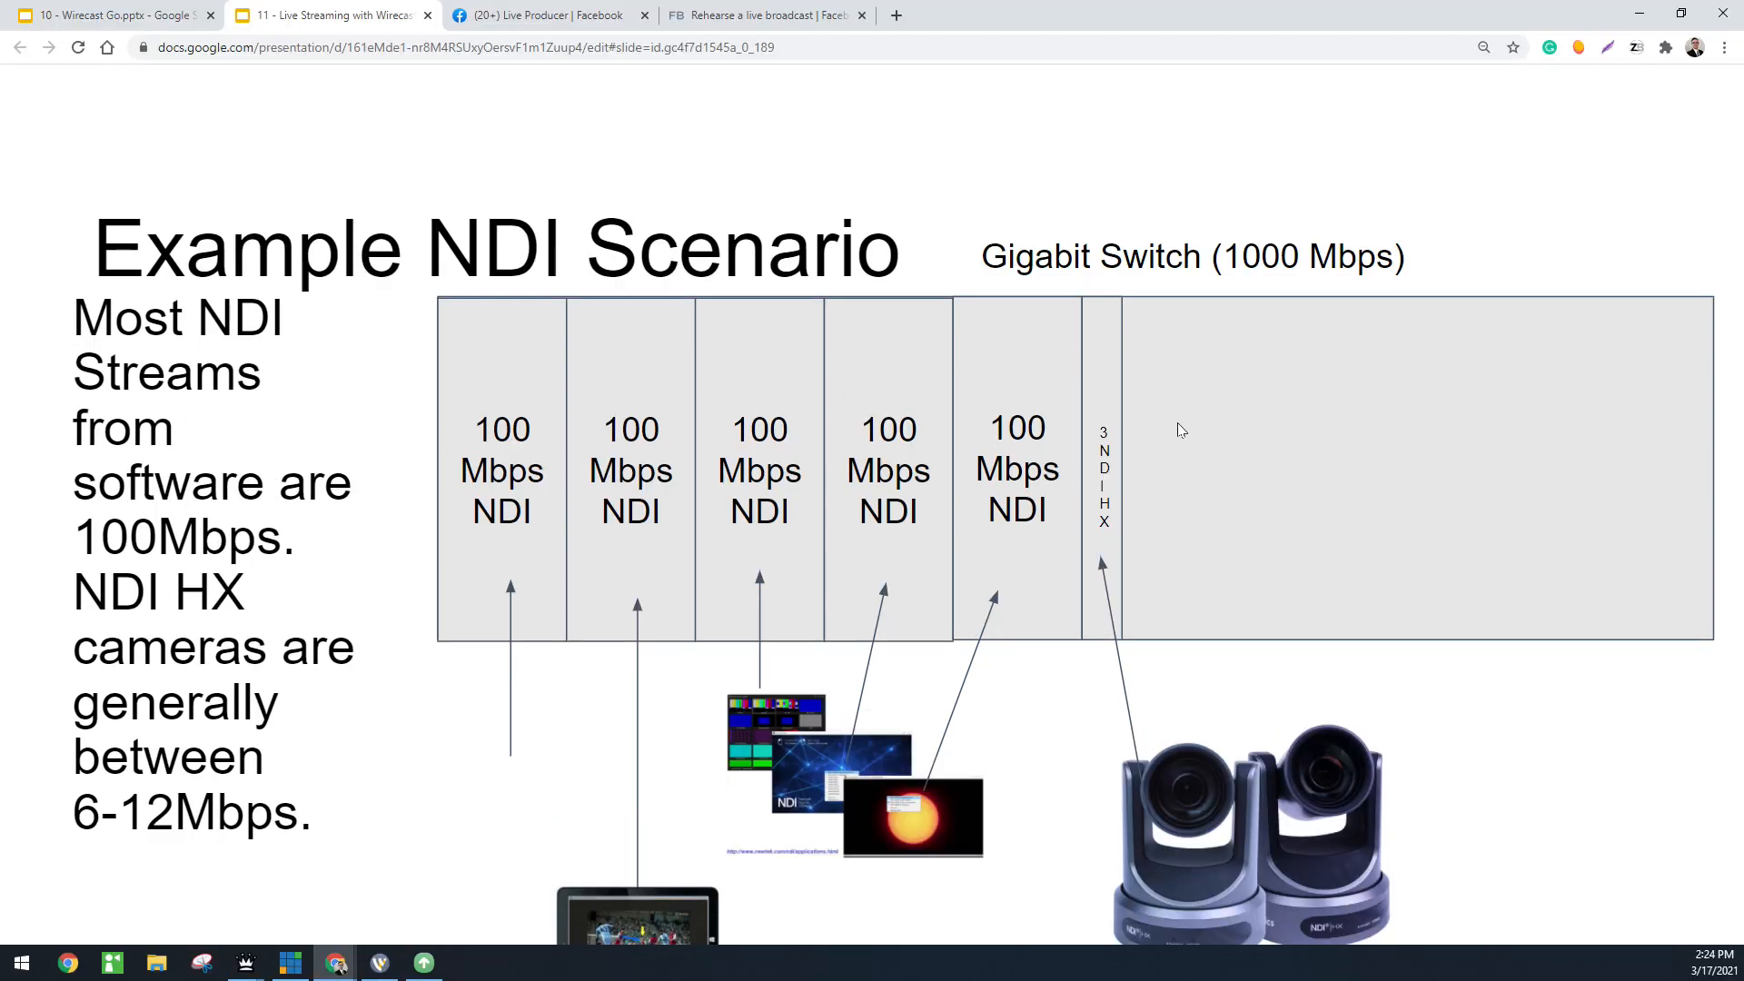
Bring the empty Wirecast production window in front of the Google Slides NDI deck
{"action": "left_click", "coordinate": [378, 963]}
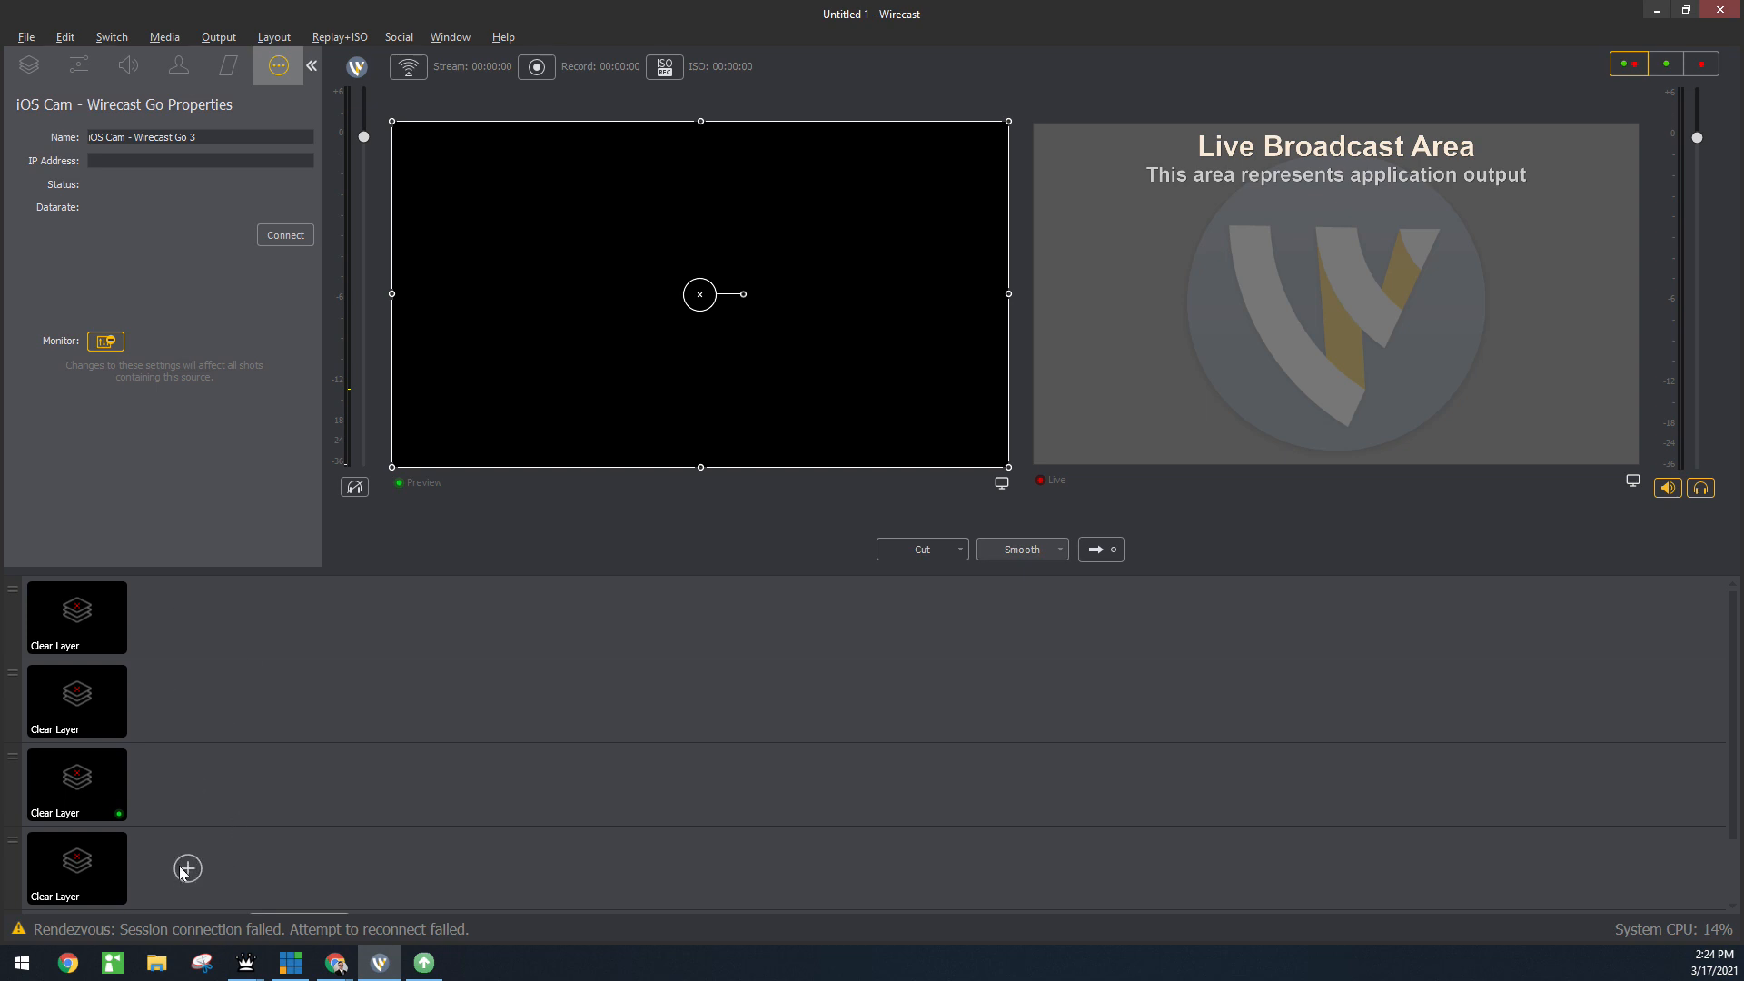
Add the HuddleCamHD NDI camera as a shot on the bottom layer and take it live
{"action": "left_click", "coordinate": [188, 868]}
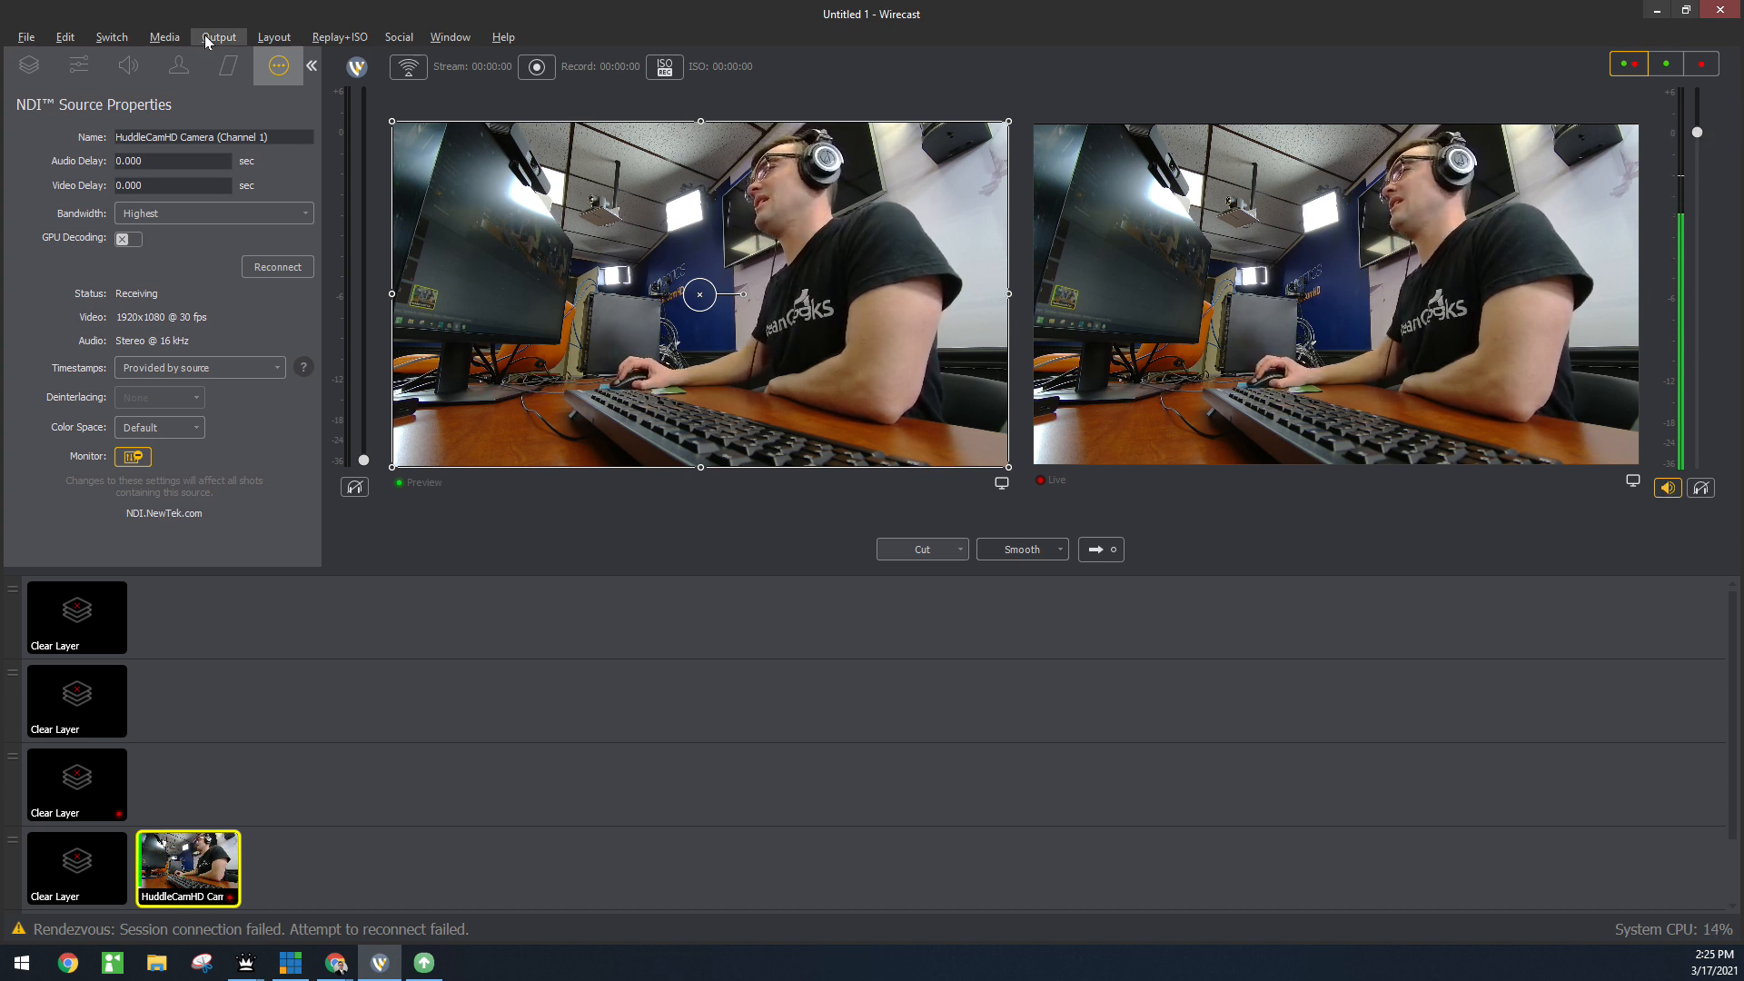
Add a Facebook Live output destination with Facebook 720p30 encoding, still not configured
{"action": "left_click", "coordinate": [218, 37]}
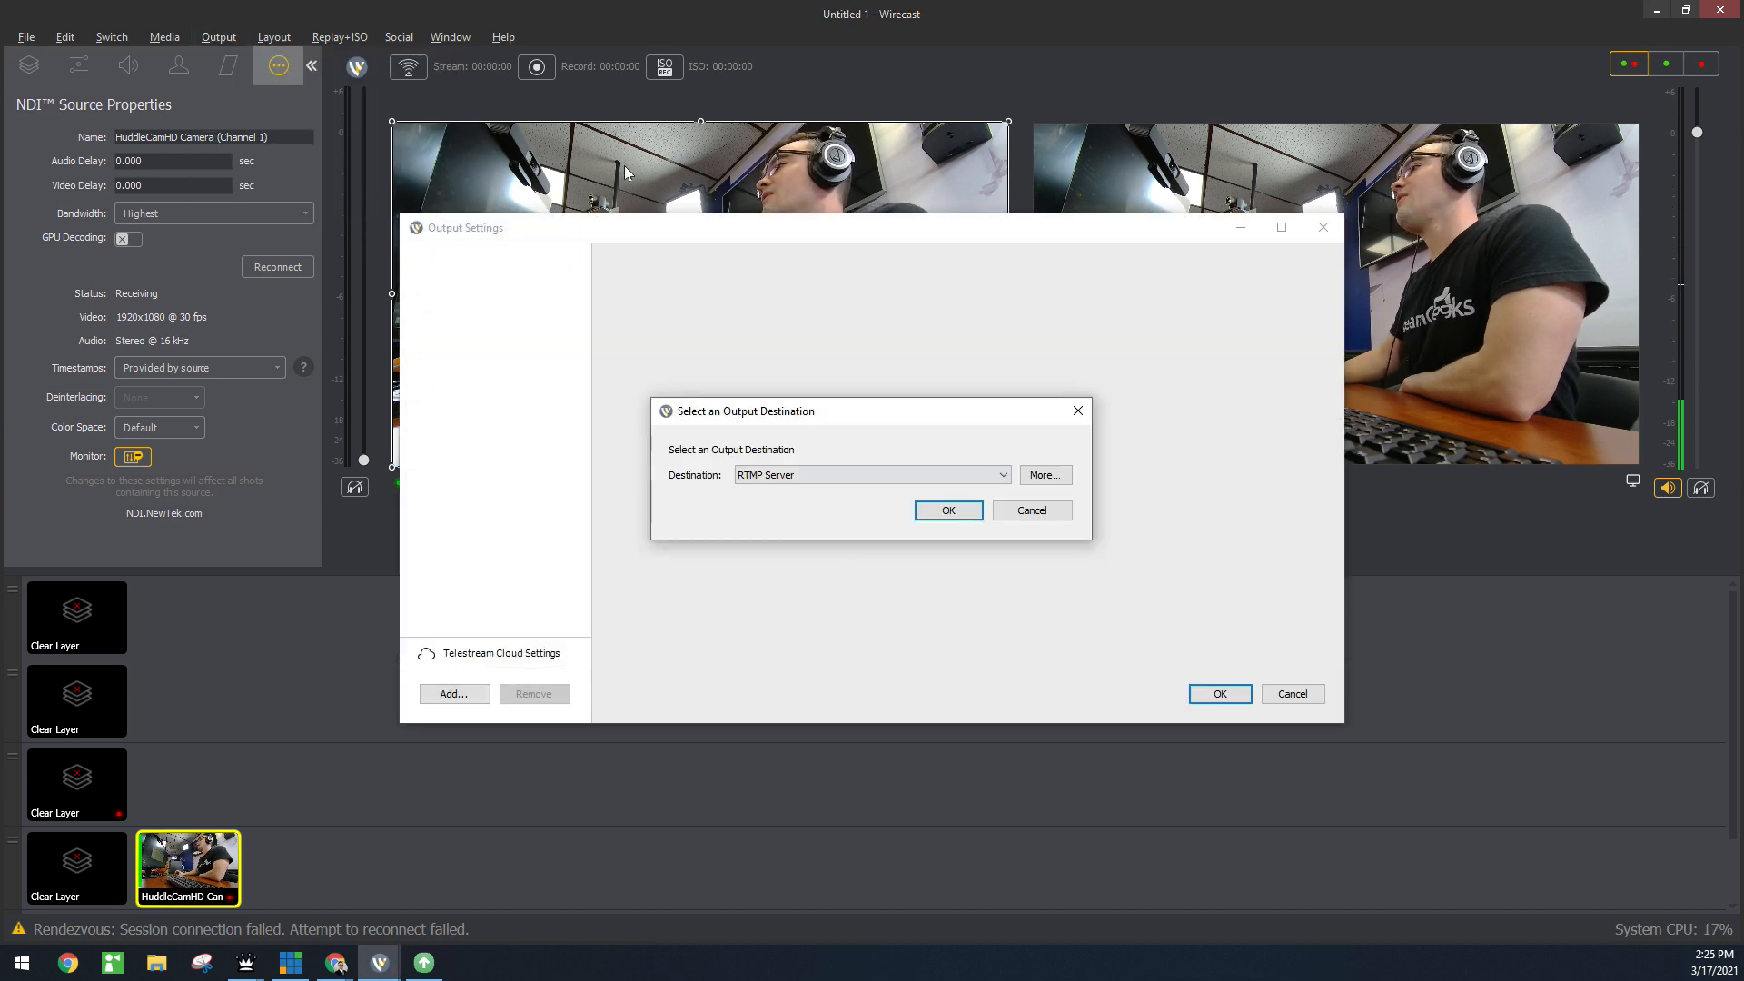
{"action": "left_click", "coordinate": [999, 474]}
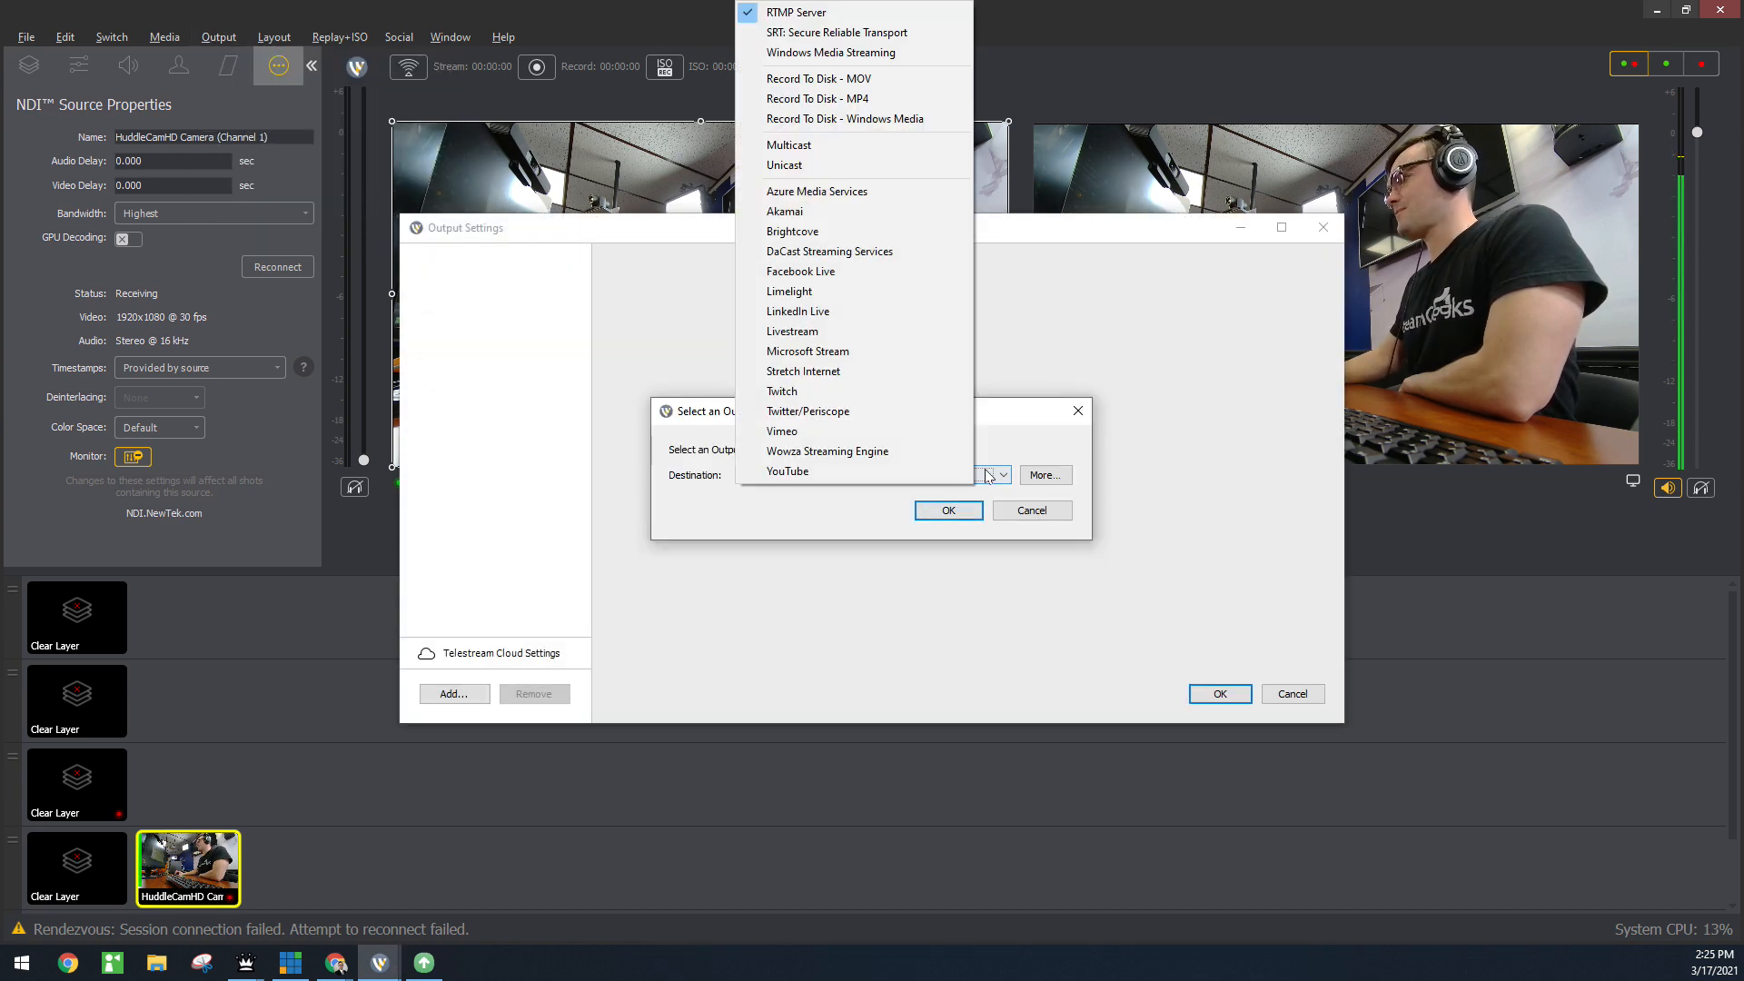
{"action": "mouse_move", "coordinate": [831, 53]}
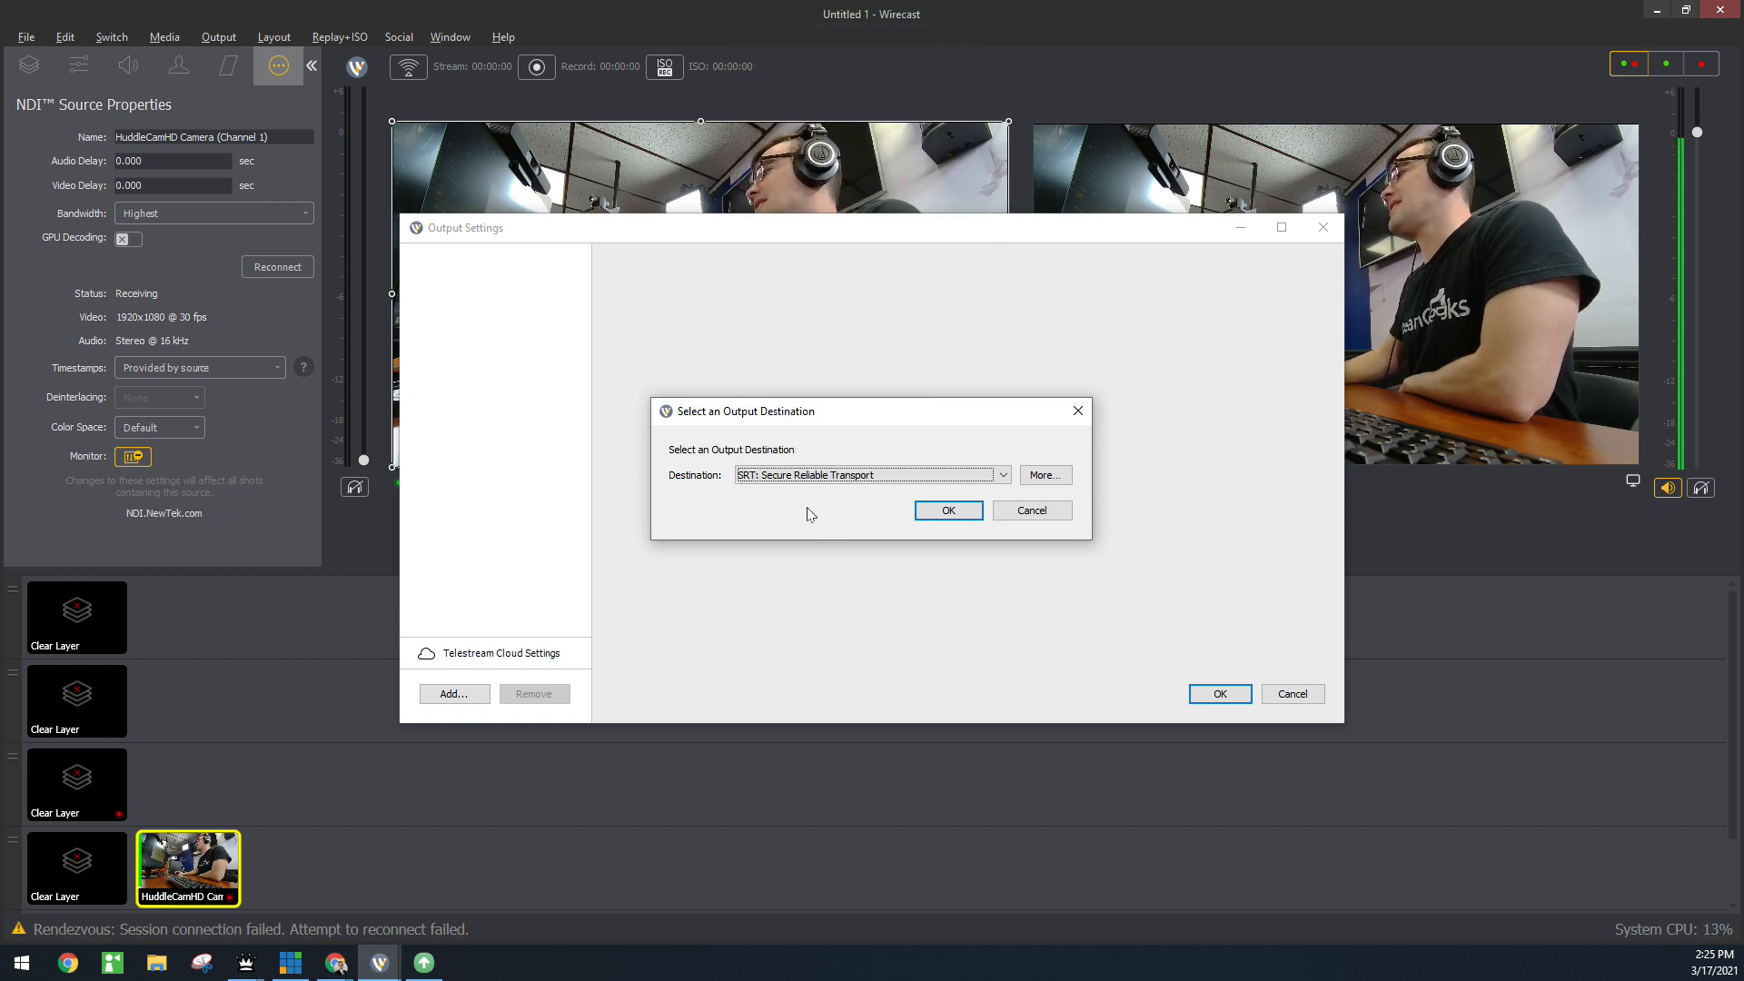
{"action": "left_click", "coordinate": [871, 474]}
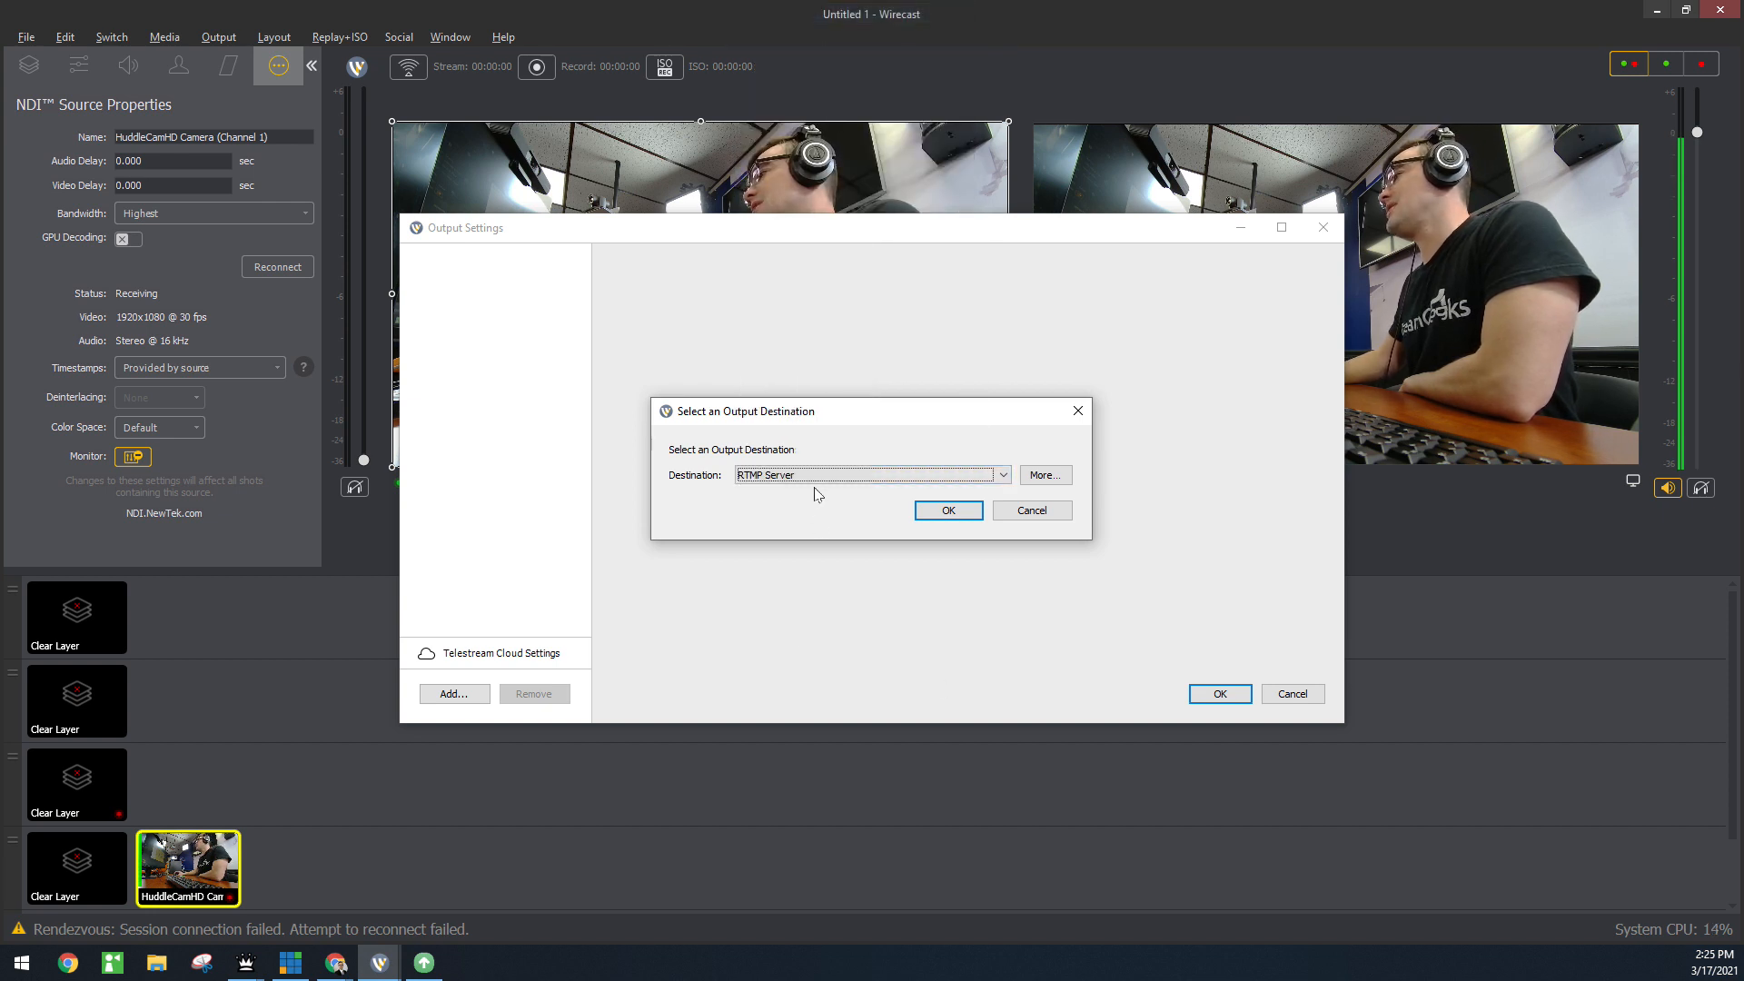
{"action": "left_click", "coordinate": [870, 474]}
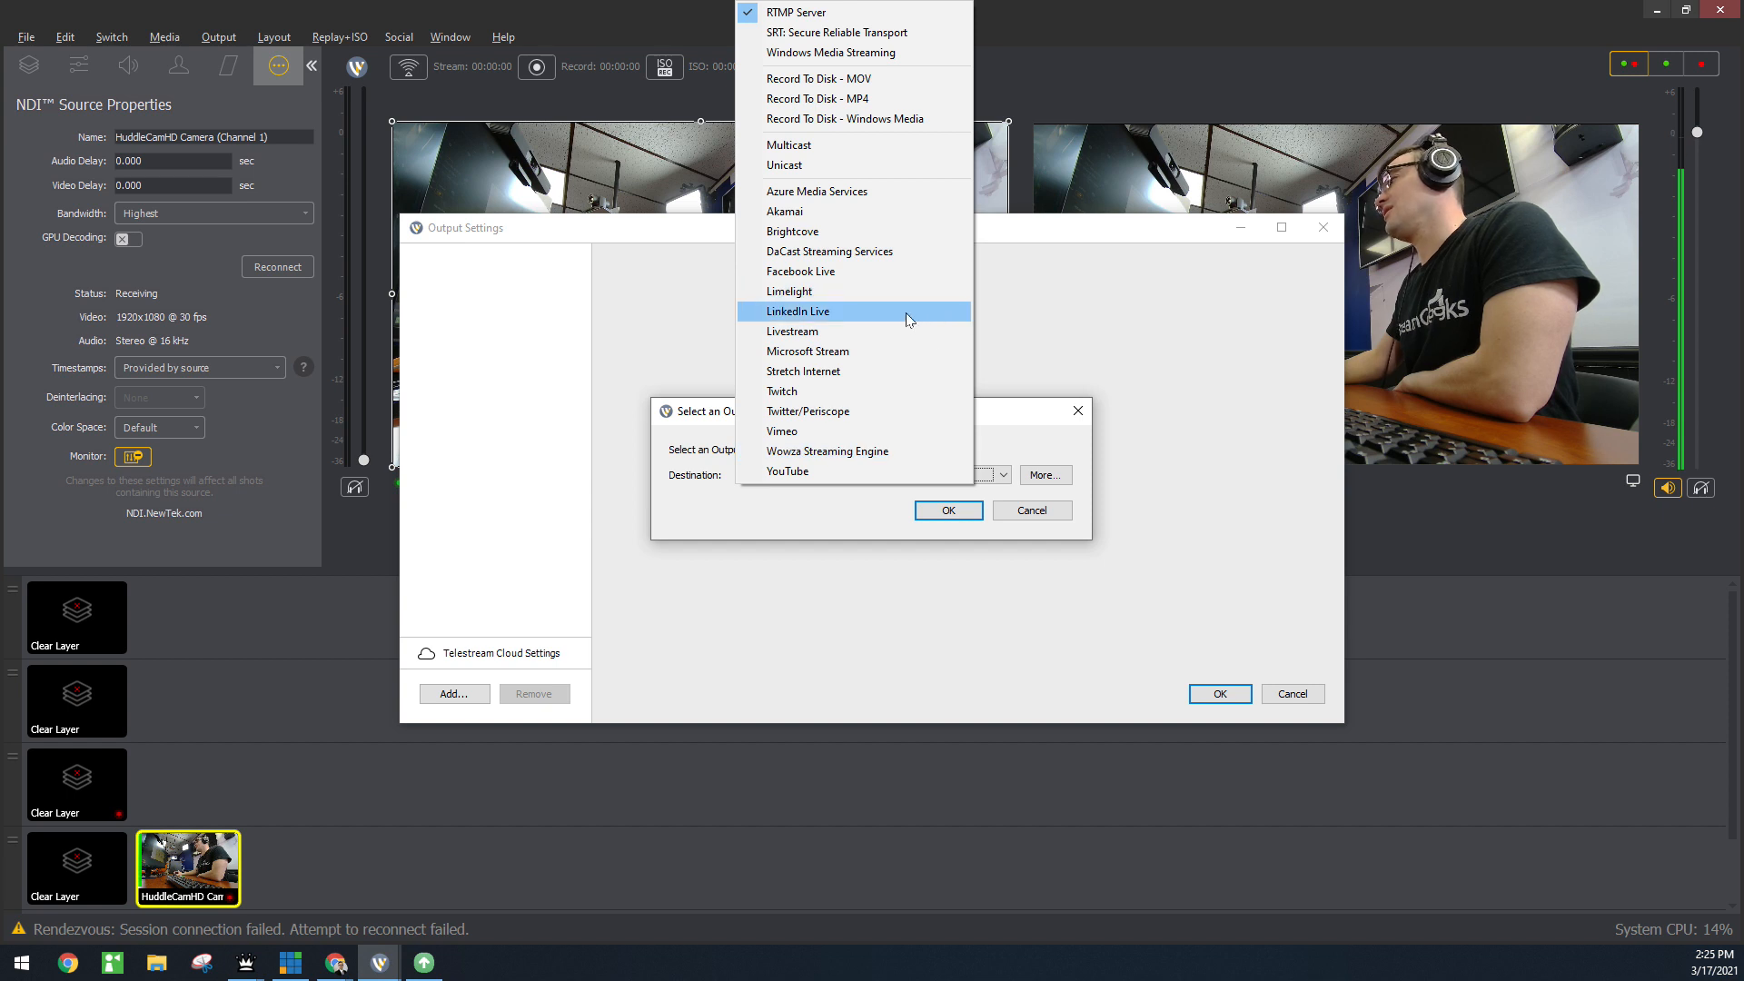
{"action": "mouse_move", "coordinate": [874, 31]}
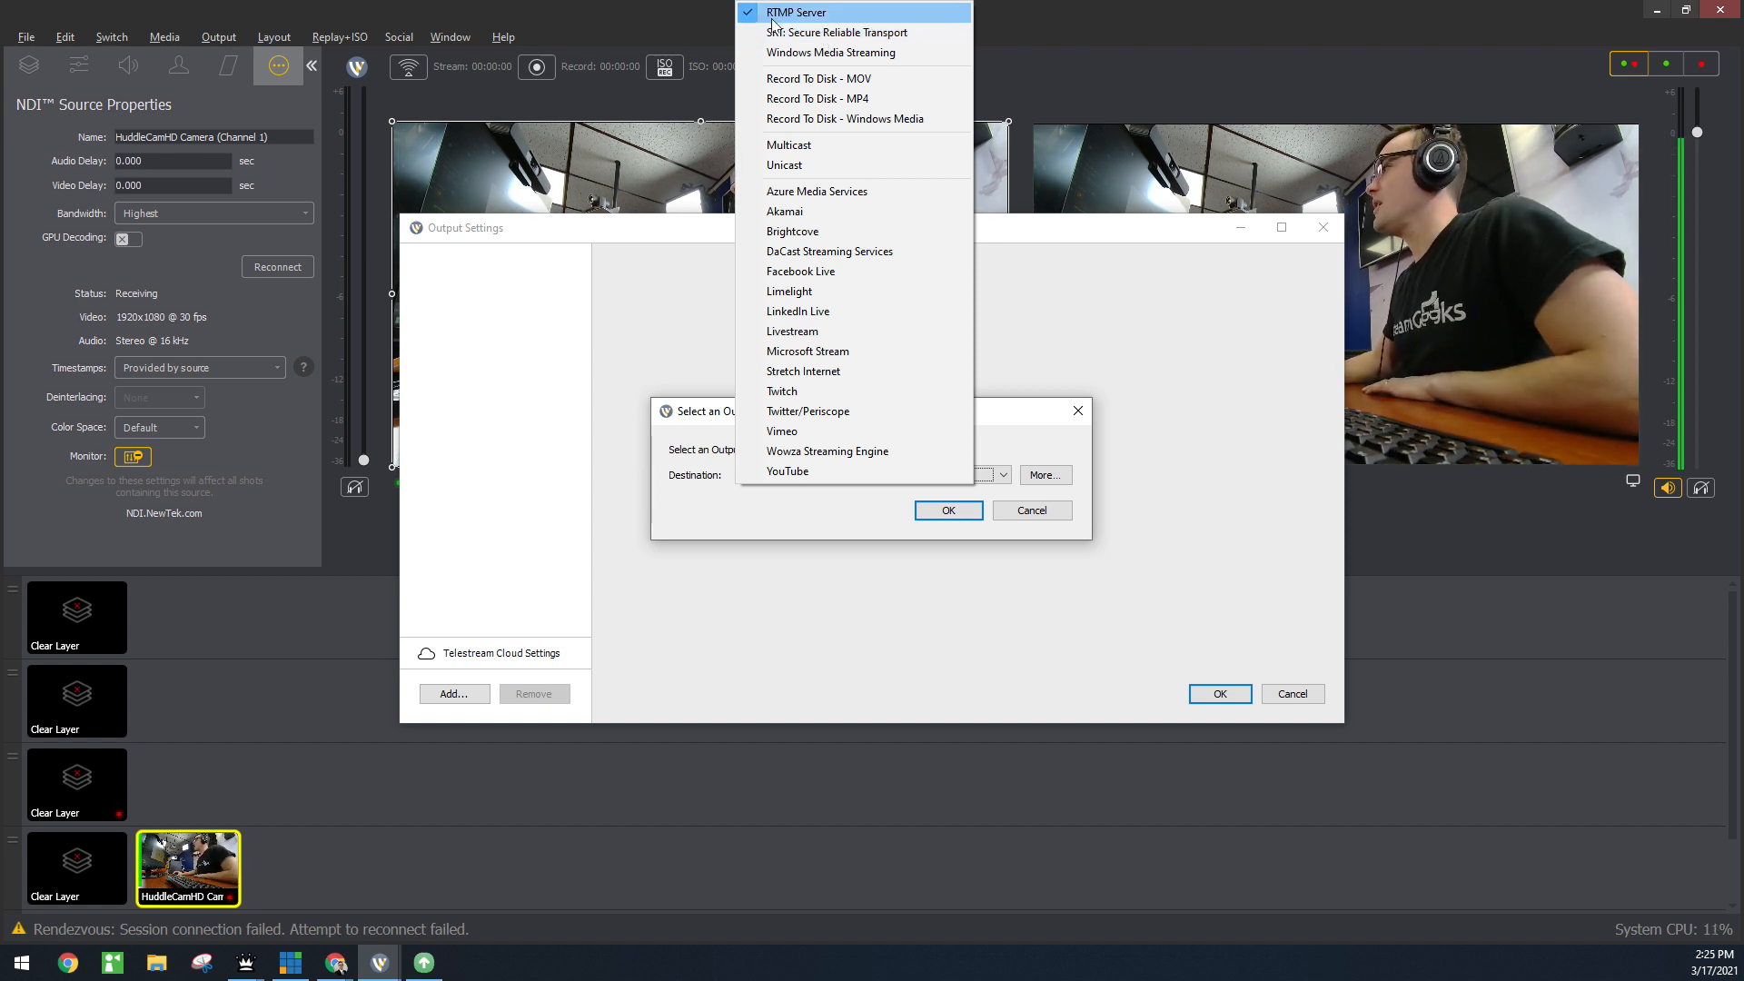
{"action": "mouse_move", "coordinate": [825, 33]}
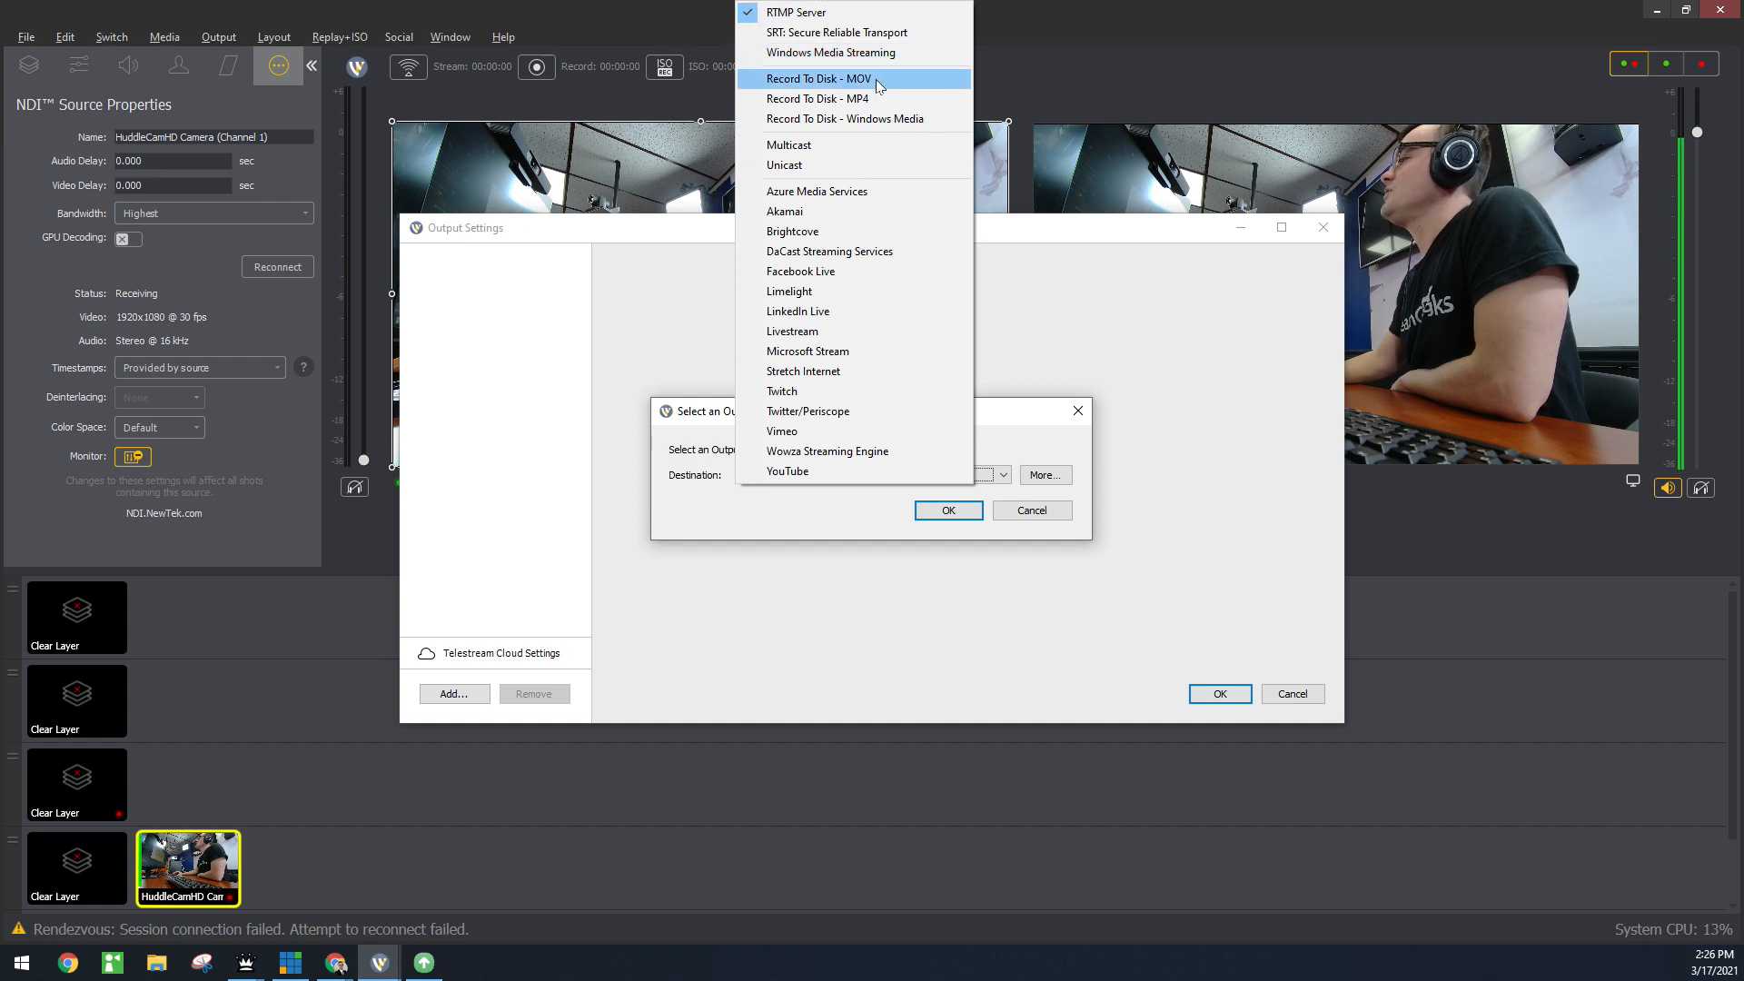
{"action": "mouse_move", "coordinate": [830, 52]}
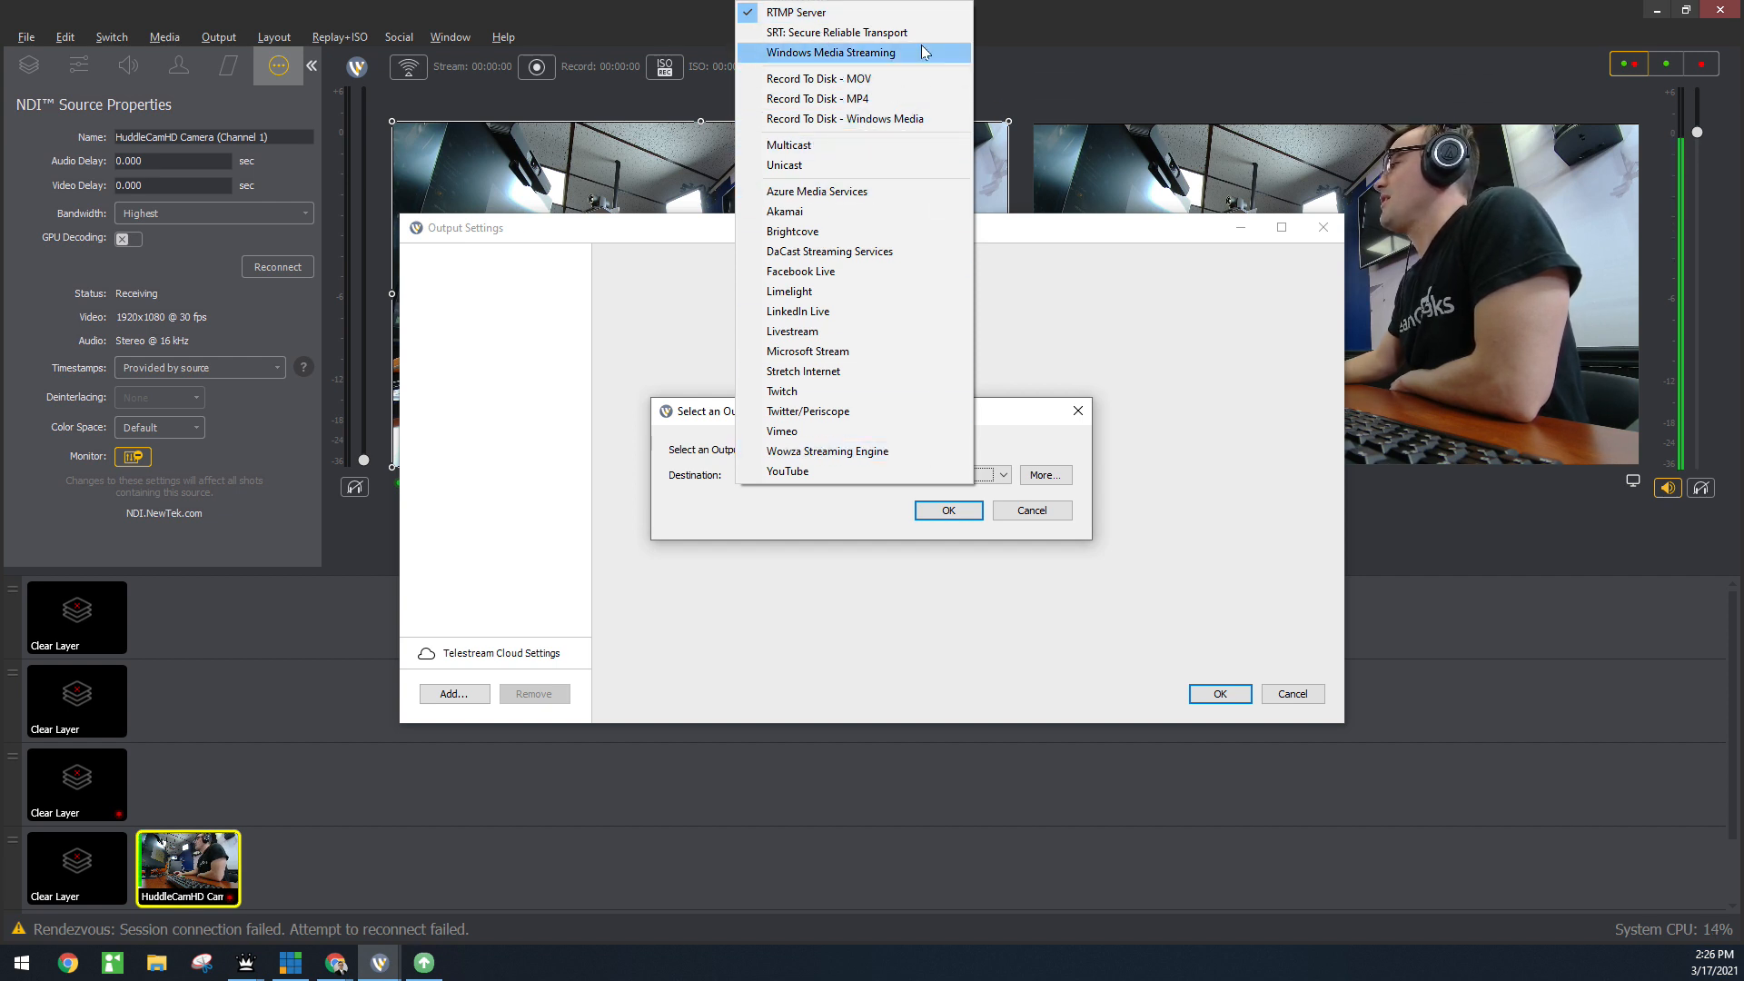
{"action": "mouse_move", "coordinate": [828, 351]}
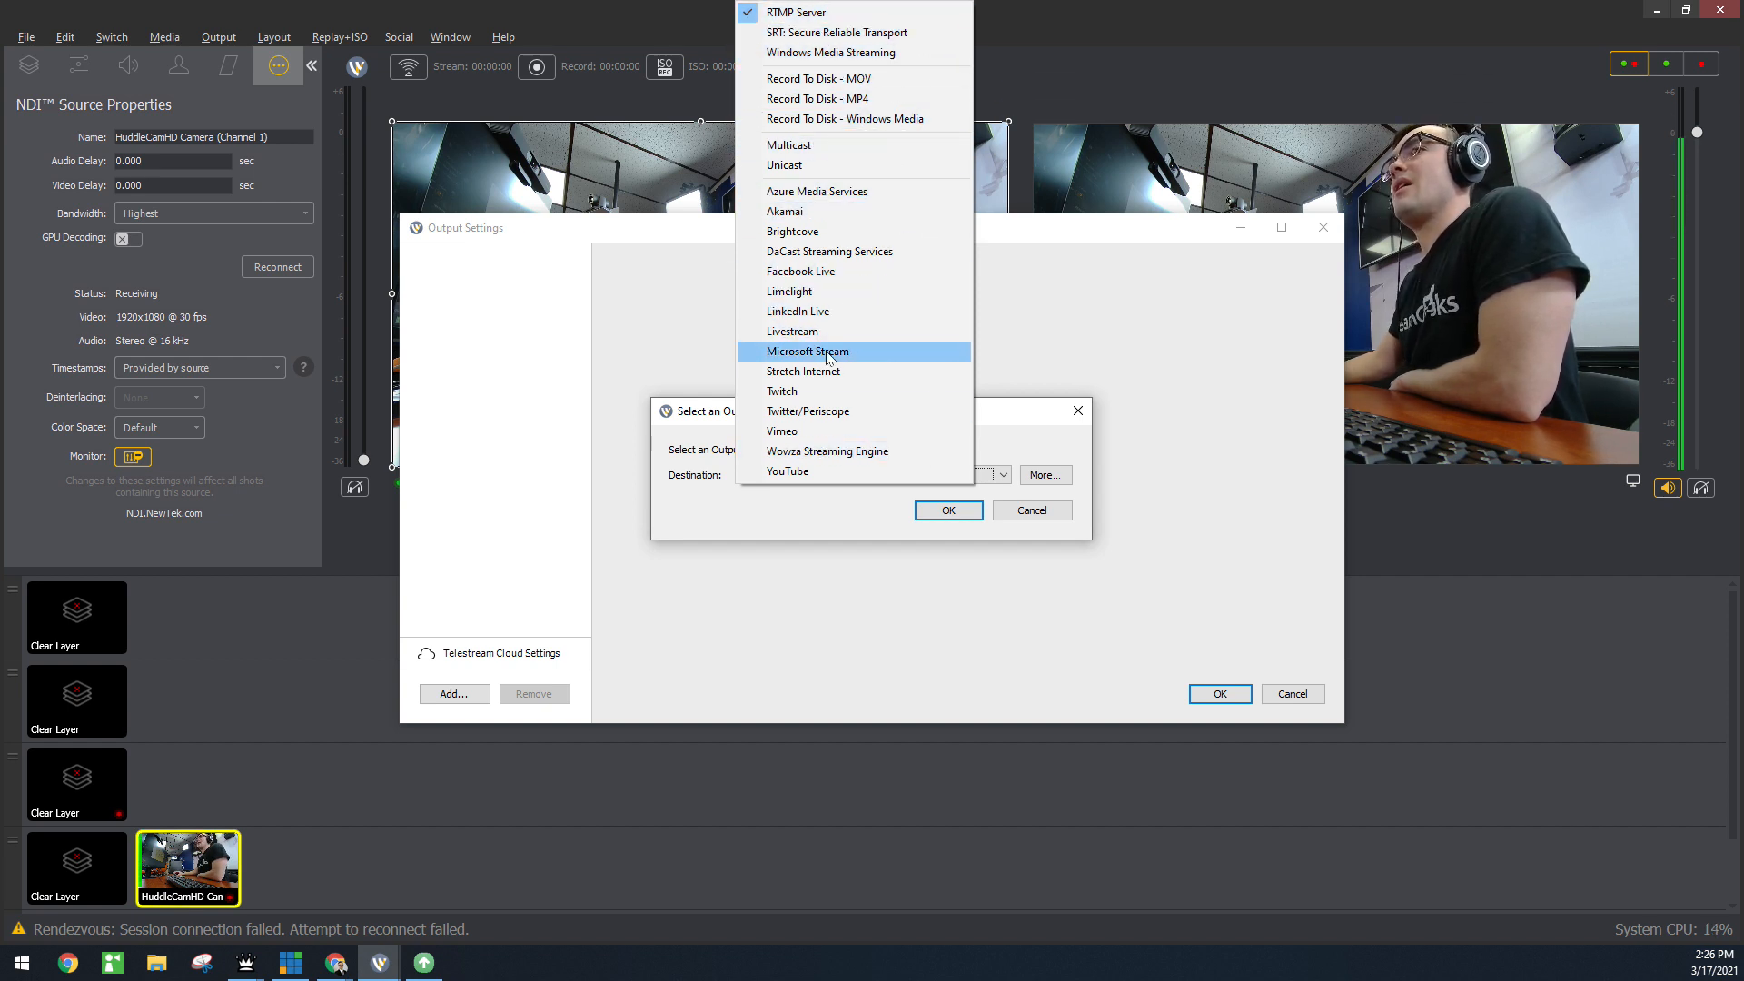
{"action": "mouse_move", "coordinate": [801, 271]}
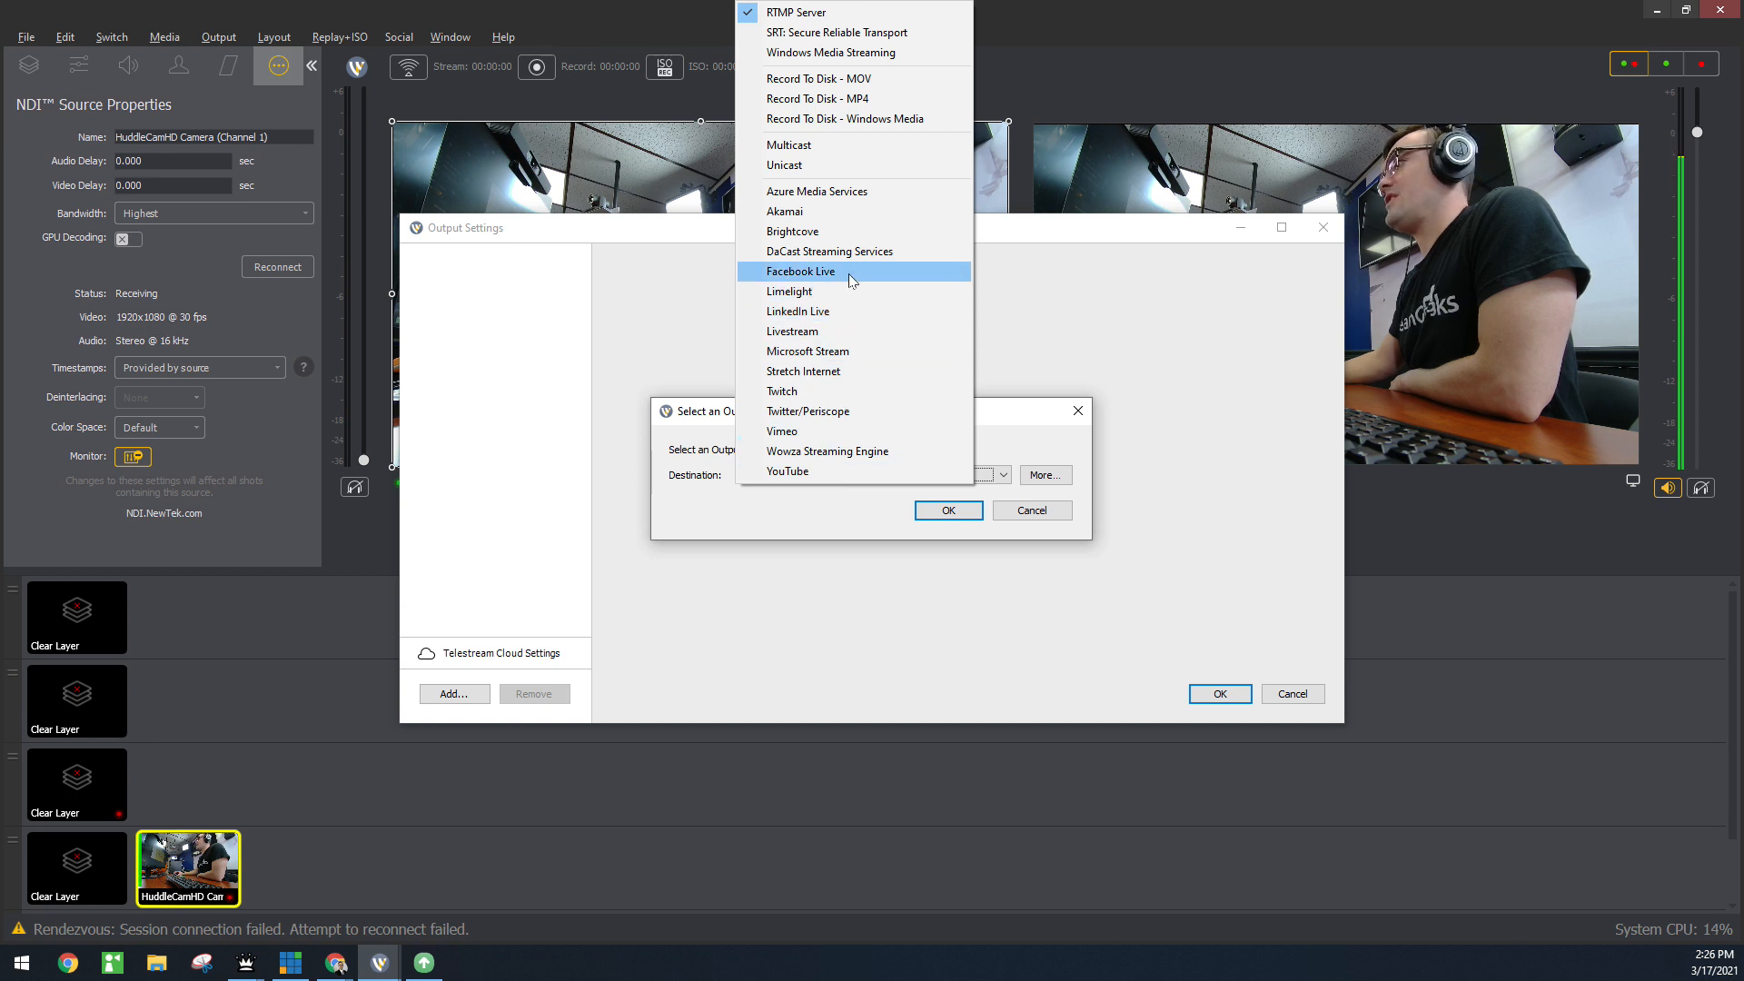
{"action": "left_click", "coordinate": [802, 271]}
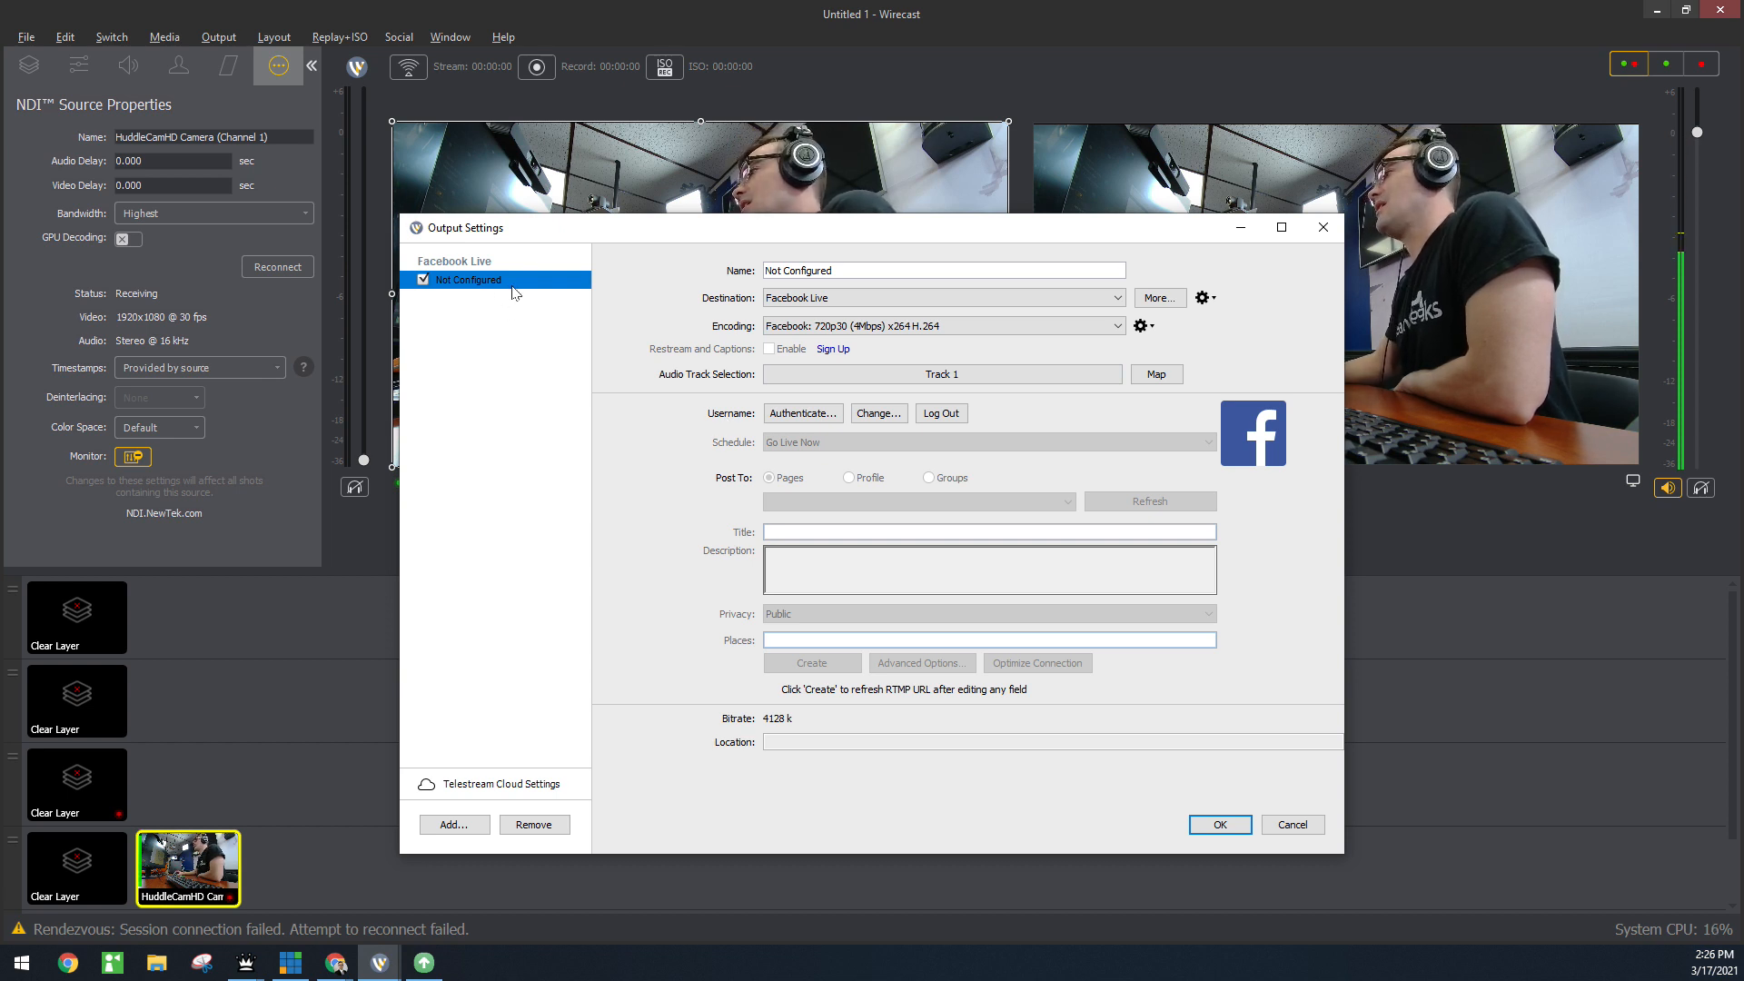
Switch the unconfigured Facebook Live output's destination to a plain RTMP Server
{"action": "left_click", "coordinate": [941, 374]}
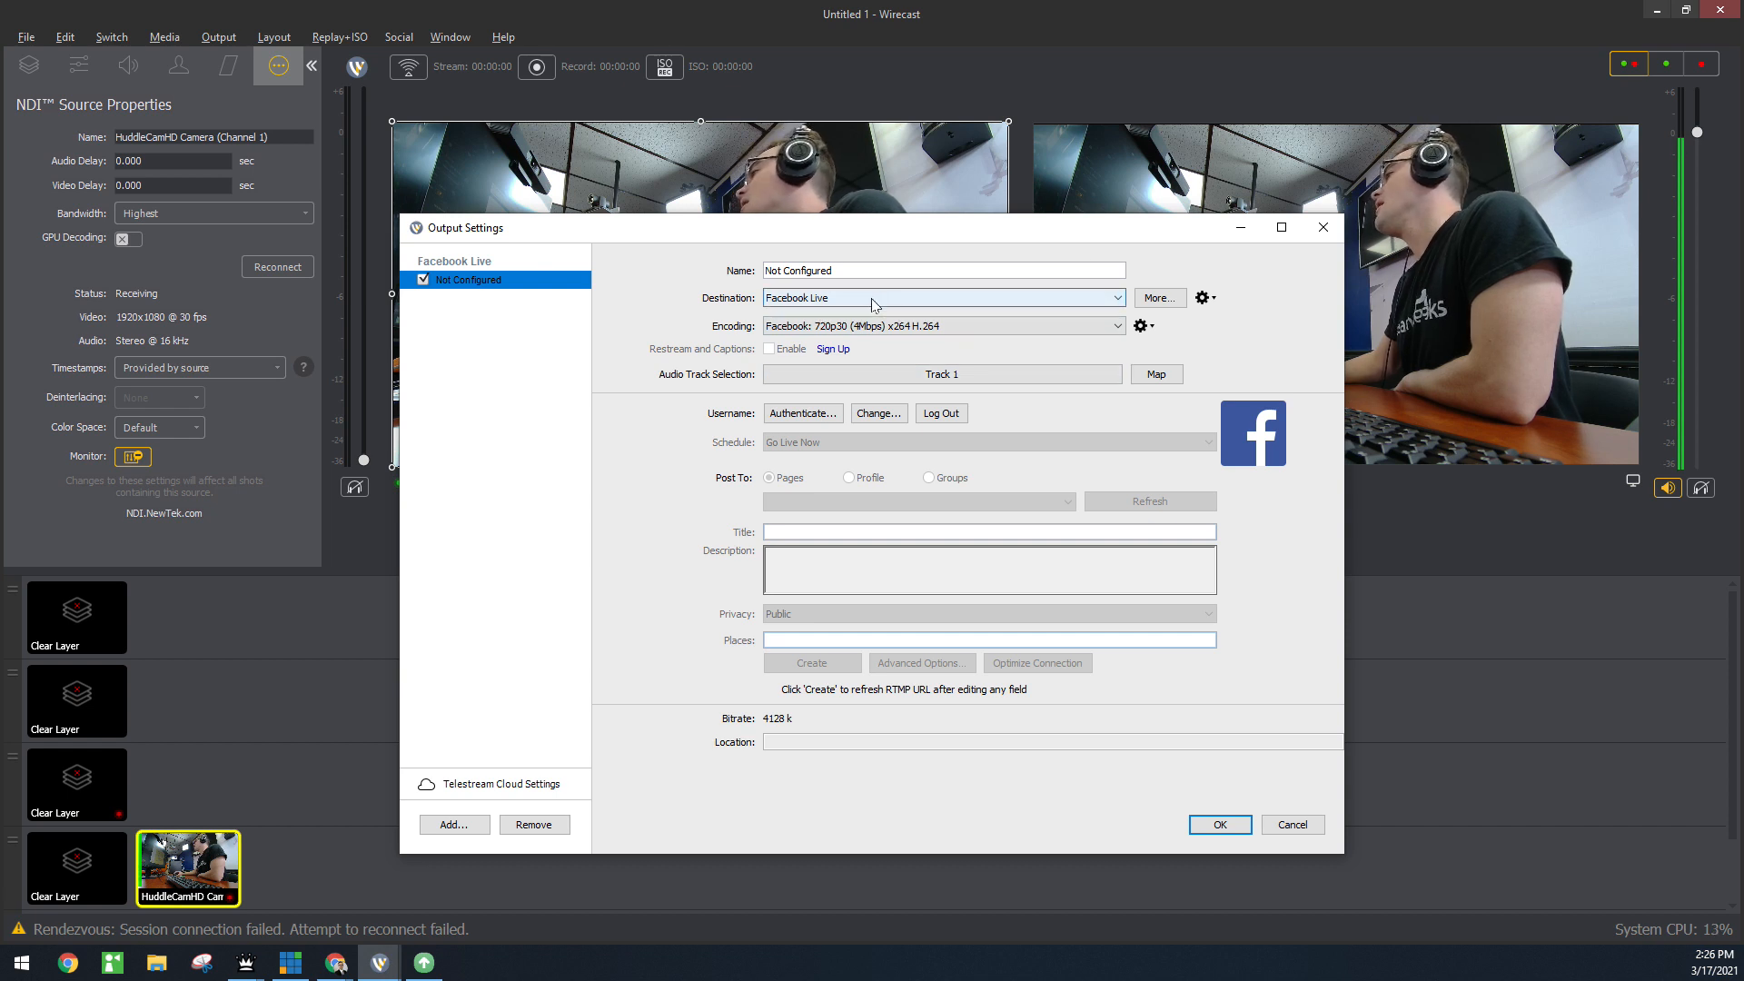
{"action": "left_click", "coordinate": [941, 296]}
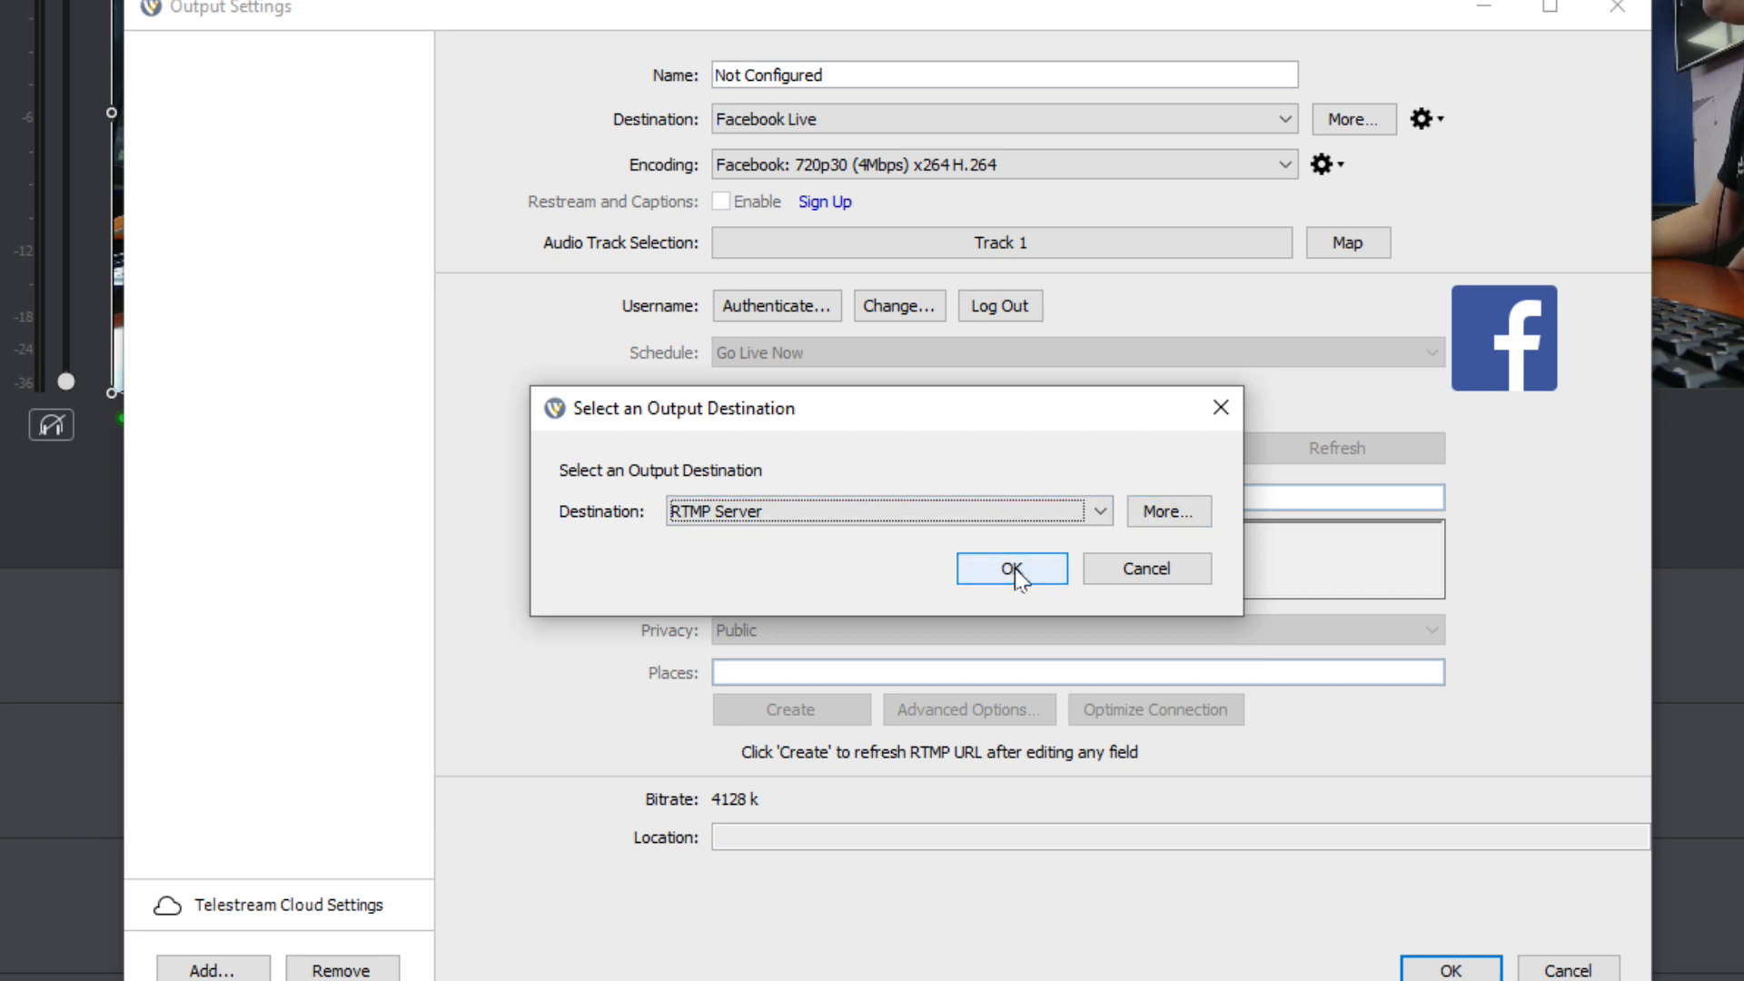
{"action": "left_click", "coordinate": [1008, 569]}
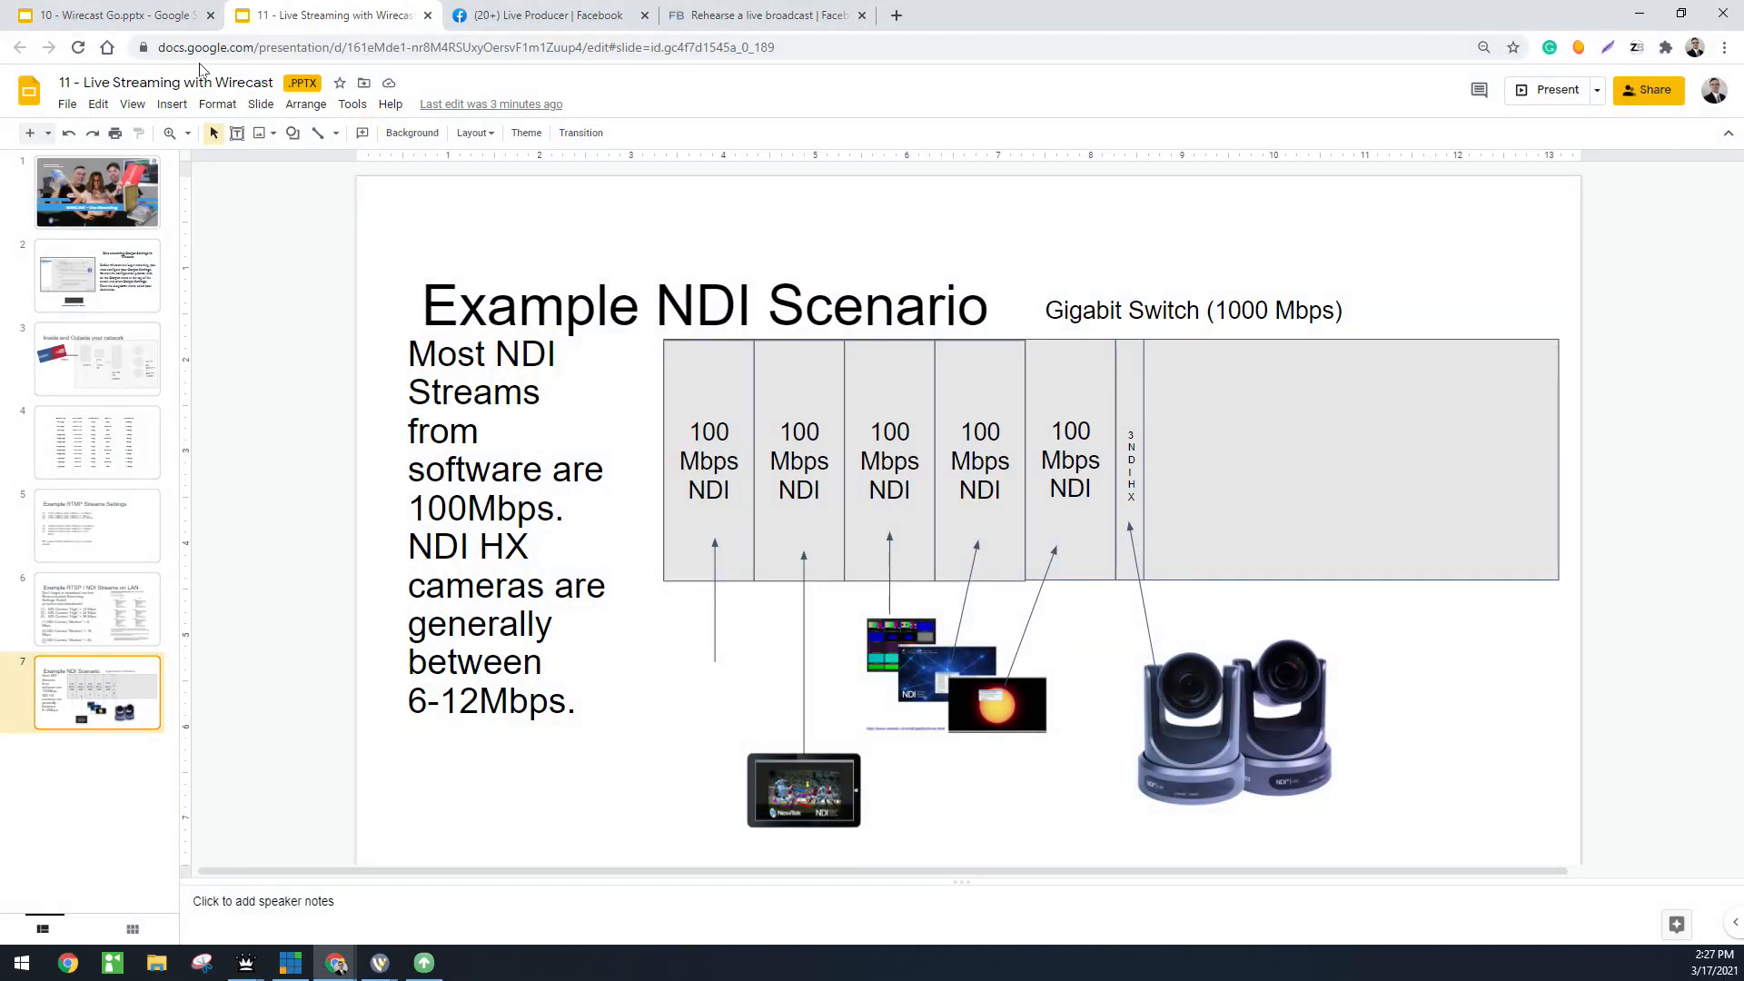
Prepare a Facebook Live Producer test broadcast and reach its stream settings
{"action": "left_click", "coordinate": [545, 15]}
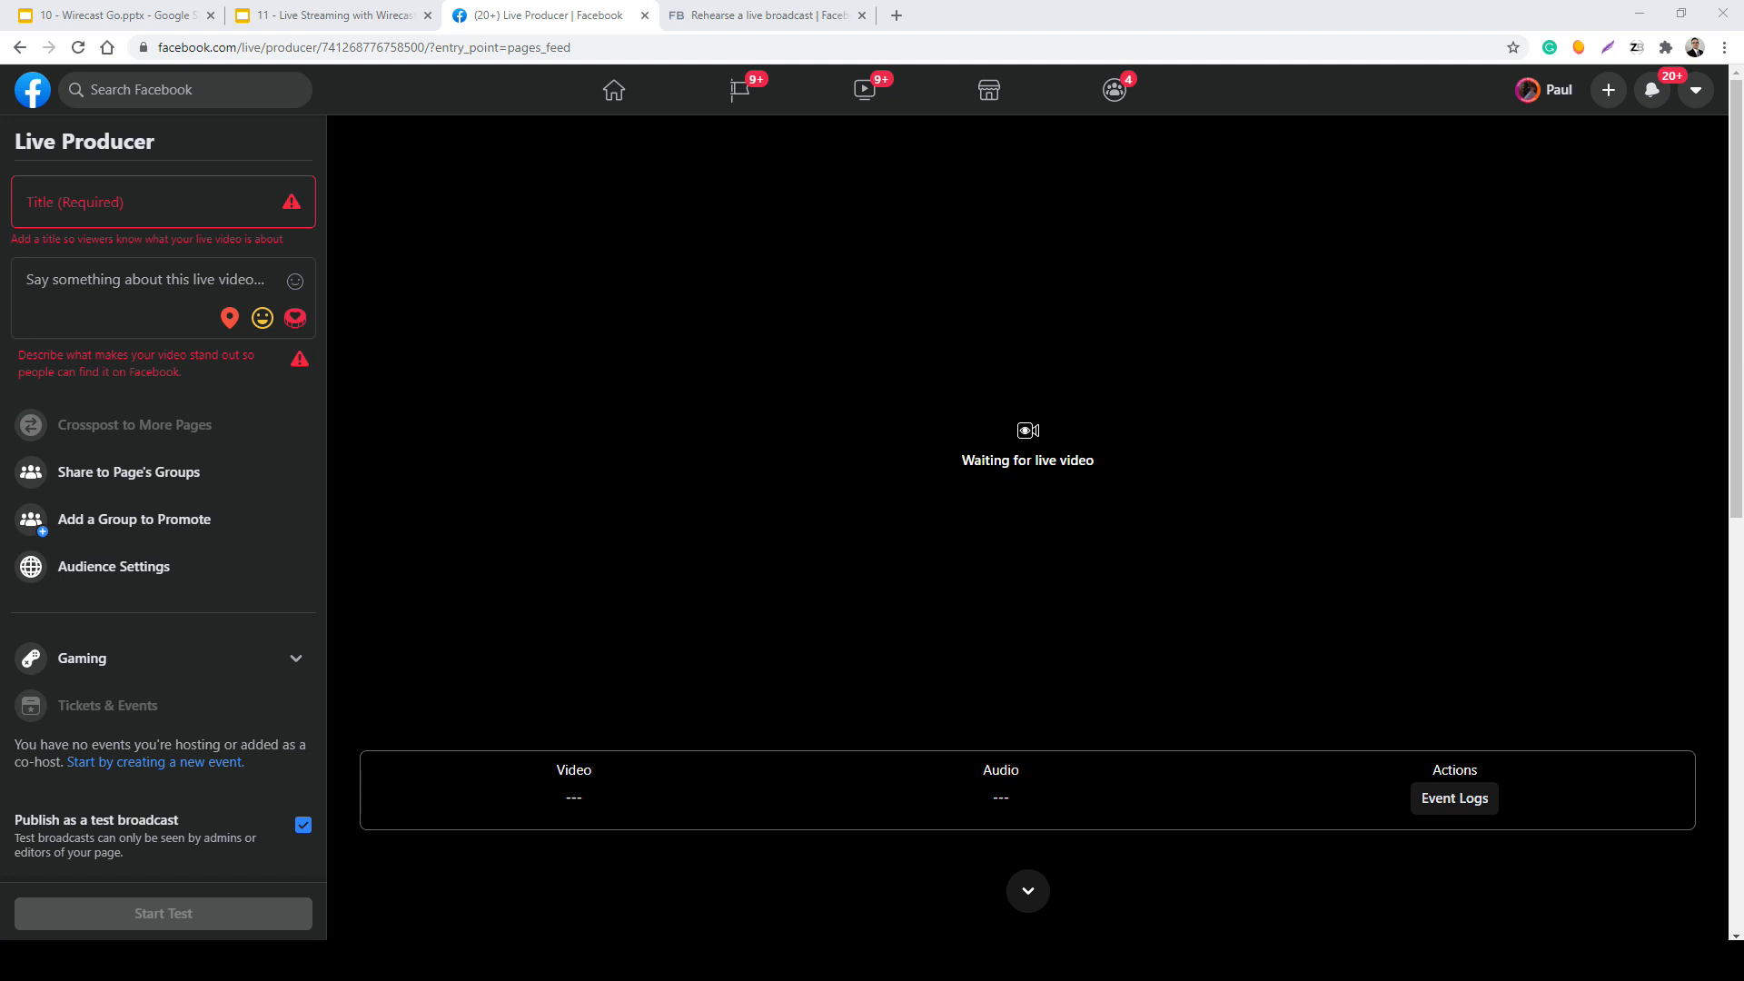
{"action": "scroll", "scroll_direction": "down", "scroll_amount": 3}
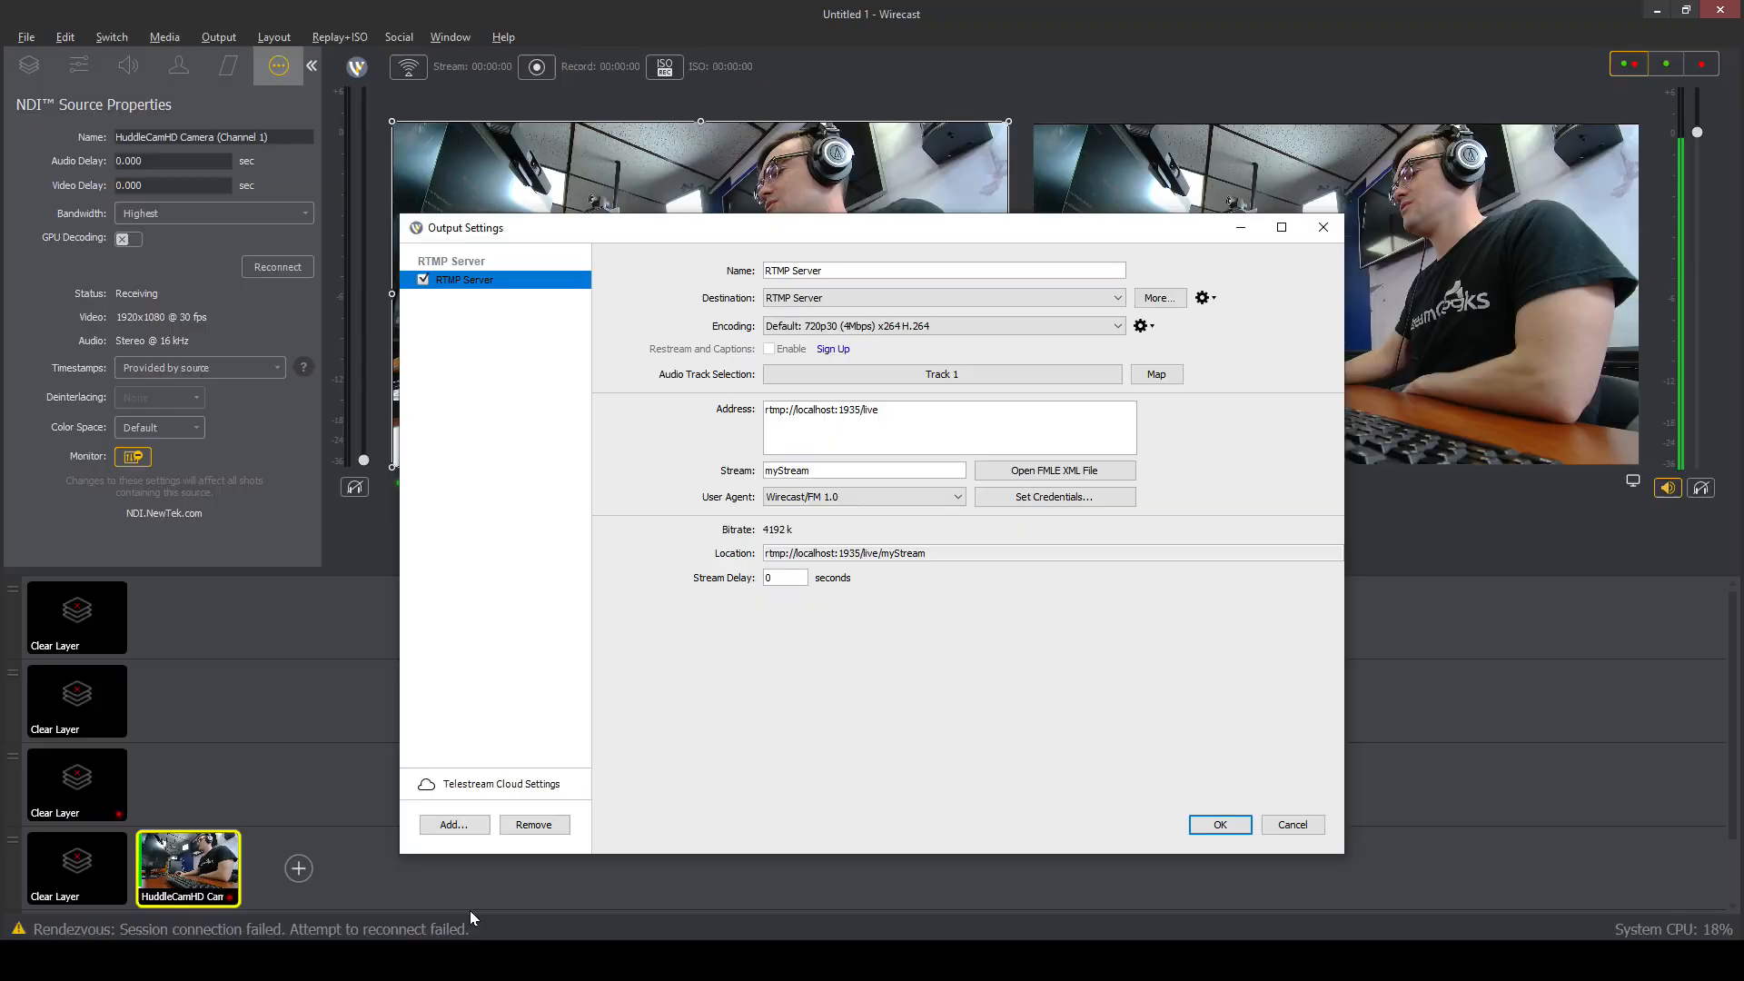
Replace the localhost address with rtmps://live-api-s.facebook.com:443/rtmp/ and the Facebook stream key
{"action": "triple_click", "coordinate": [821, 409]}
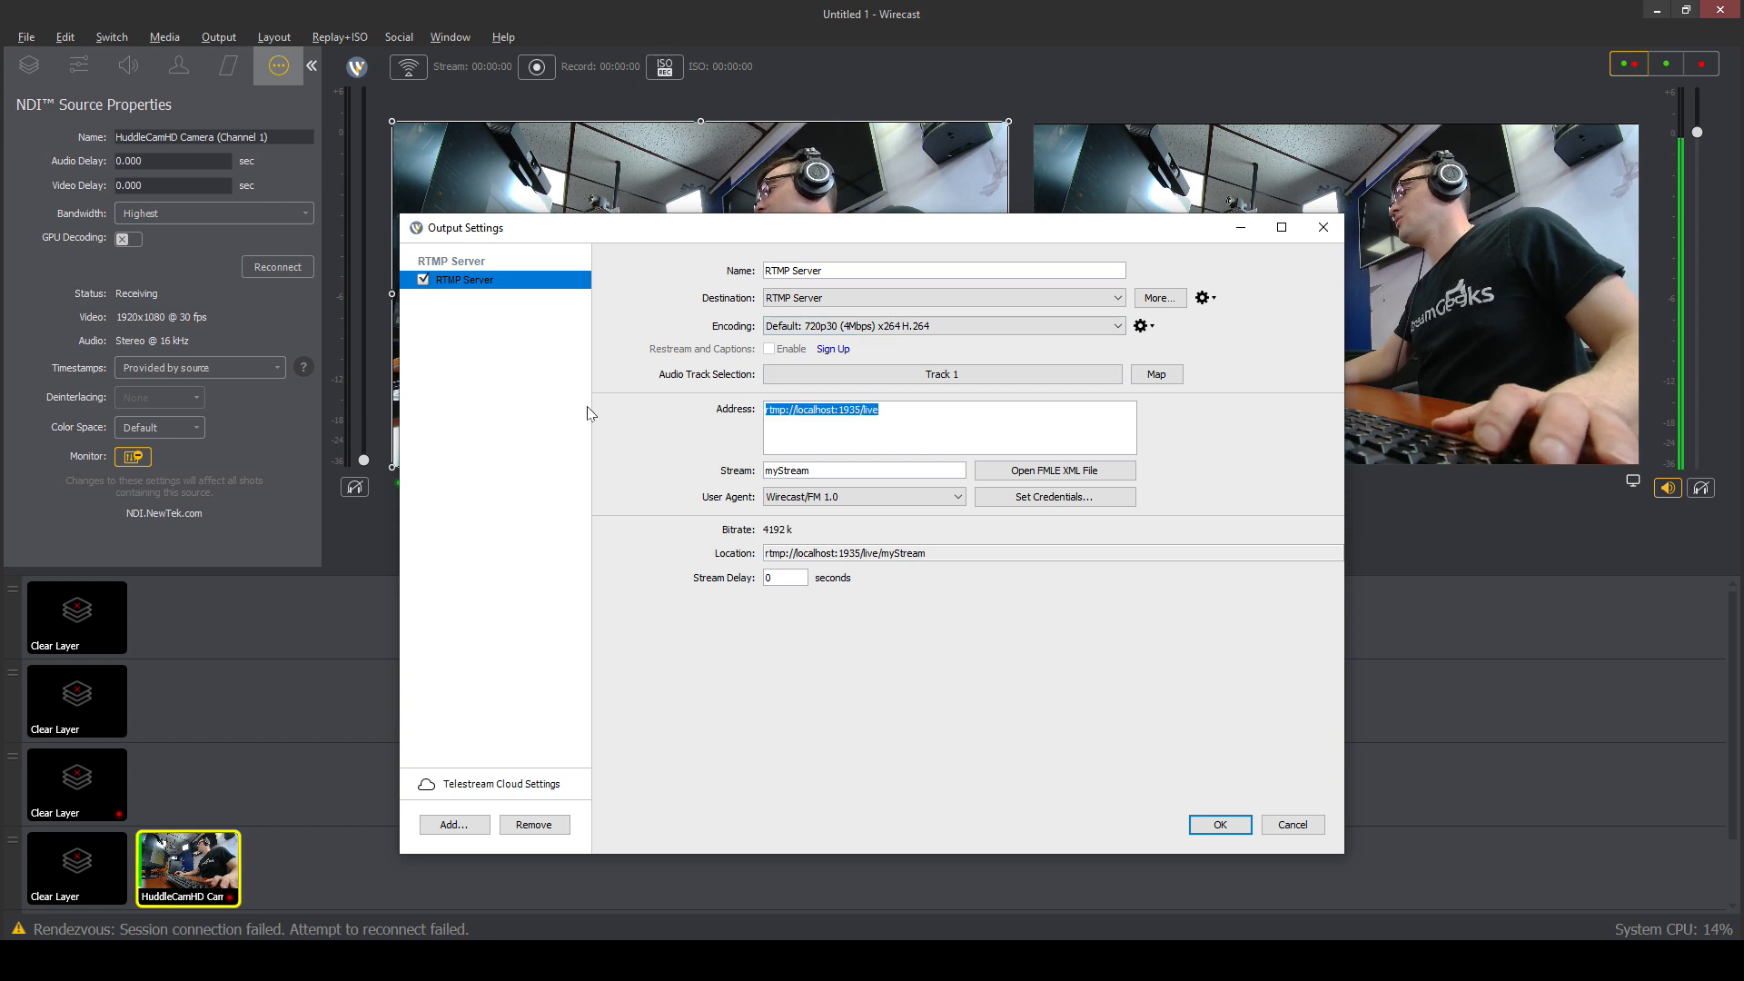
{"action": "type", "text": "rtmps://live-api-s.facebook.com:443/rtmp/"}
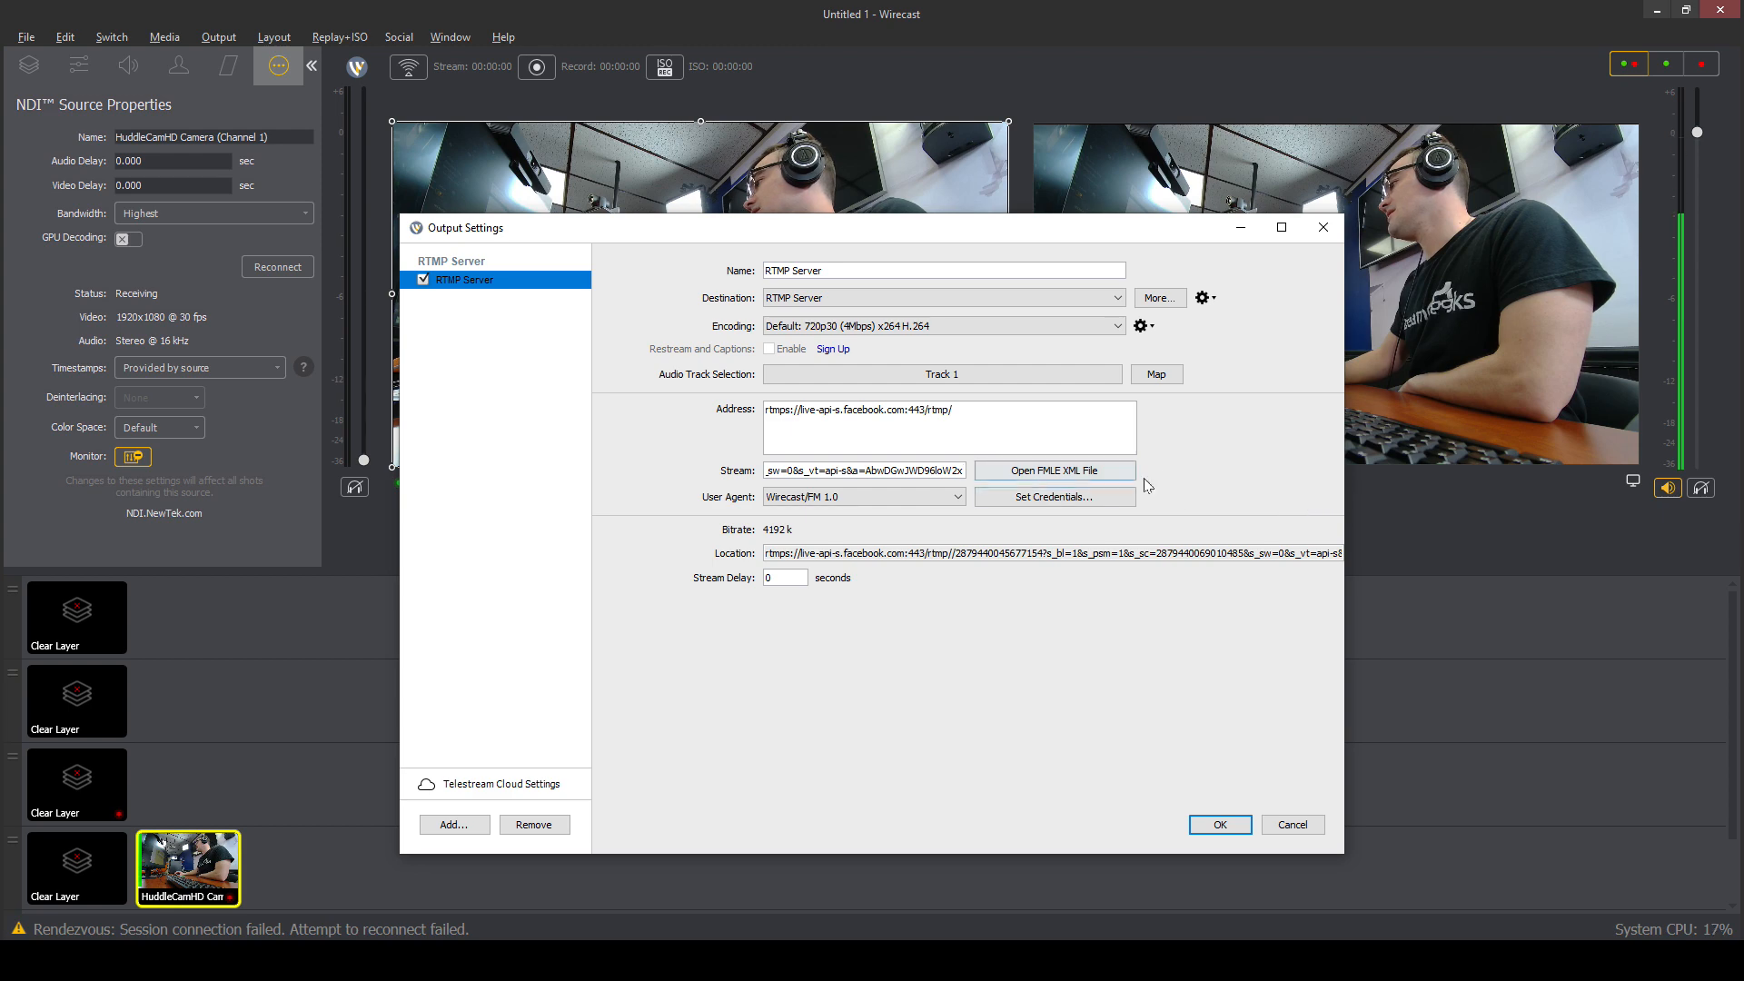
{"action": "left_click", "coordinate": [865, 469]}
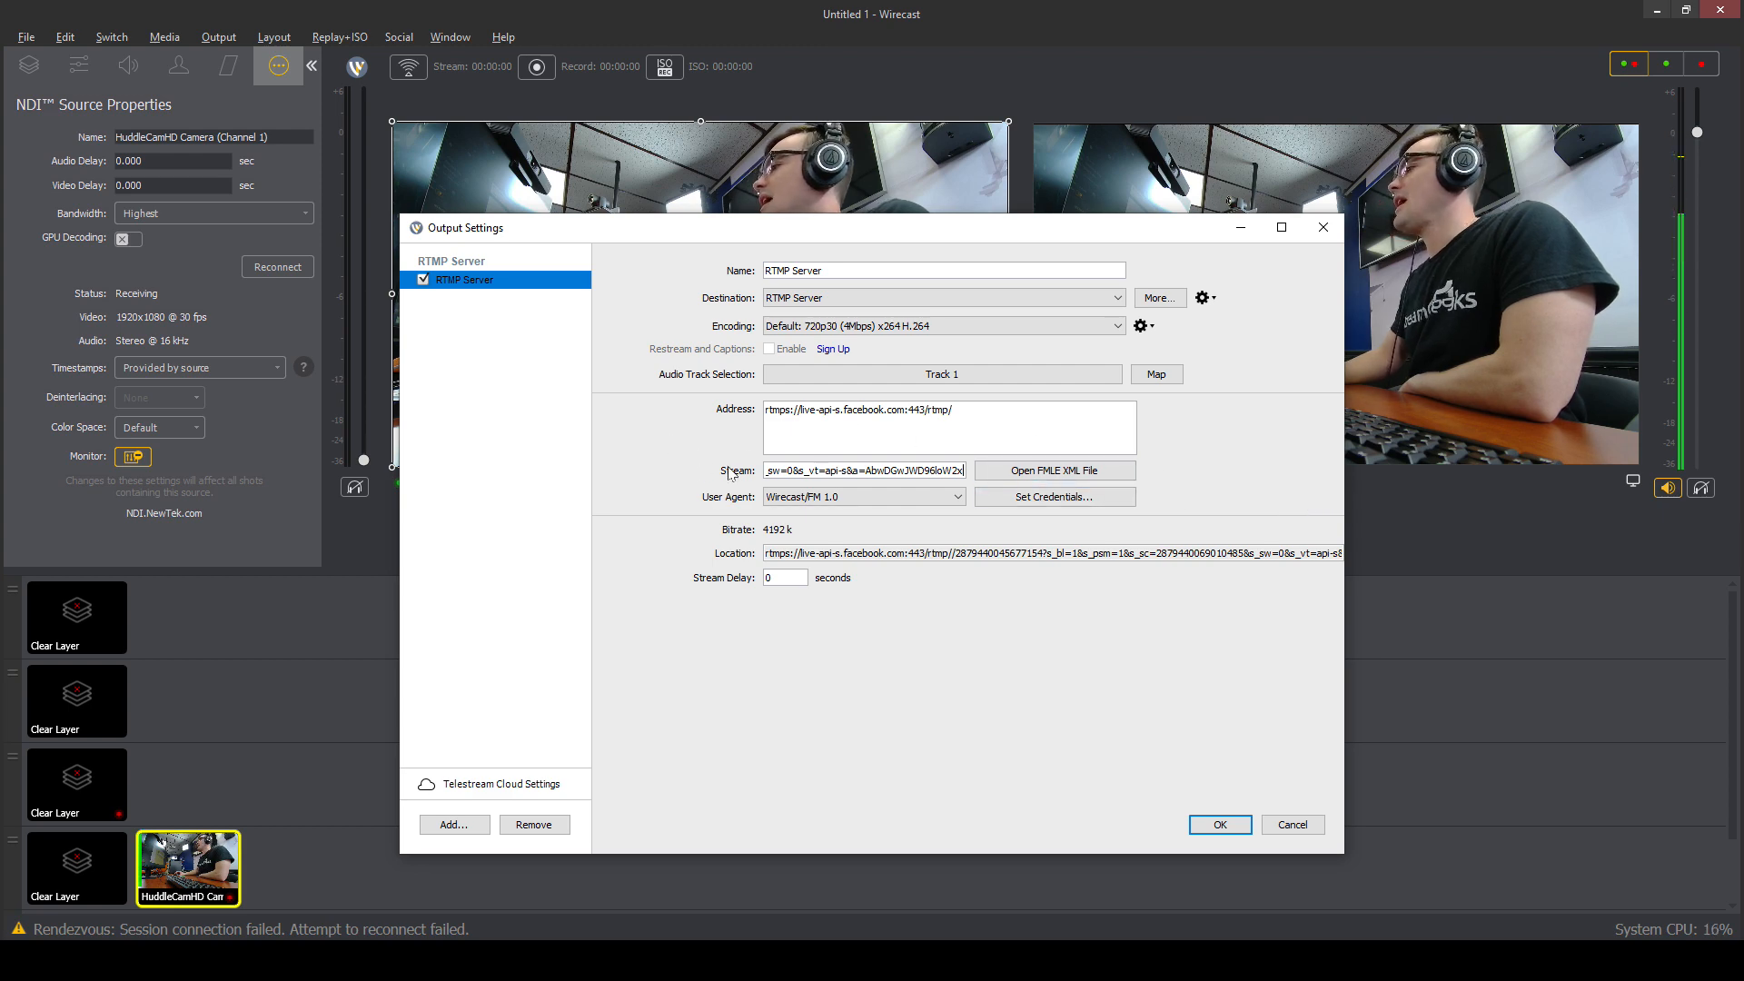
Set the RTMP output encoding to Default: 720p30 (4Mbps) x264 H.264 instead of NVIDIA NVENC, giving 4192k
{"action": "left_click", "coordinate": [940, 325]}
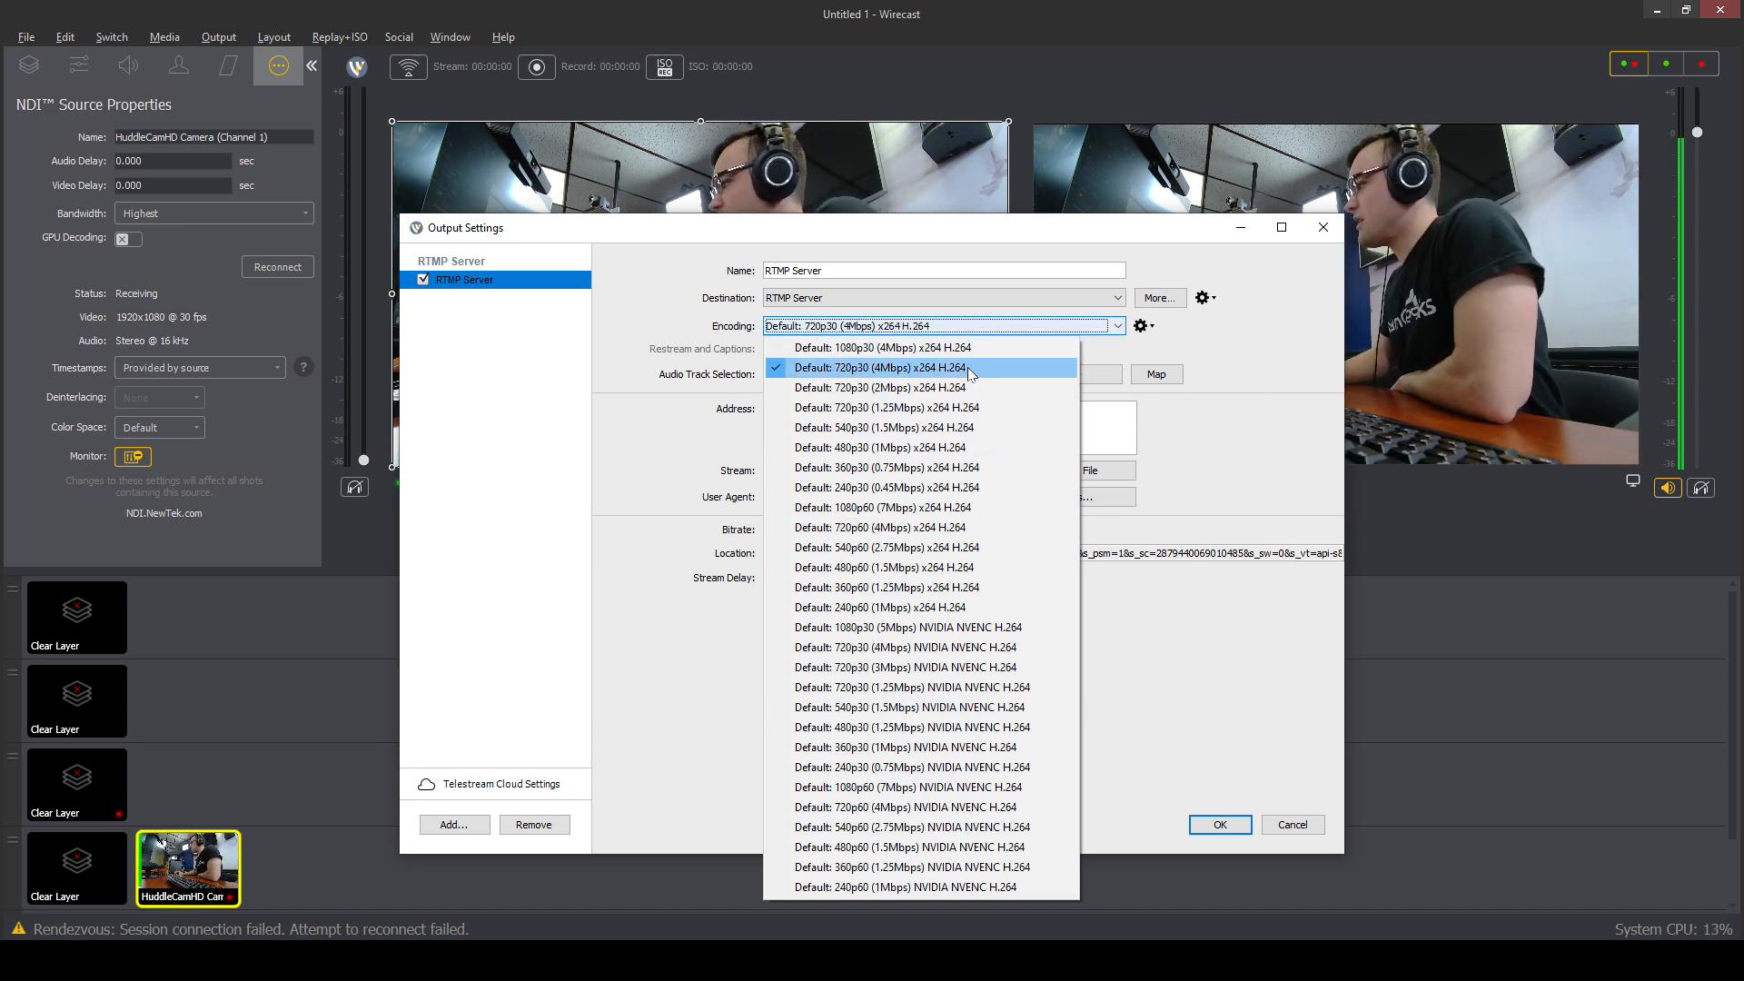
{"action": "mouse_move", "coordinate": [932, 375]}
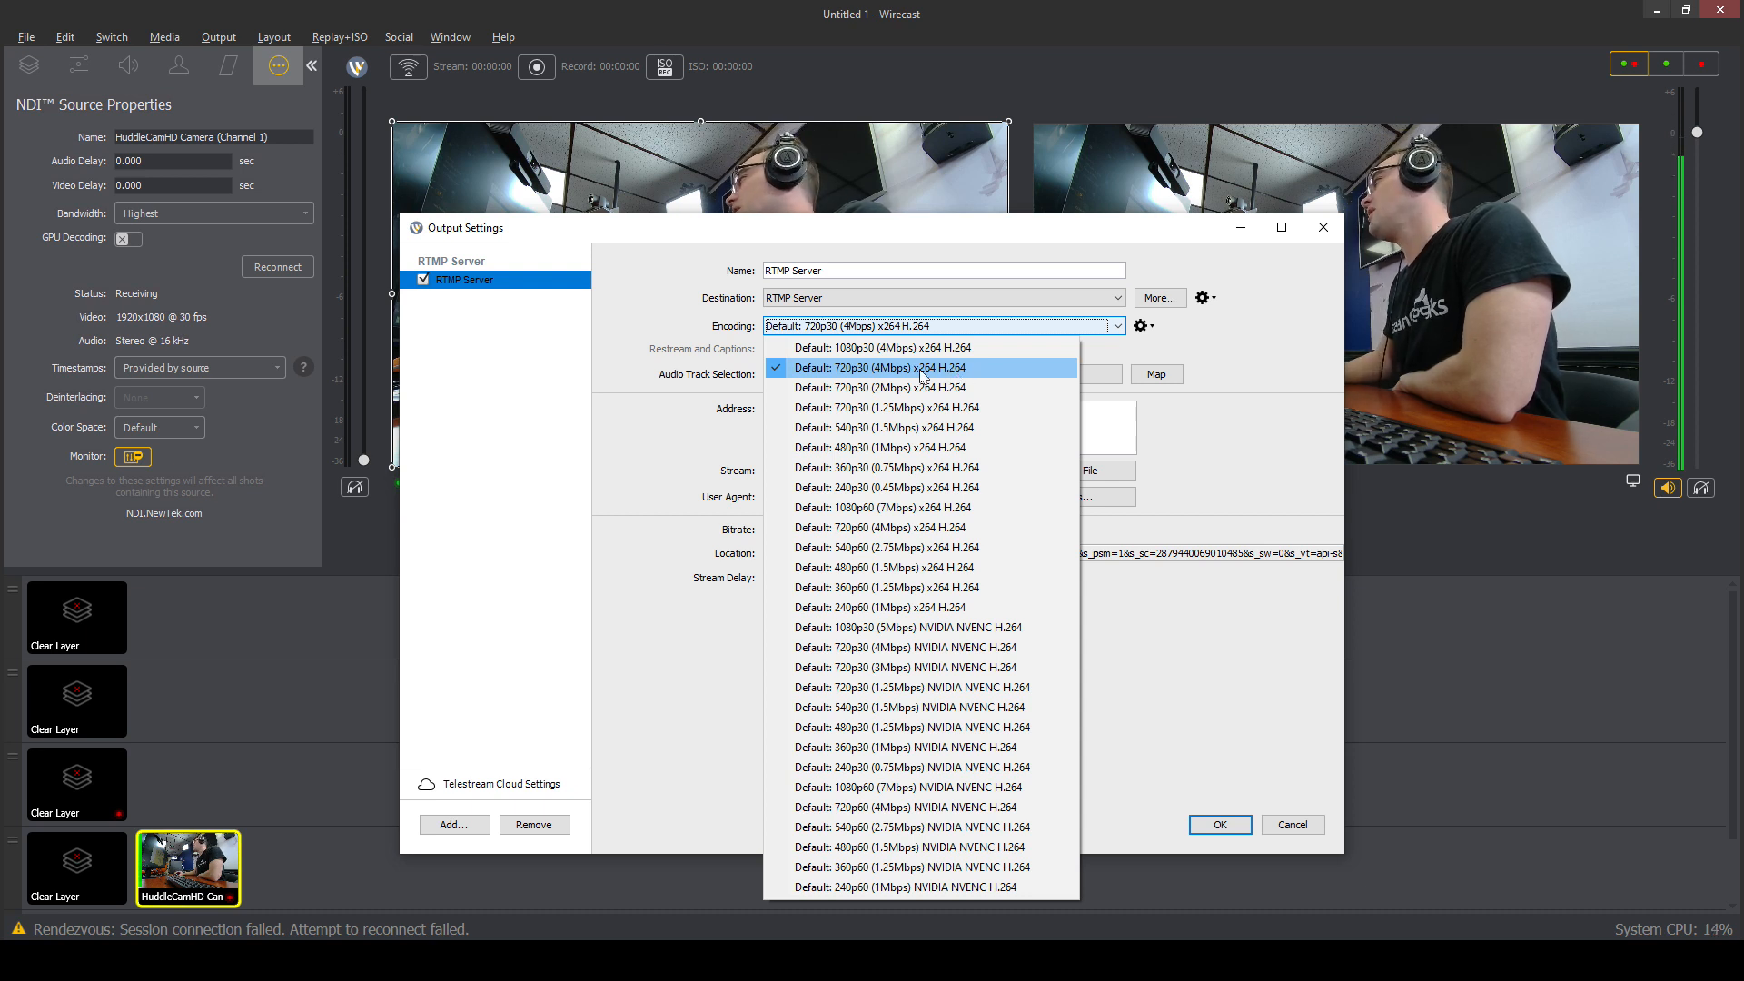
{"action": "mouse_move", "coordinate": [917, 627]}
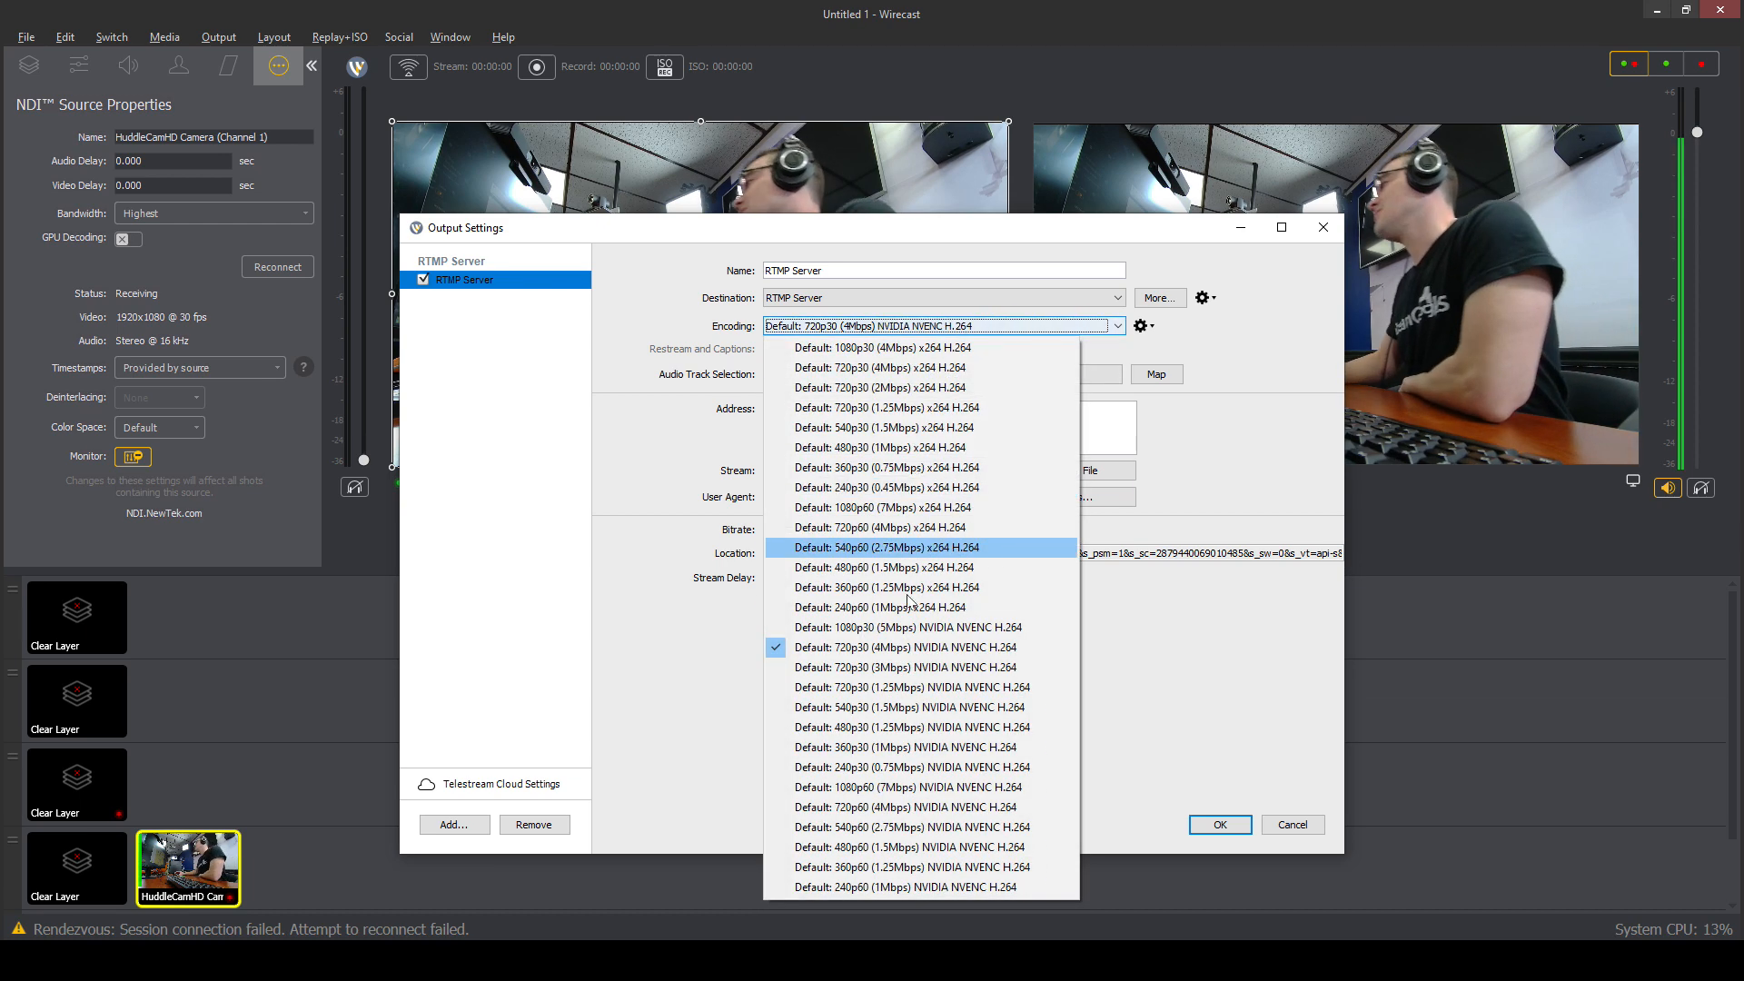
{"action": "mouse_move", "coordinate": [908, 627]}
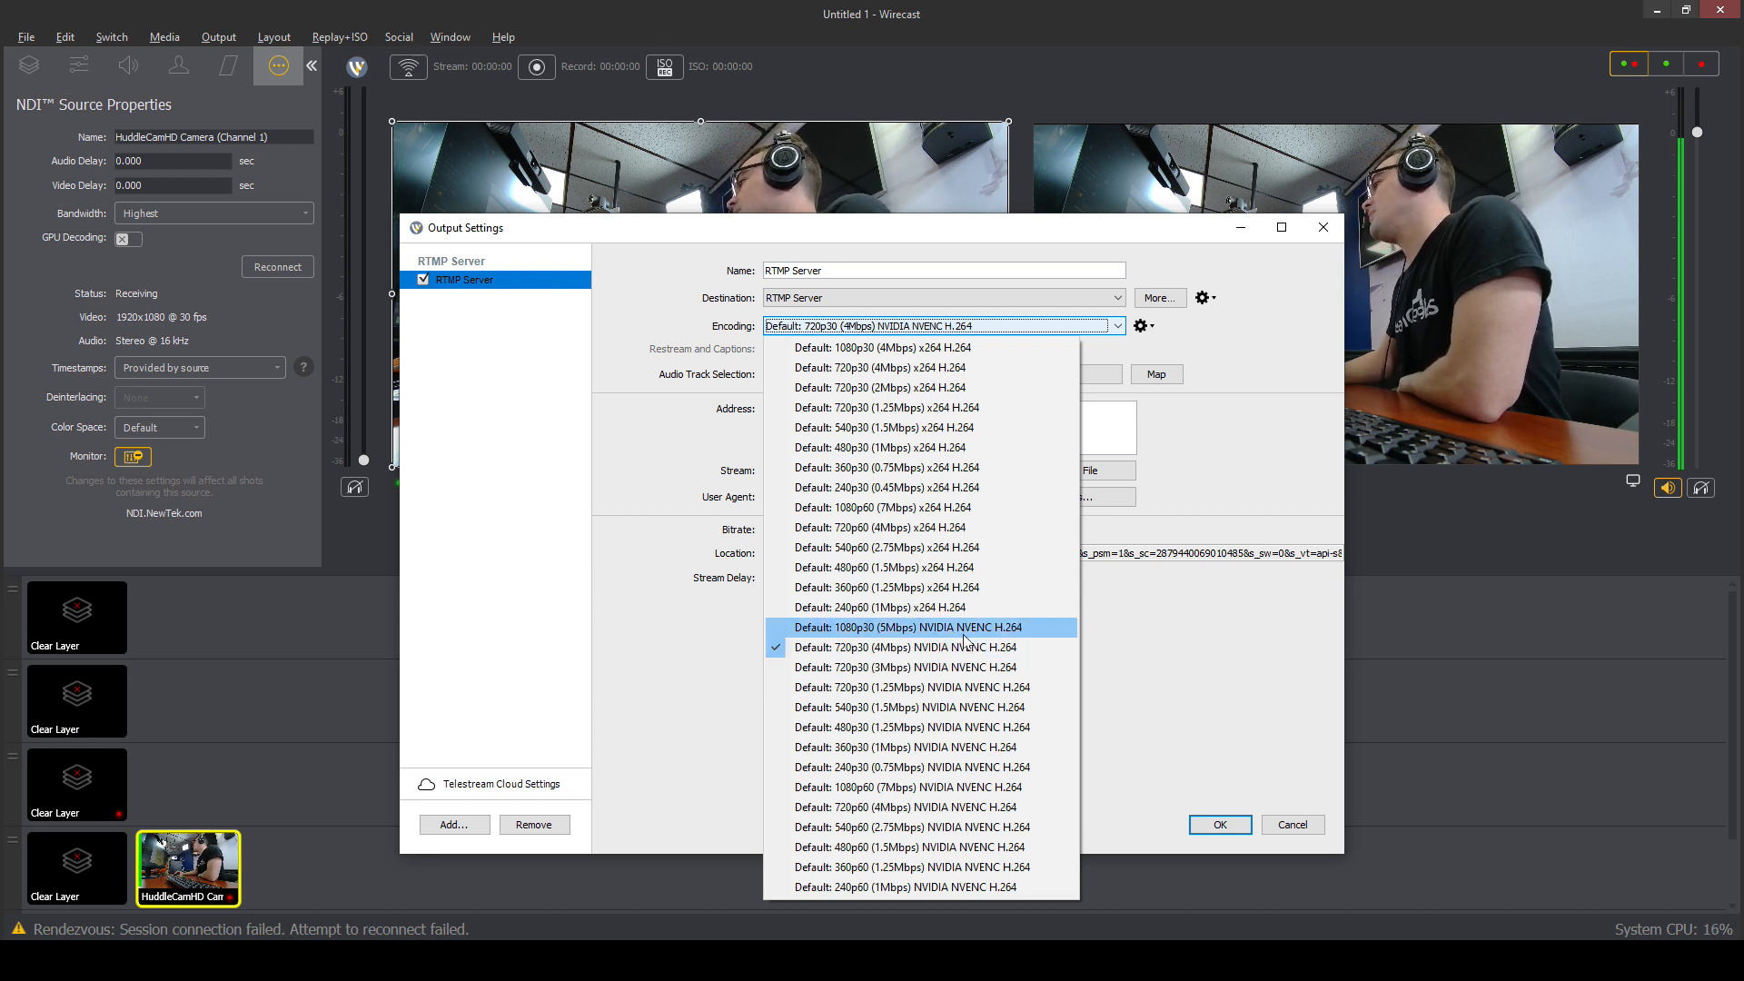
{"action": "mouse_move", "coordinate": [908, 647]}
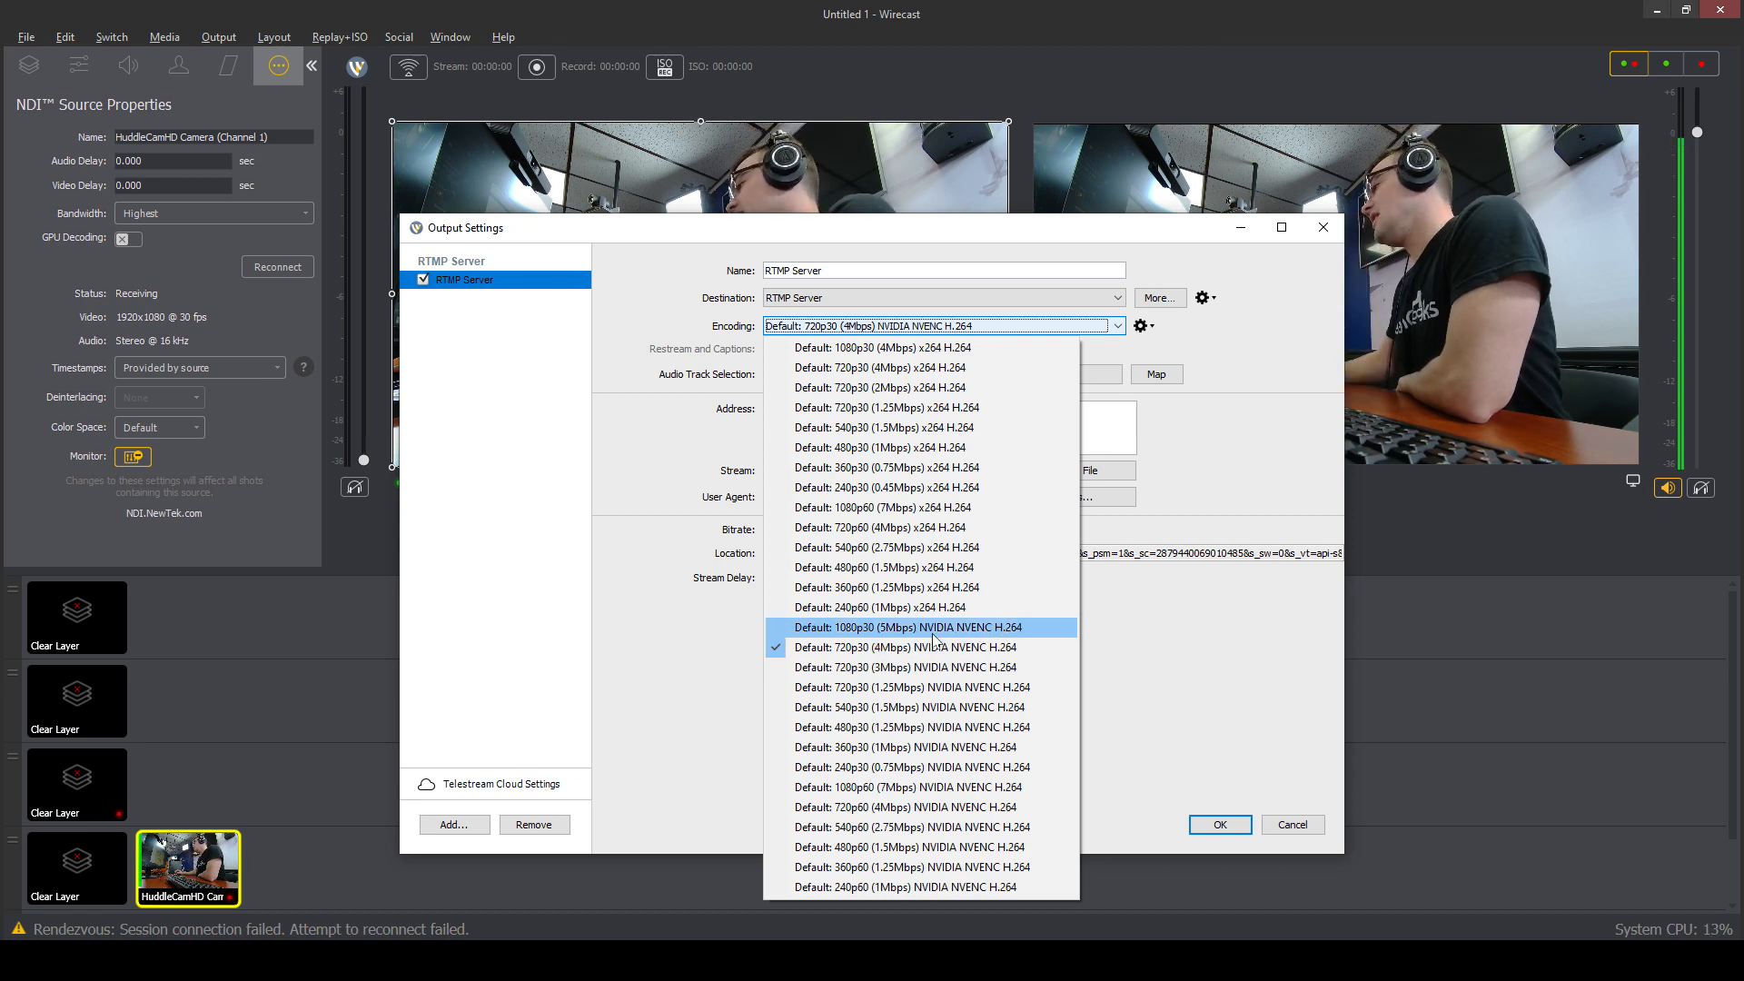
{"action": "left_click", "coordinate": [879, 367]}
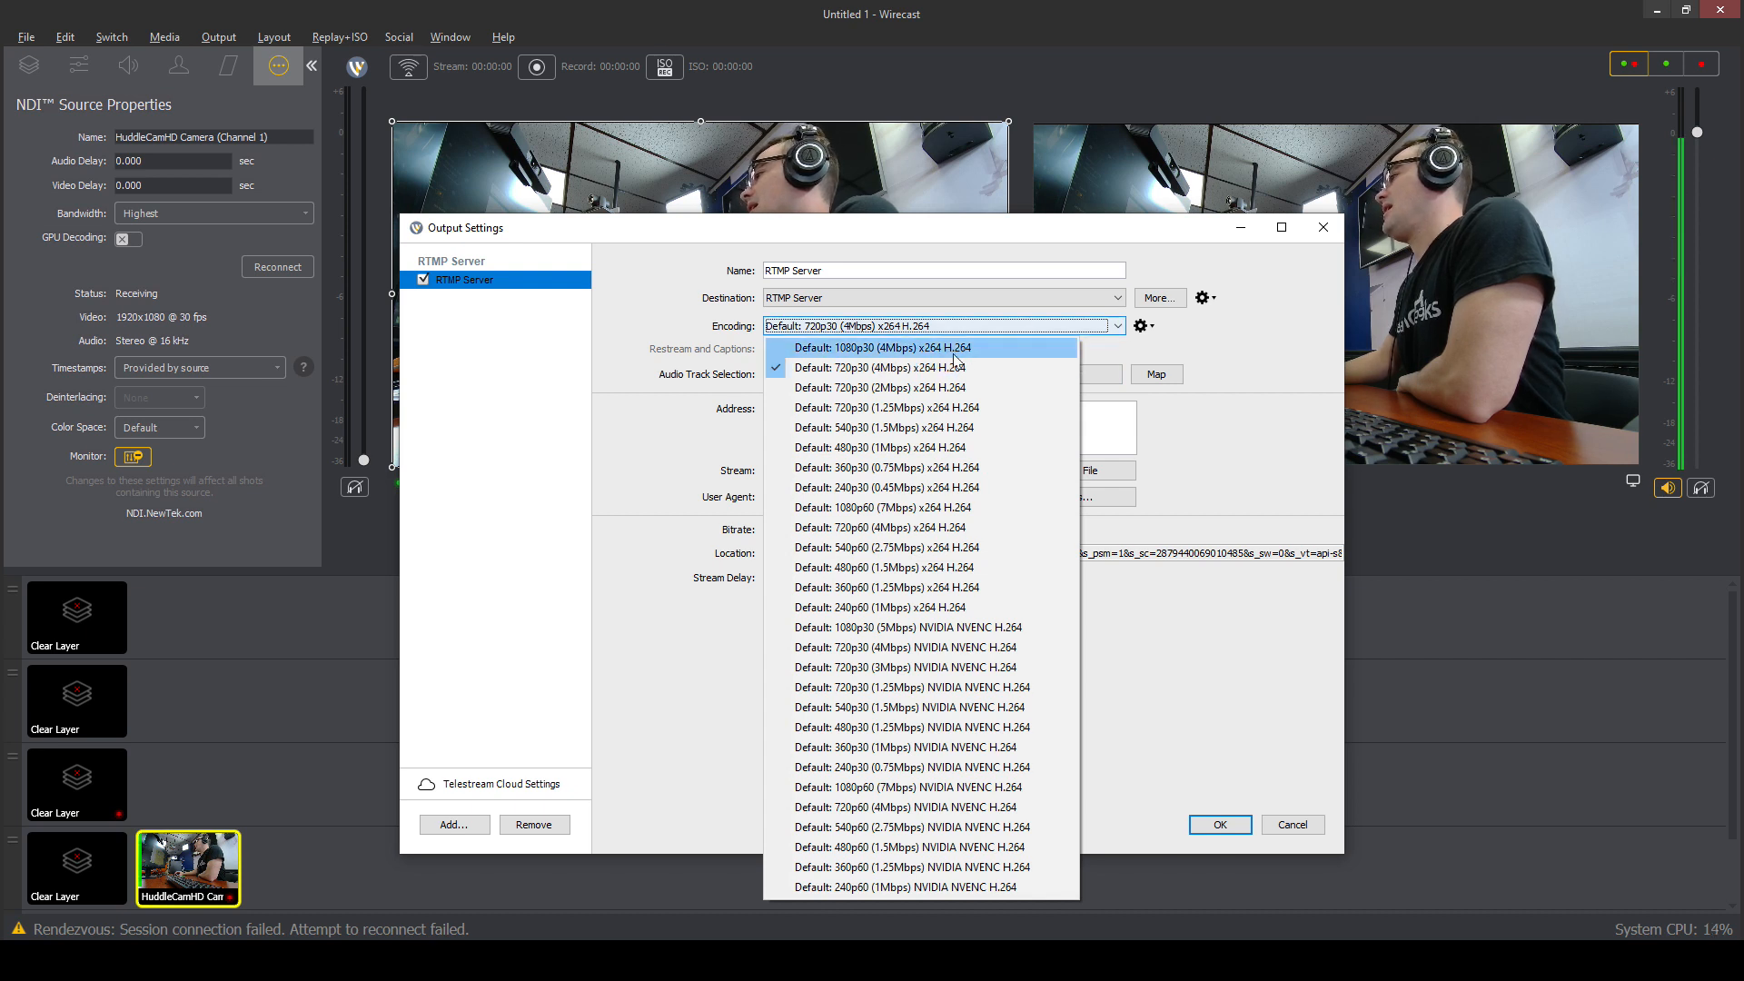
{"action": "mouse_move", "coordinate": [890, 368]}
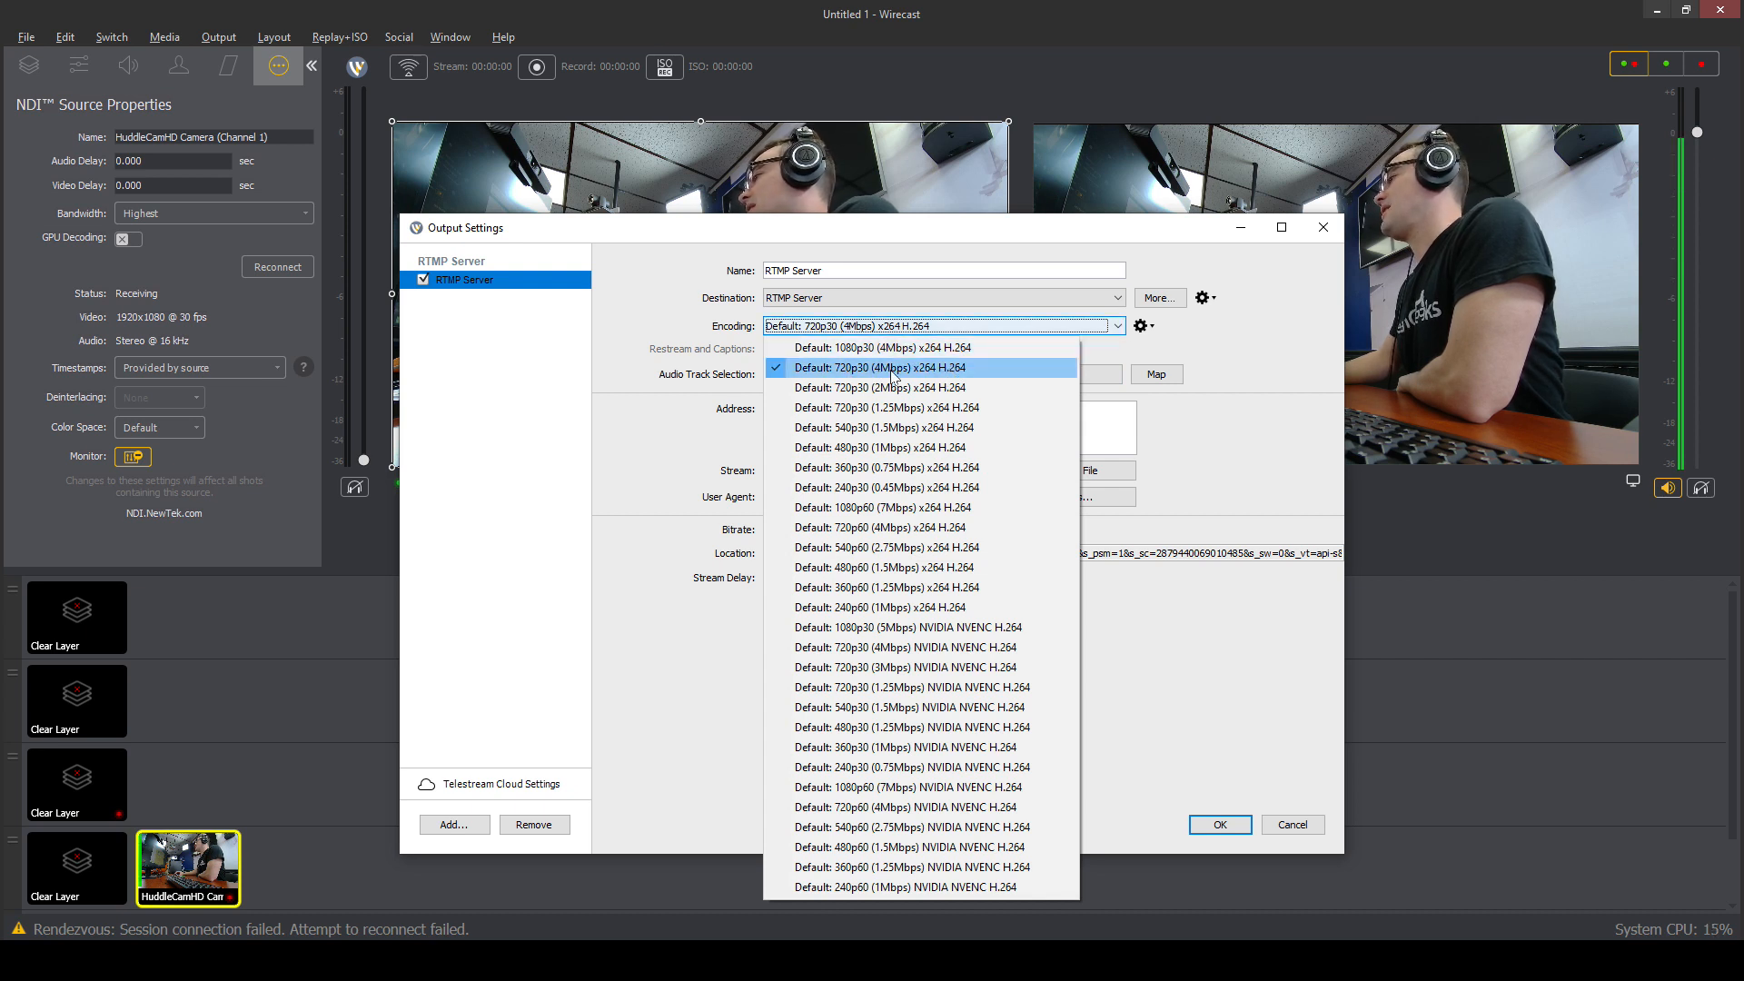
{"action": "mouse_move", "coordinate": [887, 407]}
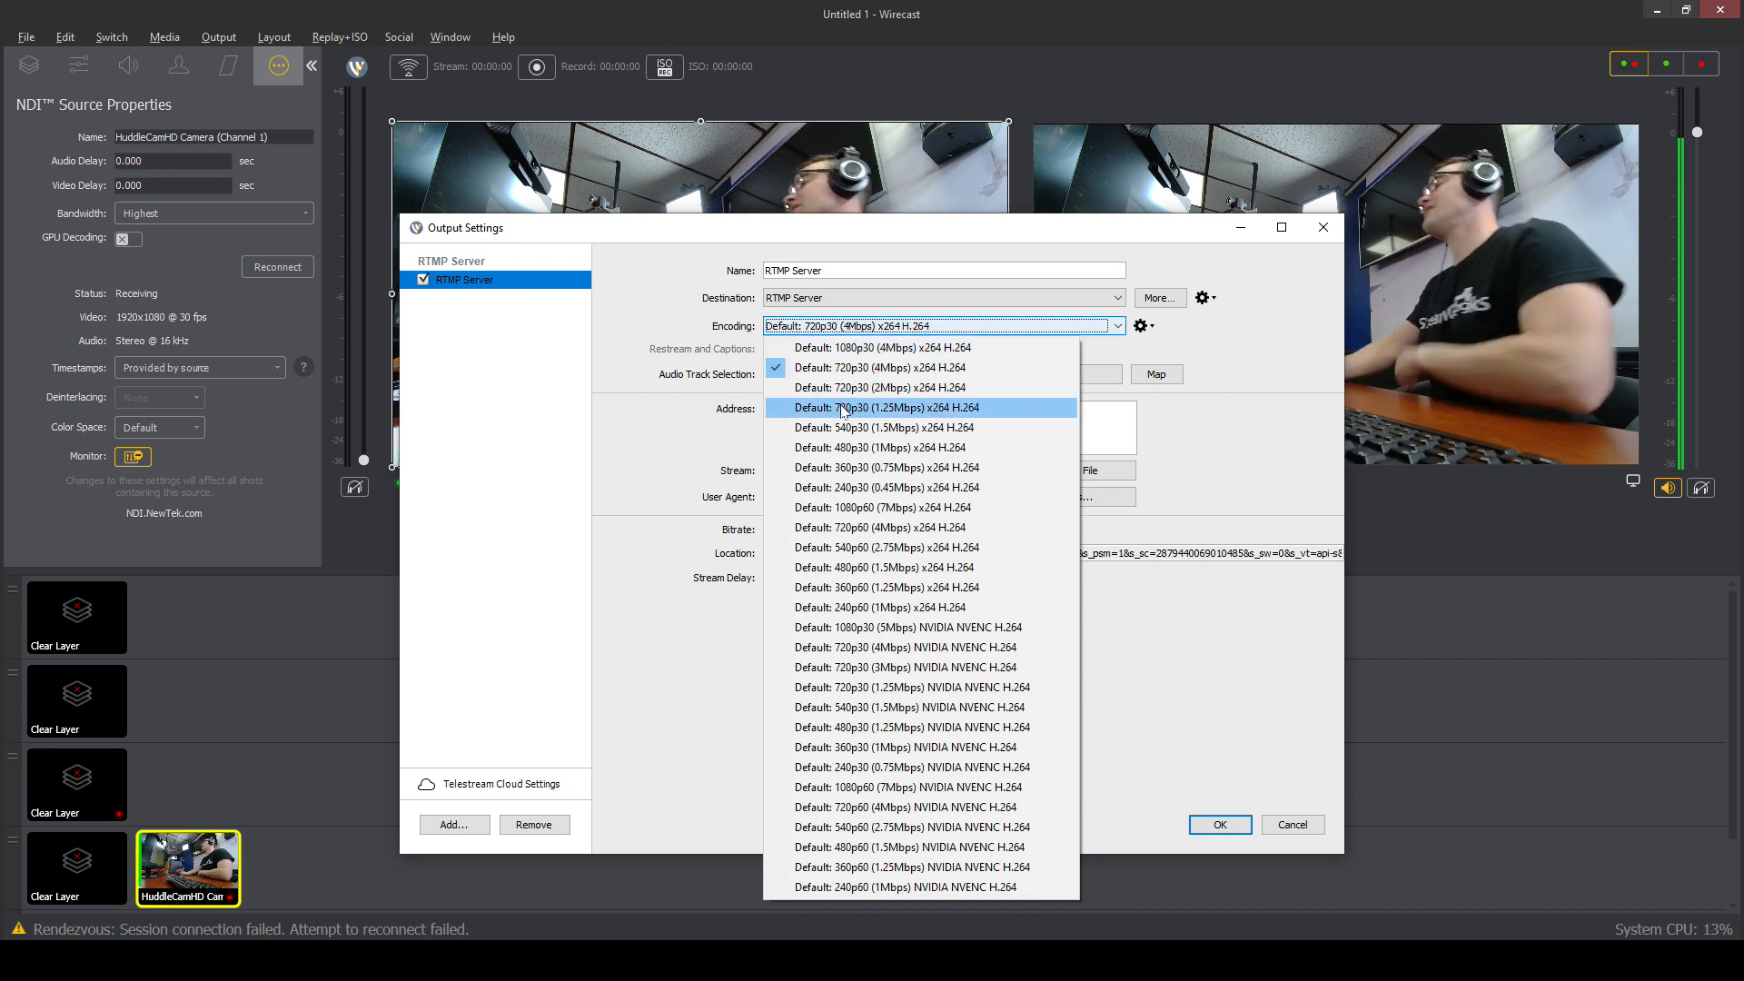
{"action": "mouse_move", "coordinate": [879, 387]}
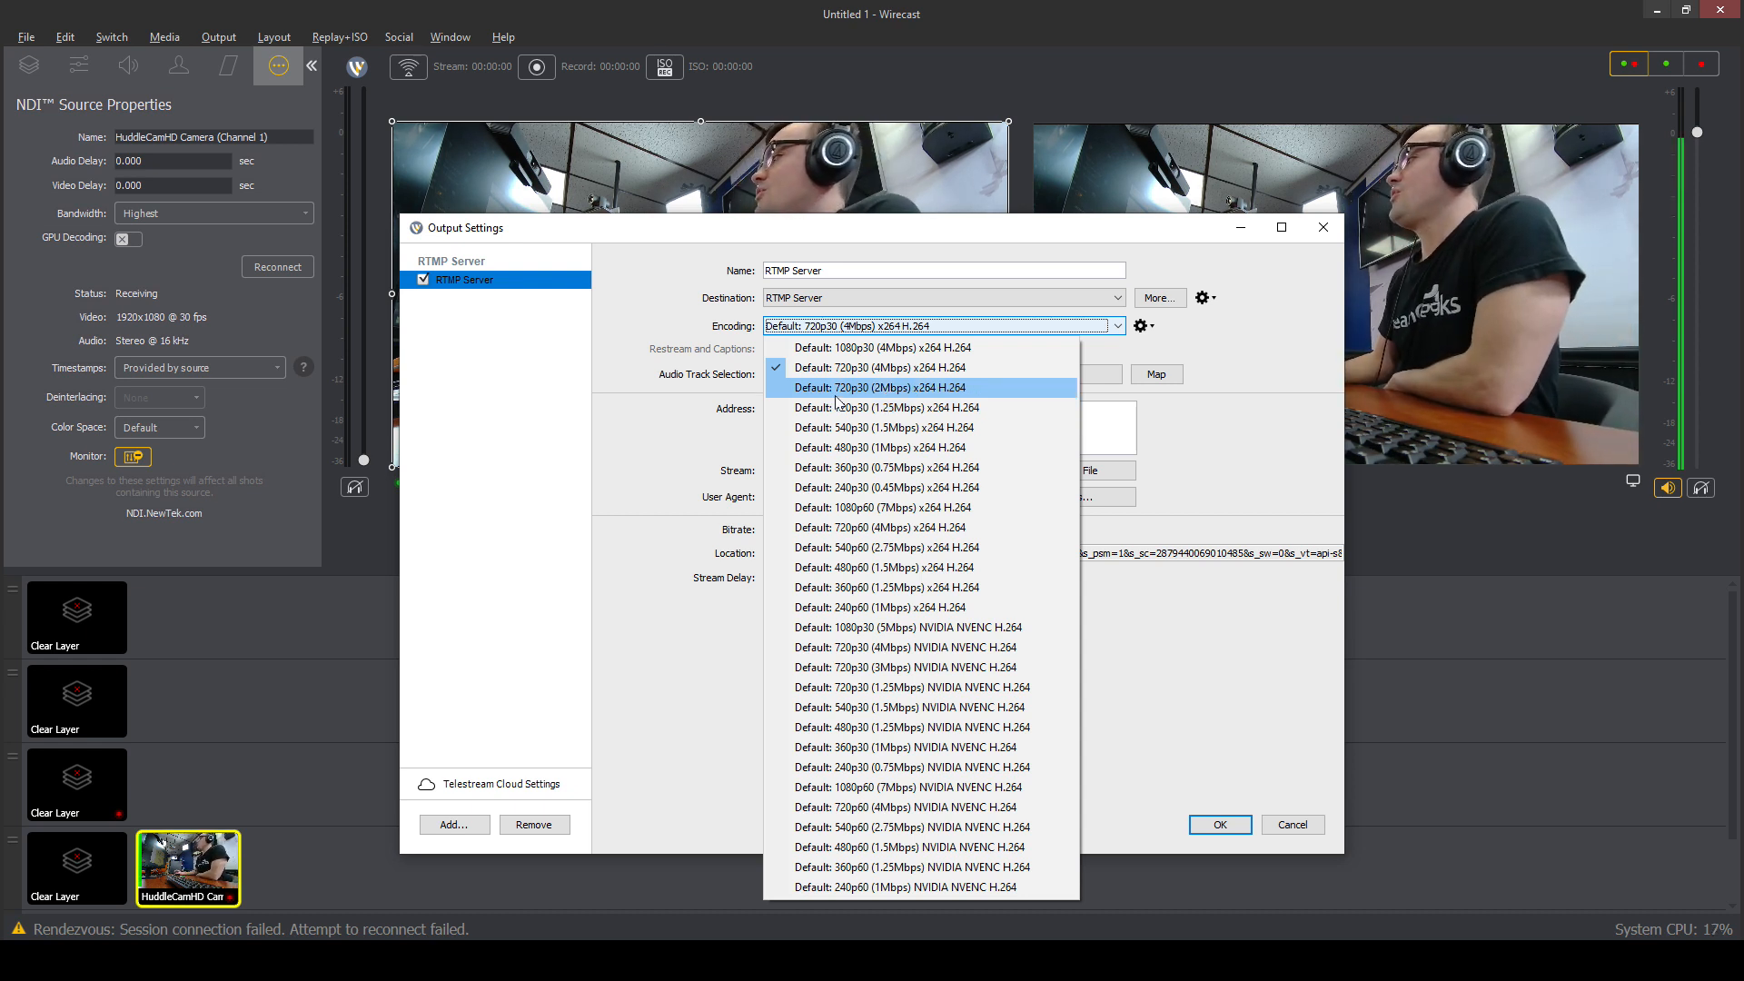
{"action": "left_click", "coordinate": [876, 387]}
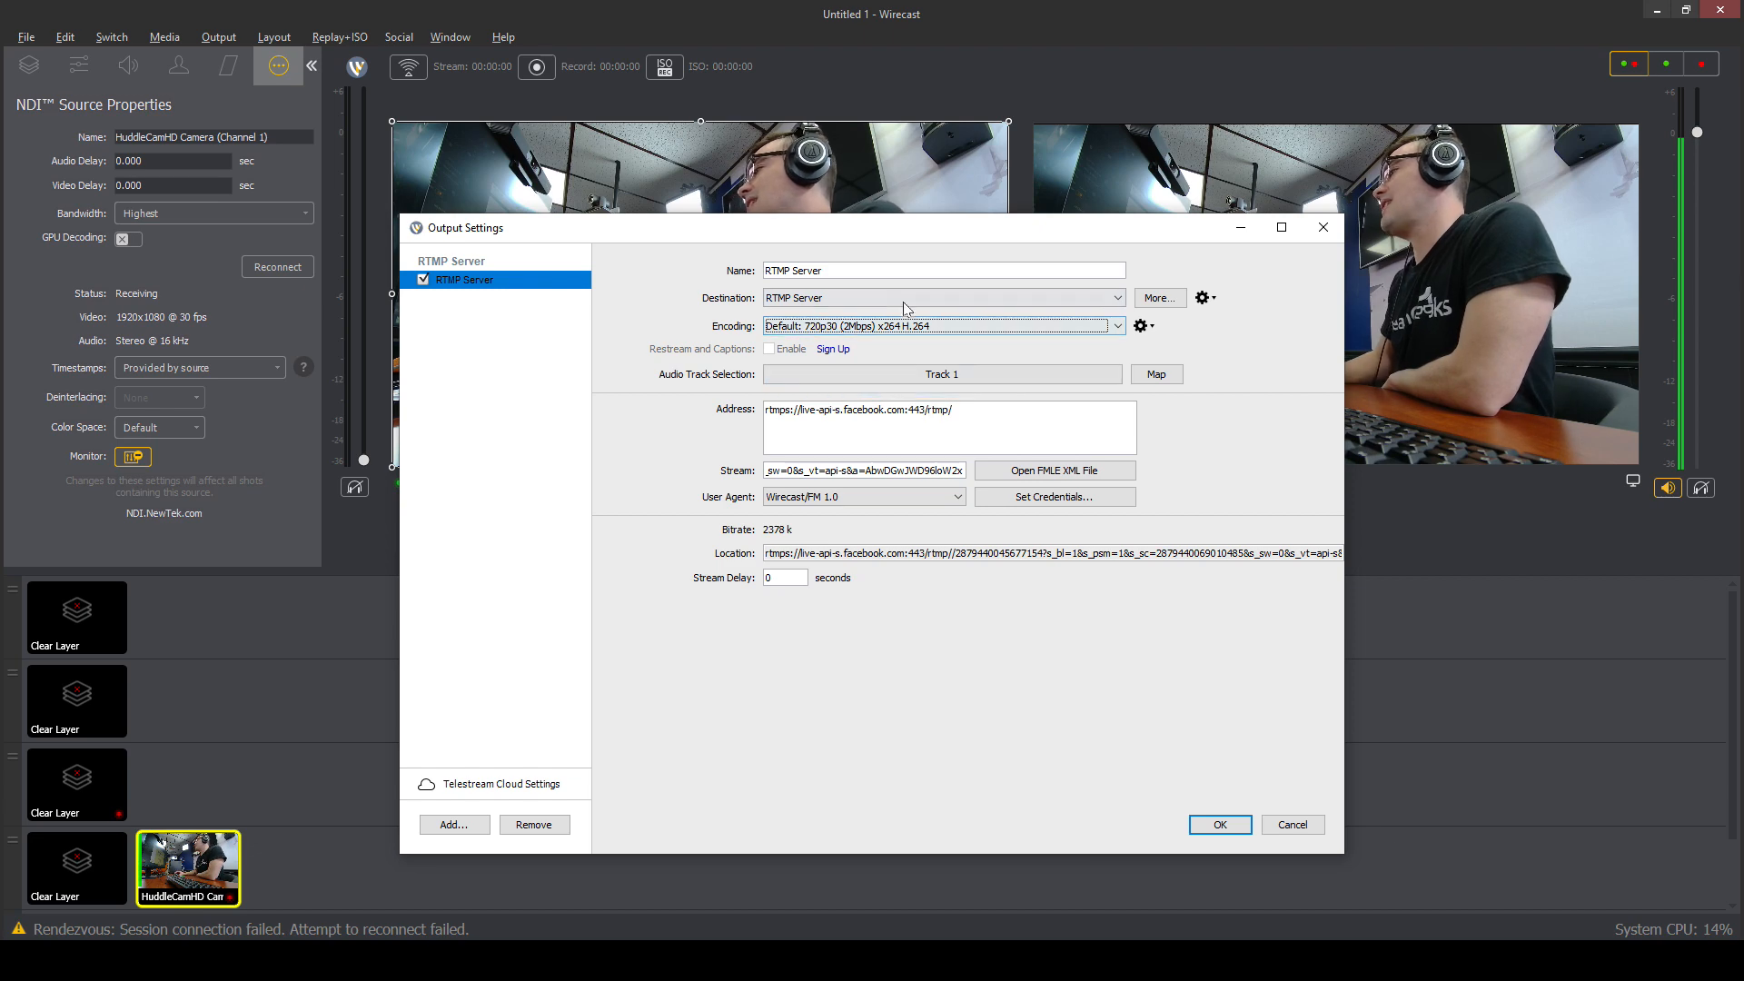
{"action": "left_click", "coordinate": [939, 325]}
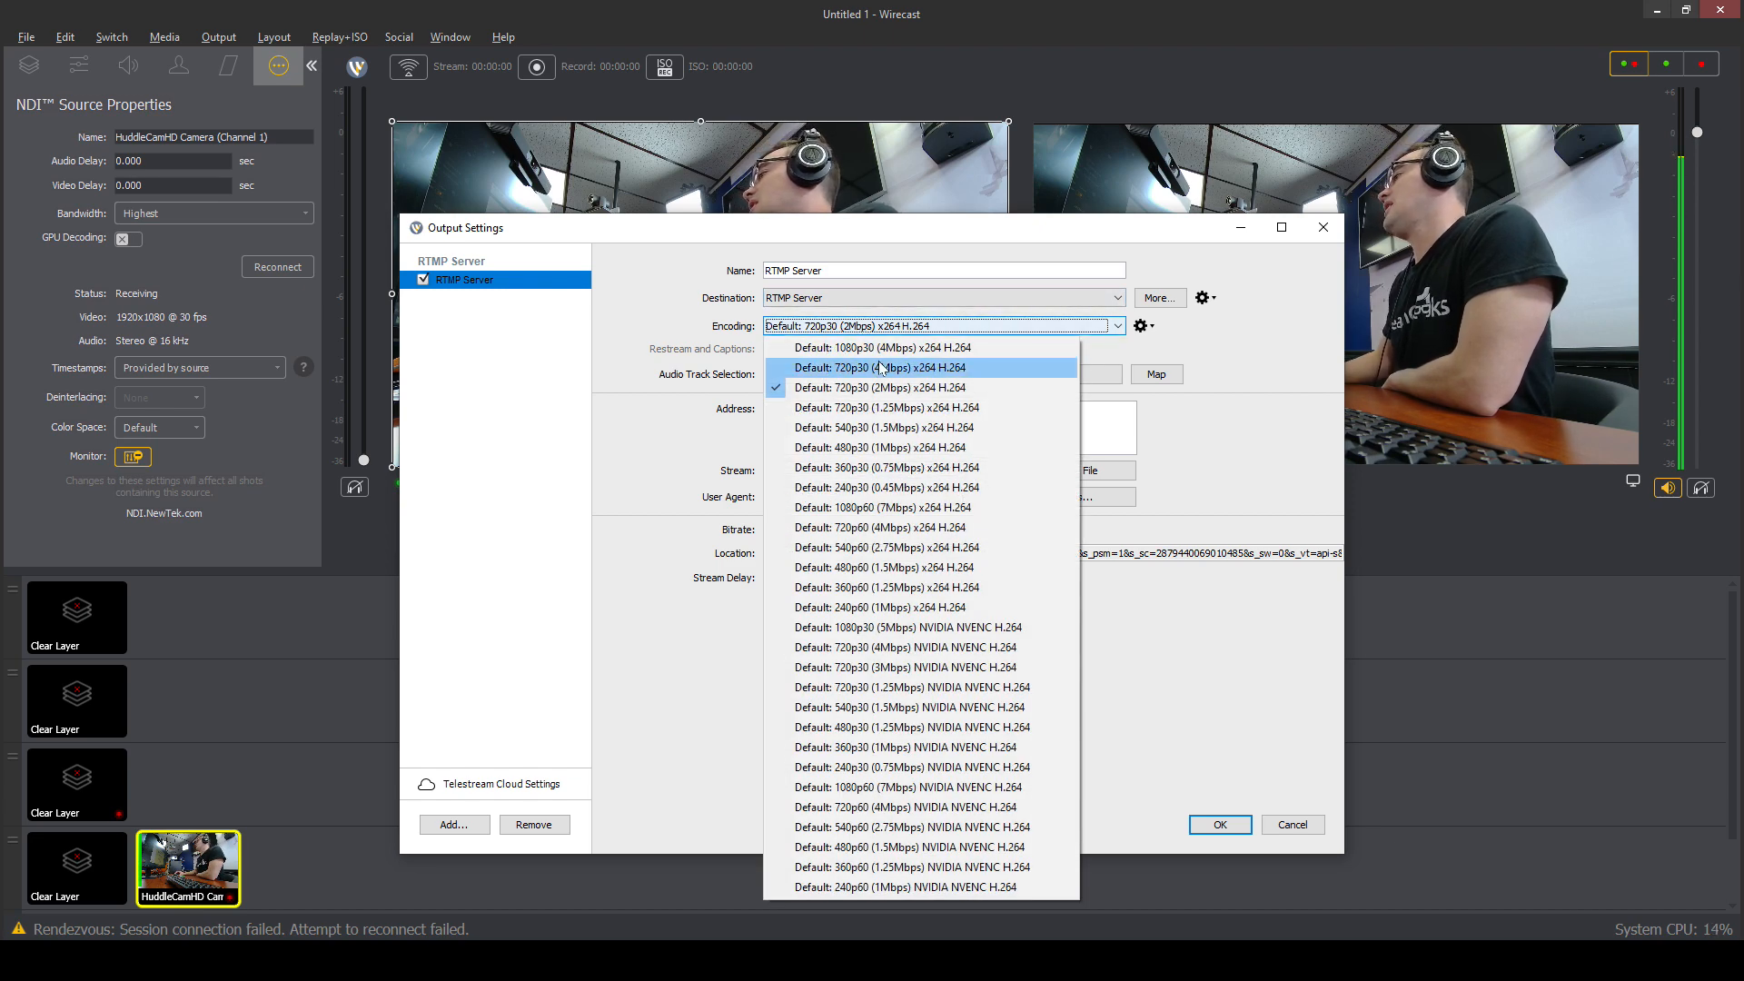
{"action": "left_click", "coordinate": [885, 367]}
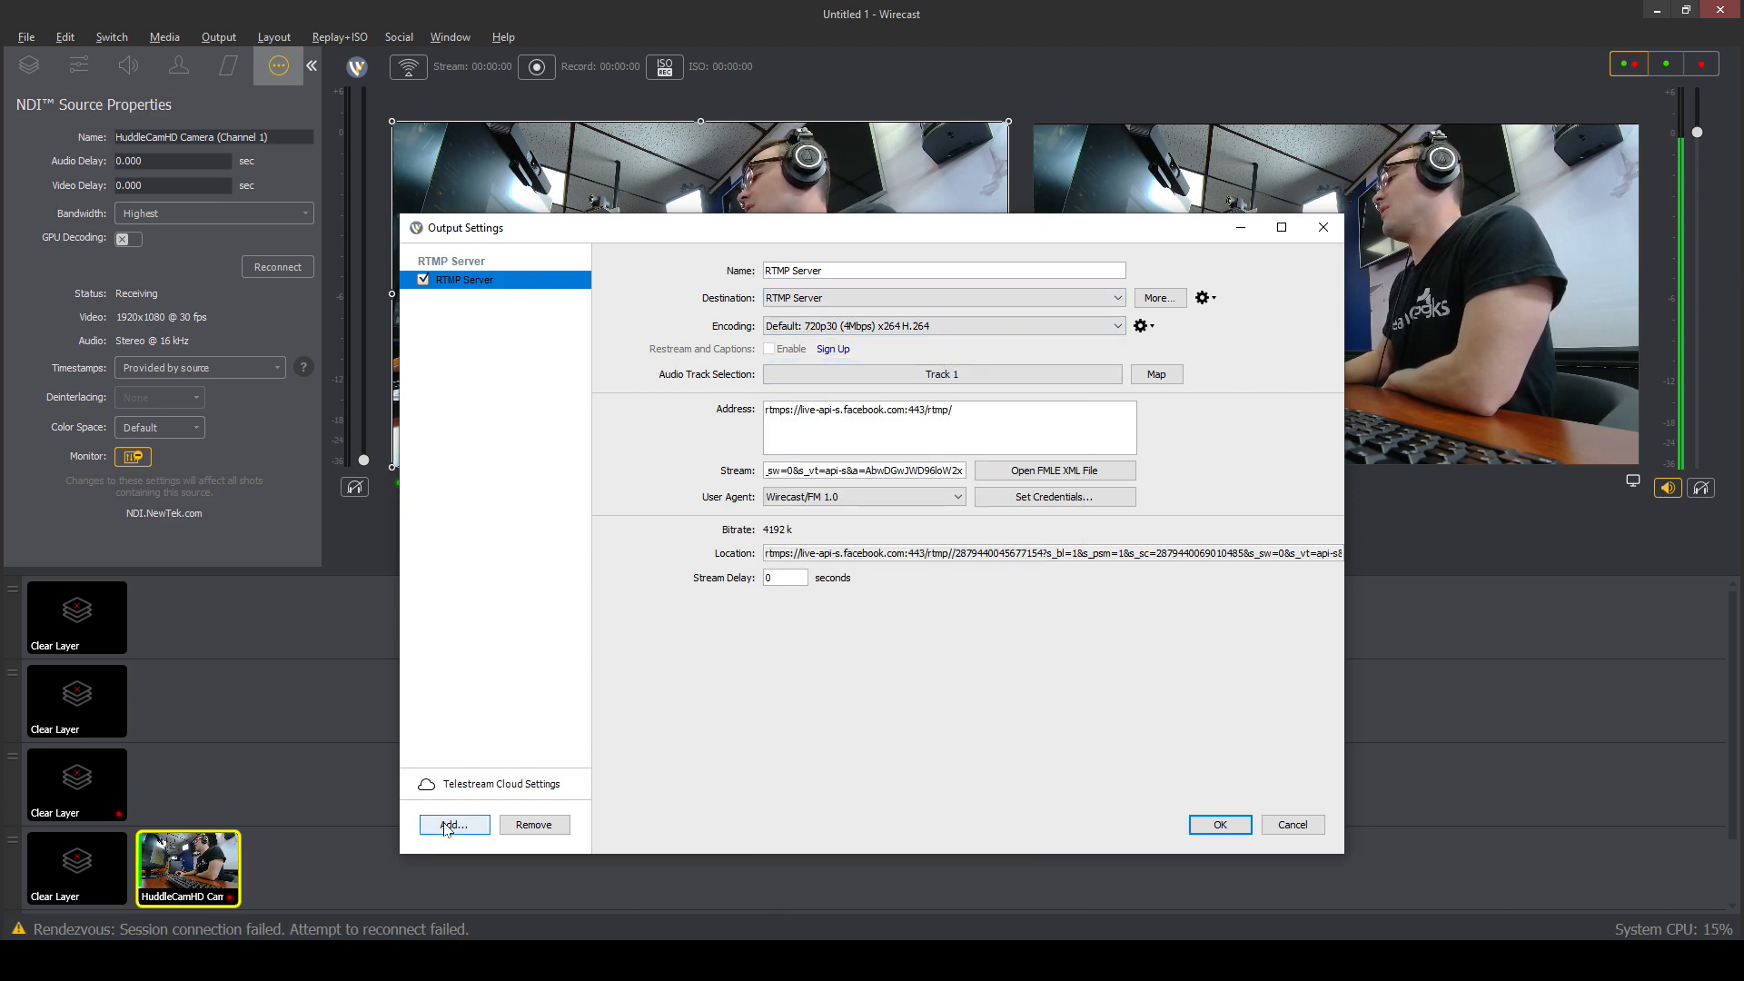
Add a second Record To Disk - MP4 output saving to MyStream.mp4
{"action": "left_click", "coordinate": [453, 825]}
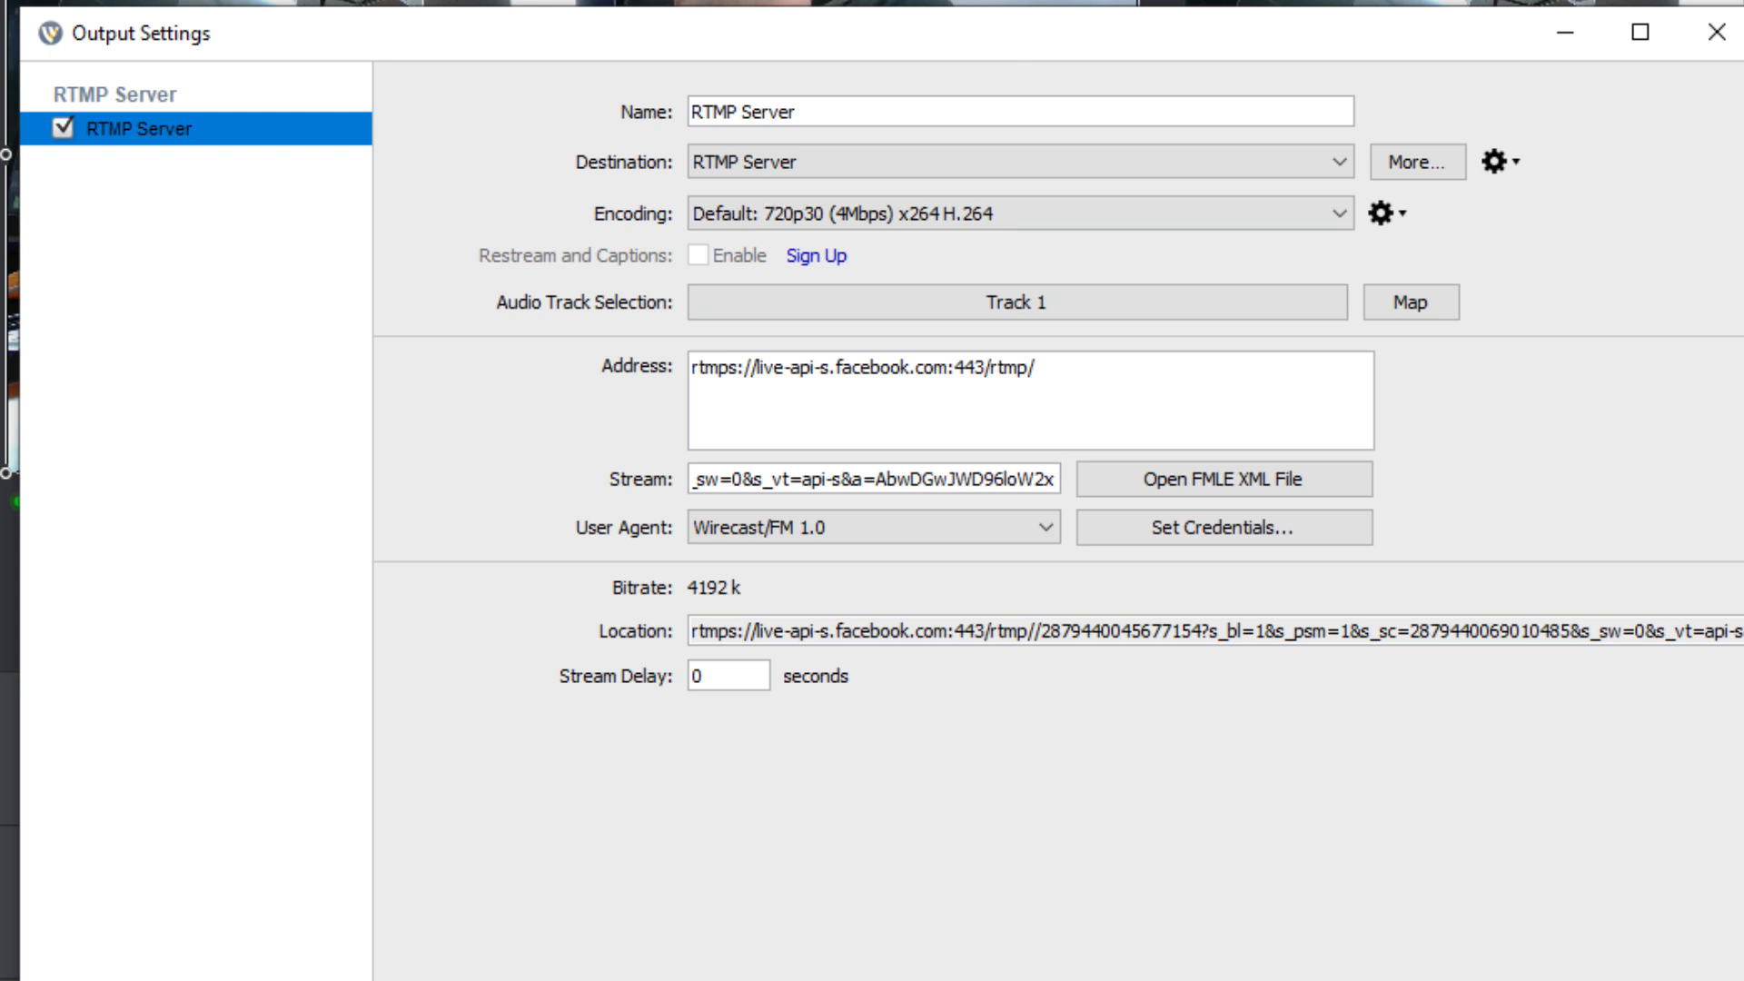
{"action": "left_click", "coordinate": [1417, 162]}
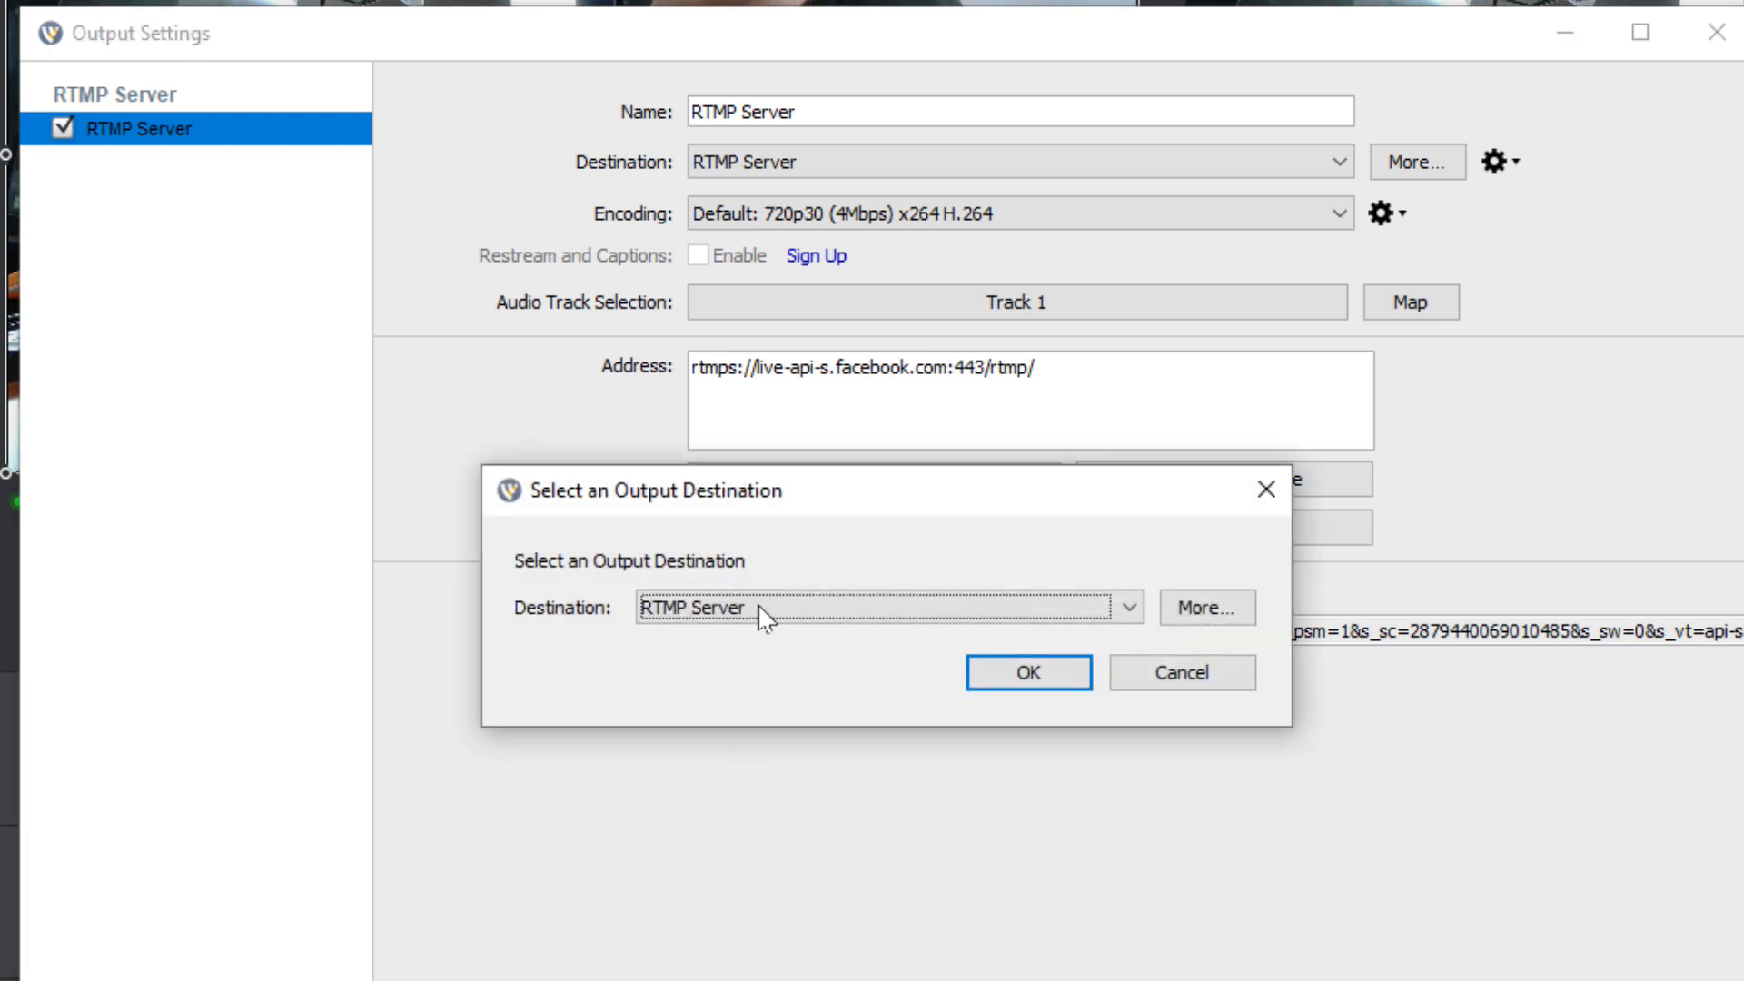
{"action": "left_click", "coordinate": [886, 607]}
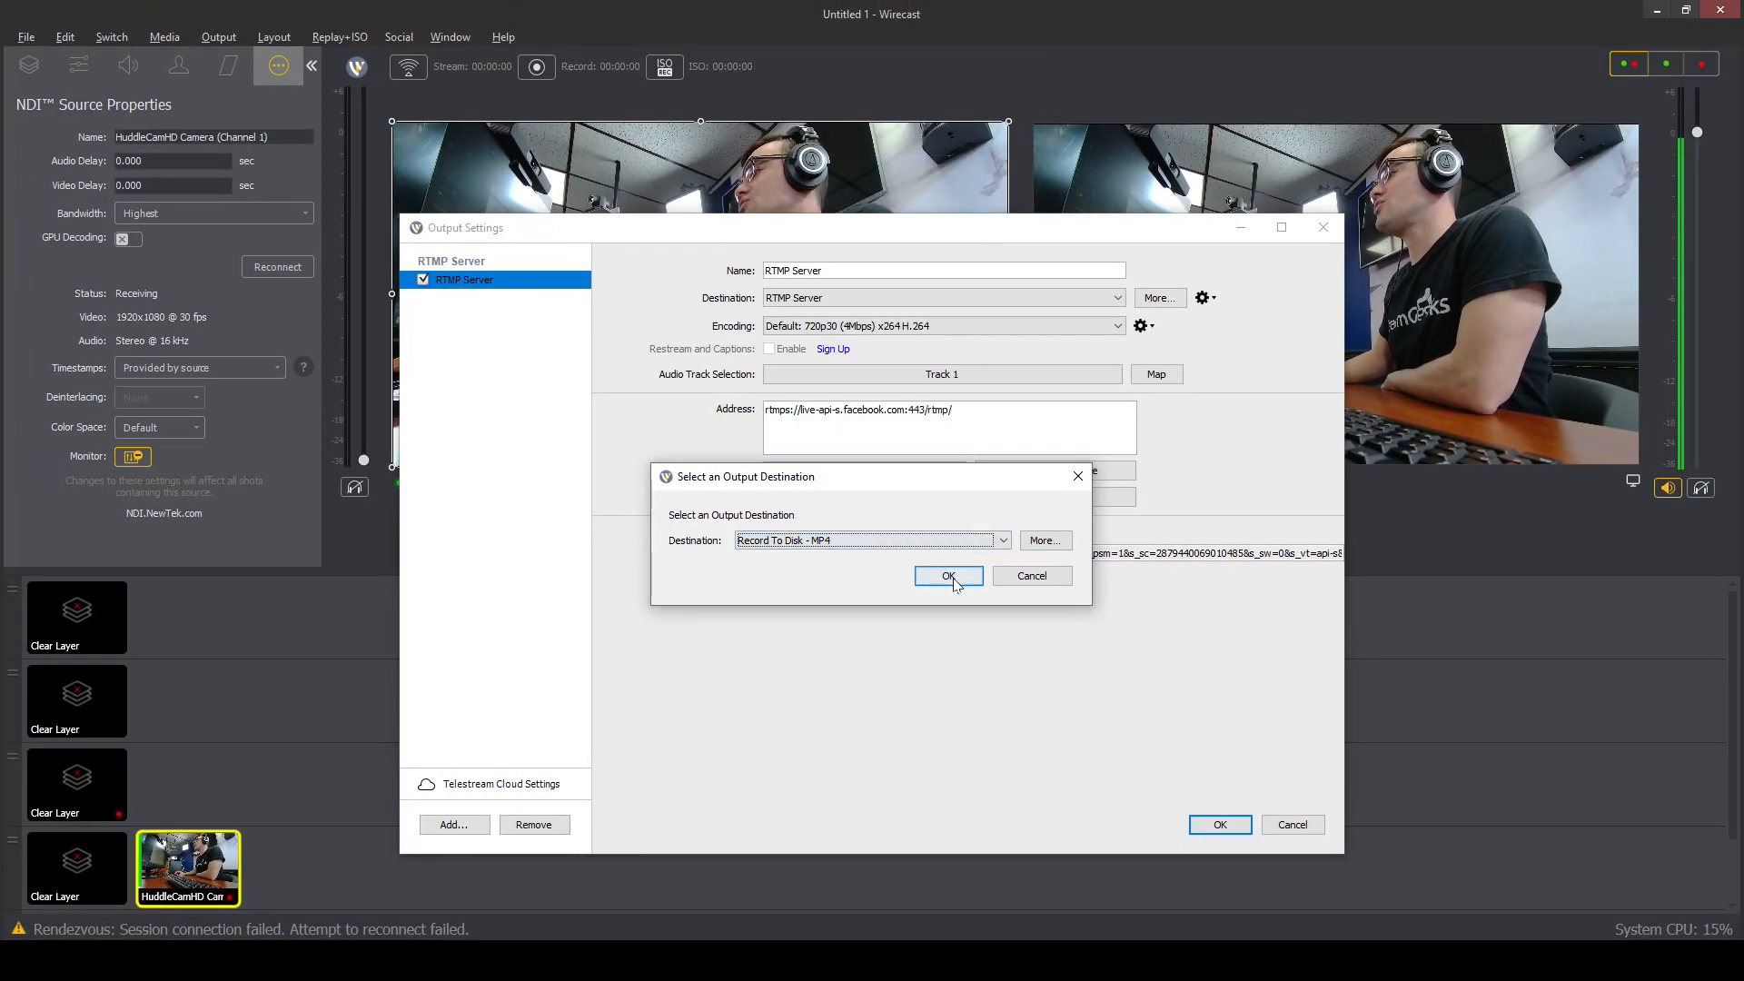
{"action": "left_click", "coordinate": [948, 576]}
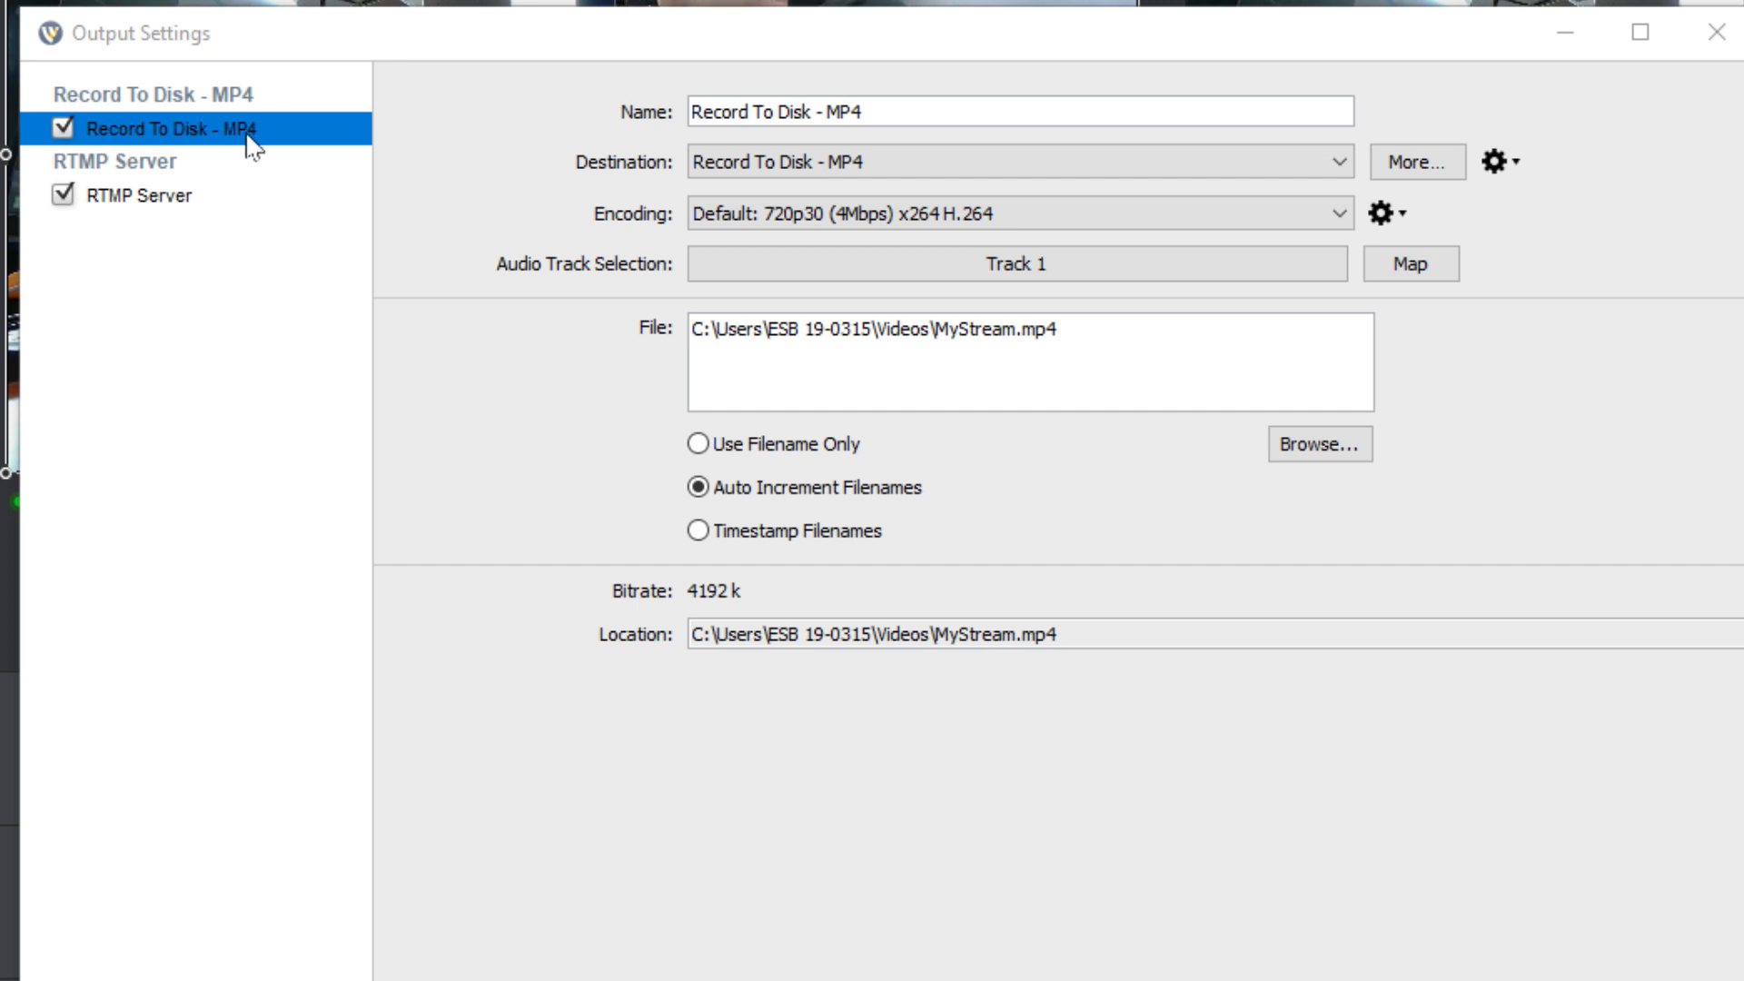
Try the 1080p60 preset with Match Preset Size, cancel the frame-rate warning, then pick 1080p30 (4Mbps) x264
{"action": "left_click", "coordinate": [1014, 214]}
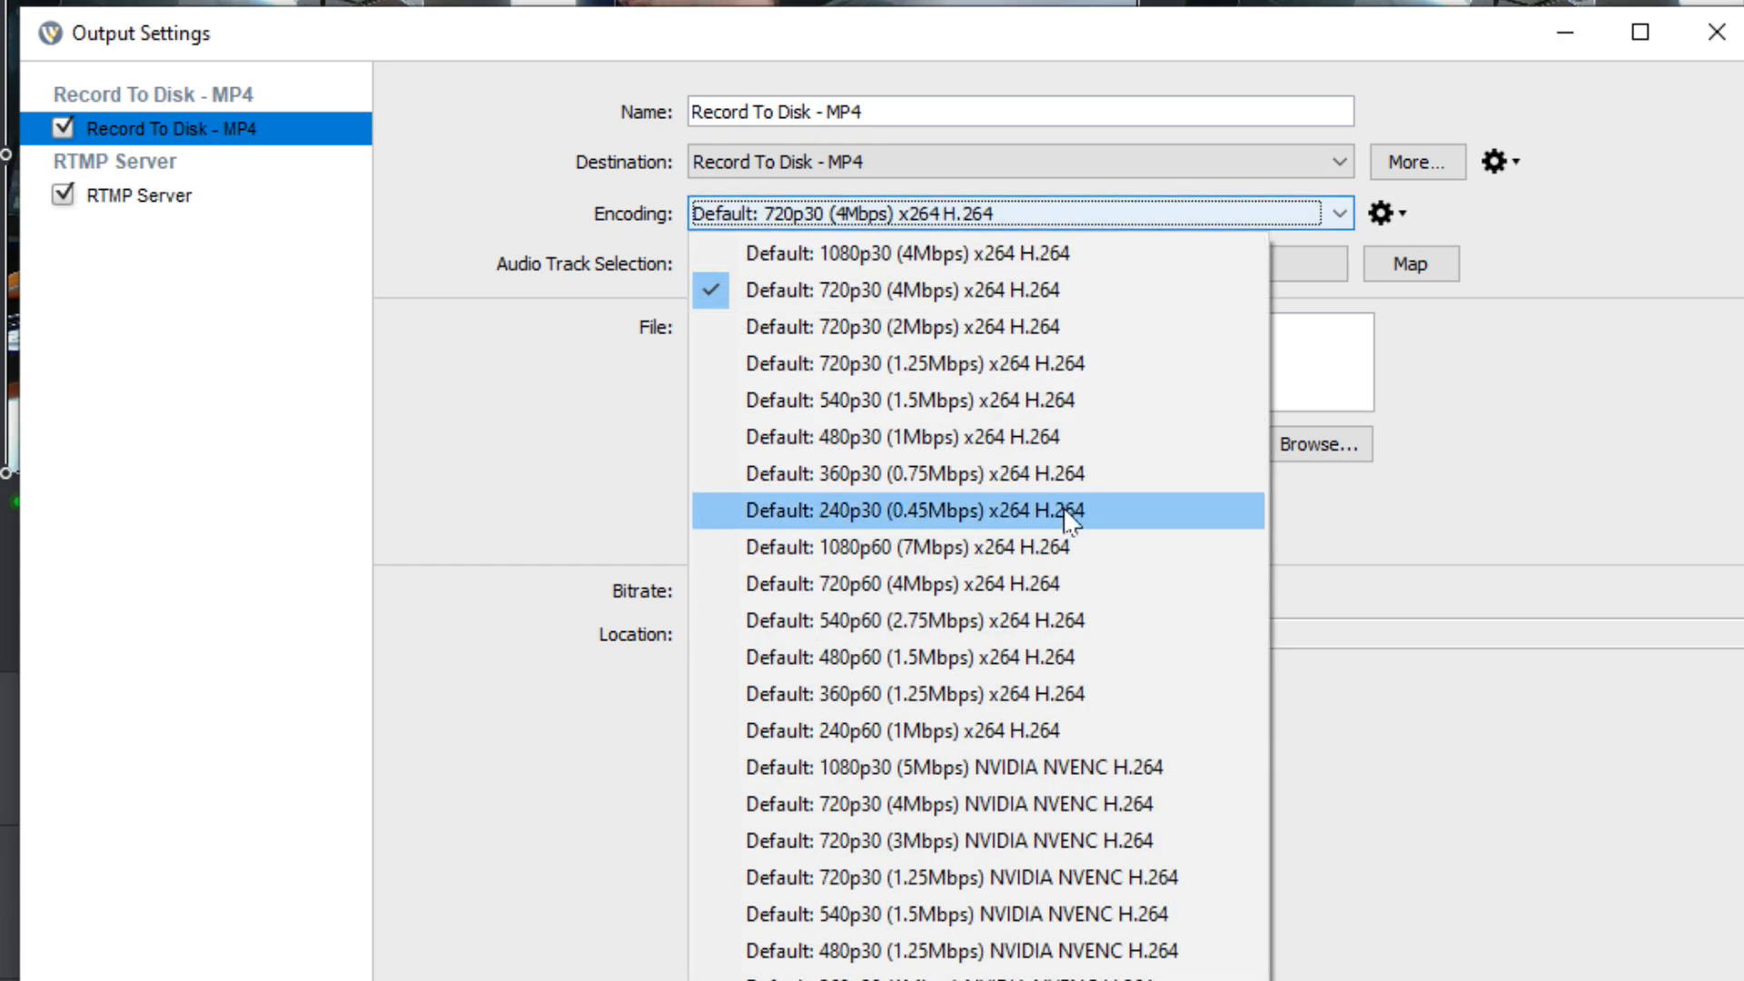
{"action": "left_click", "coordinate": [914, 547]}
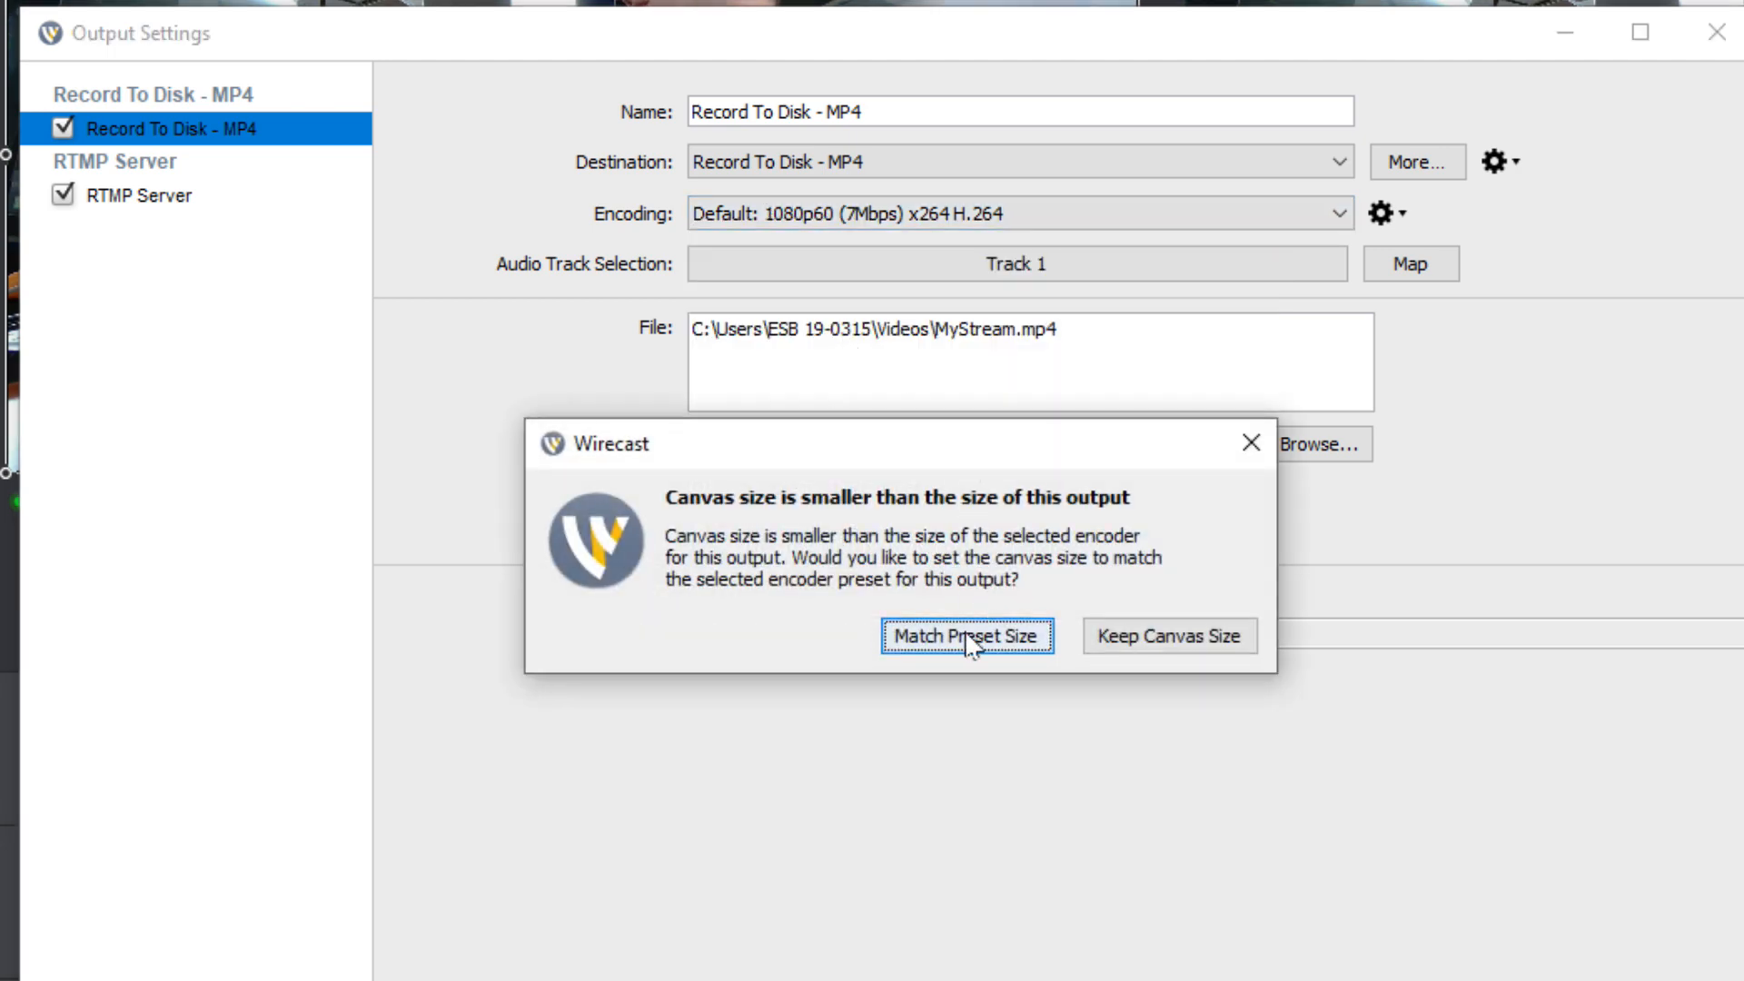
{"action": "mouse_move", "coordinate": [1065, 608]}
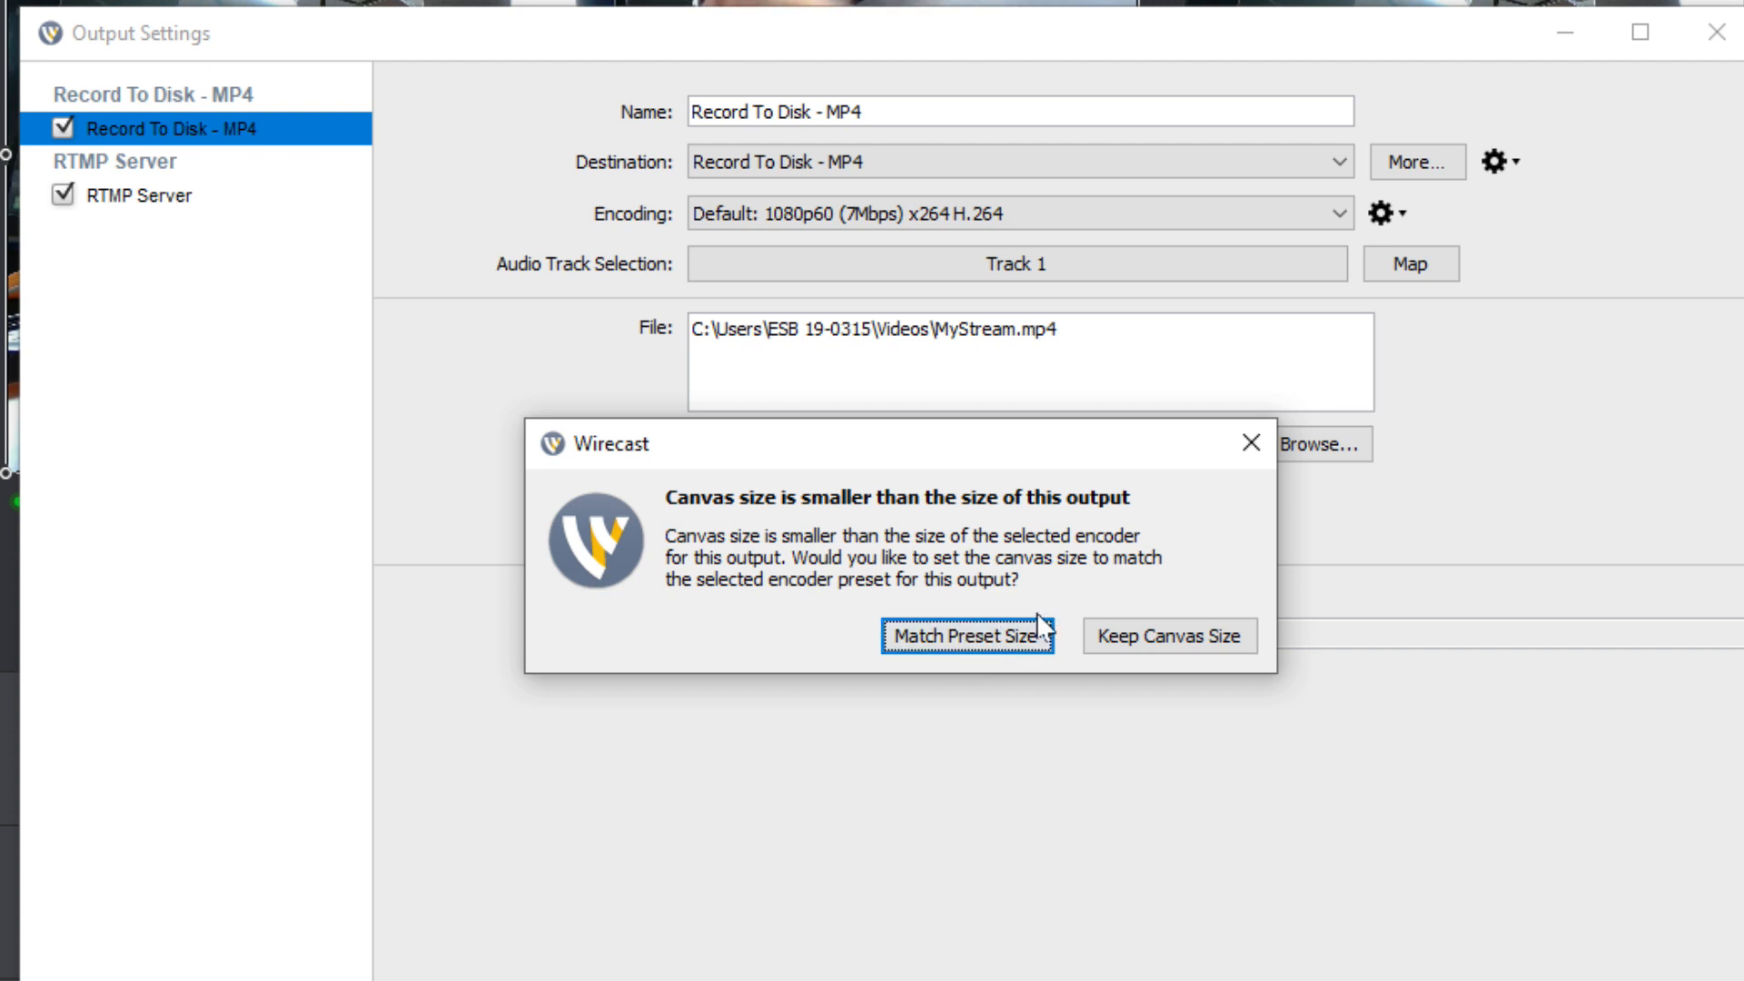
{"action": "left_click", "coordinate": [966, 635]}
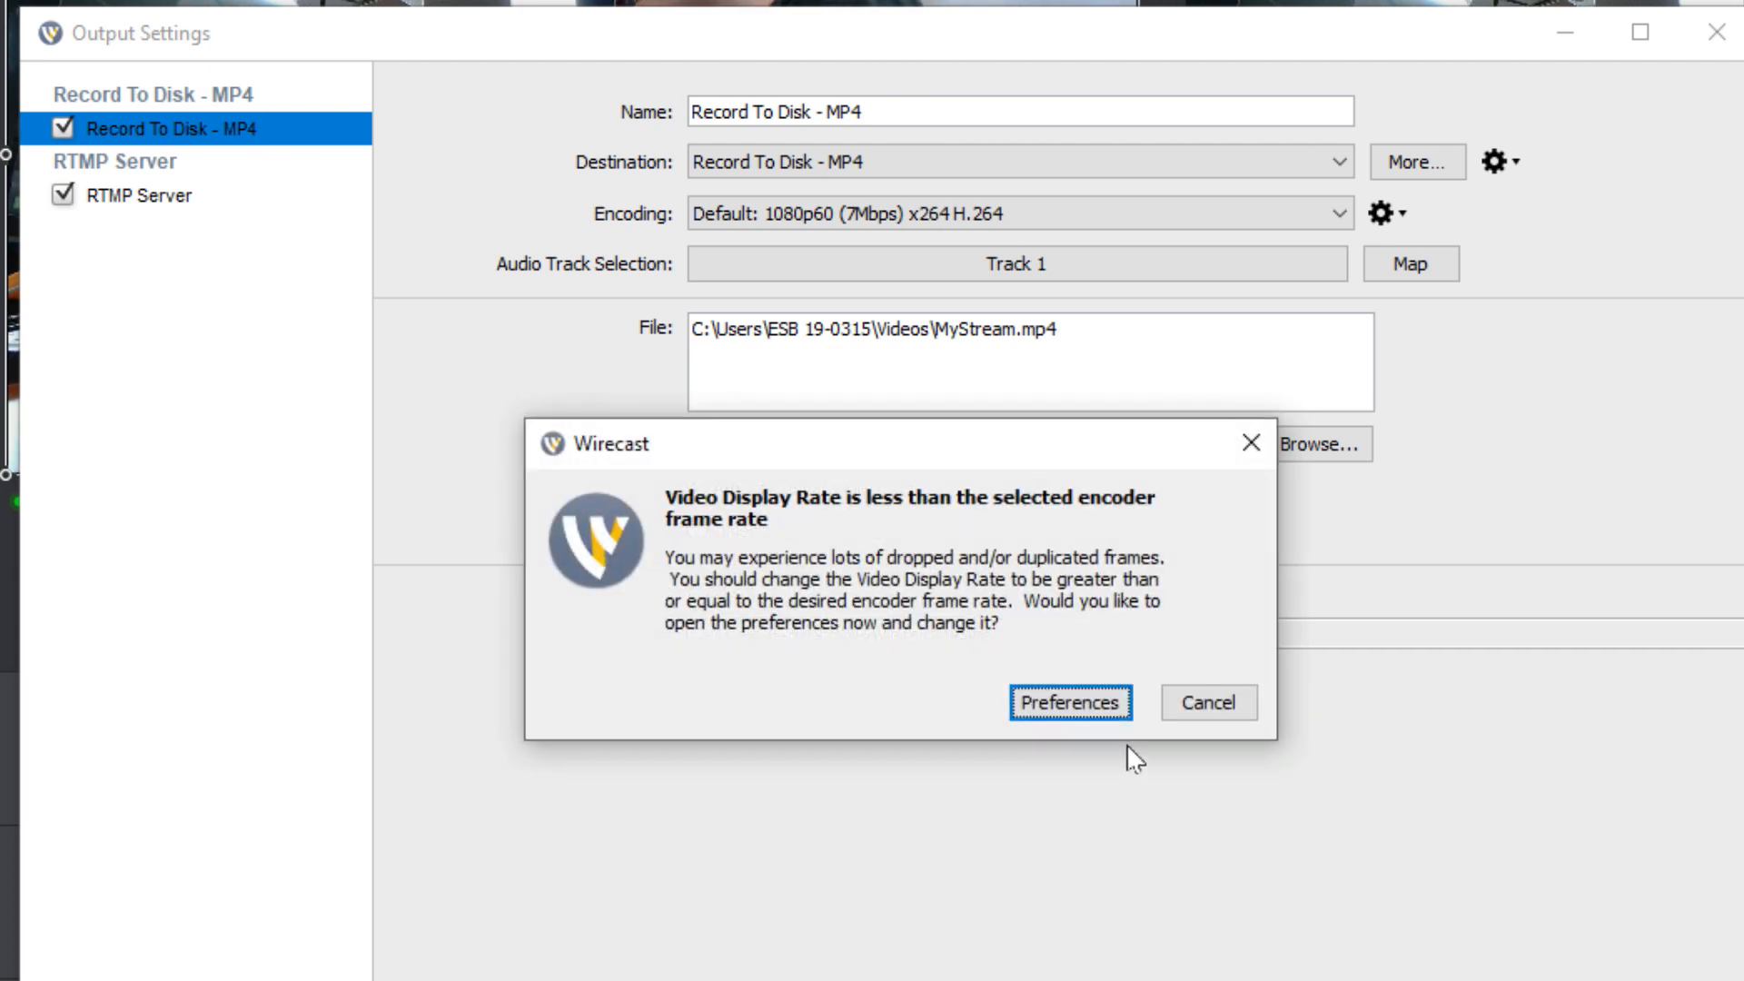
{"action": "left_click", "coordinate": [1206, 702]}
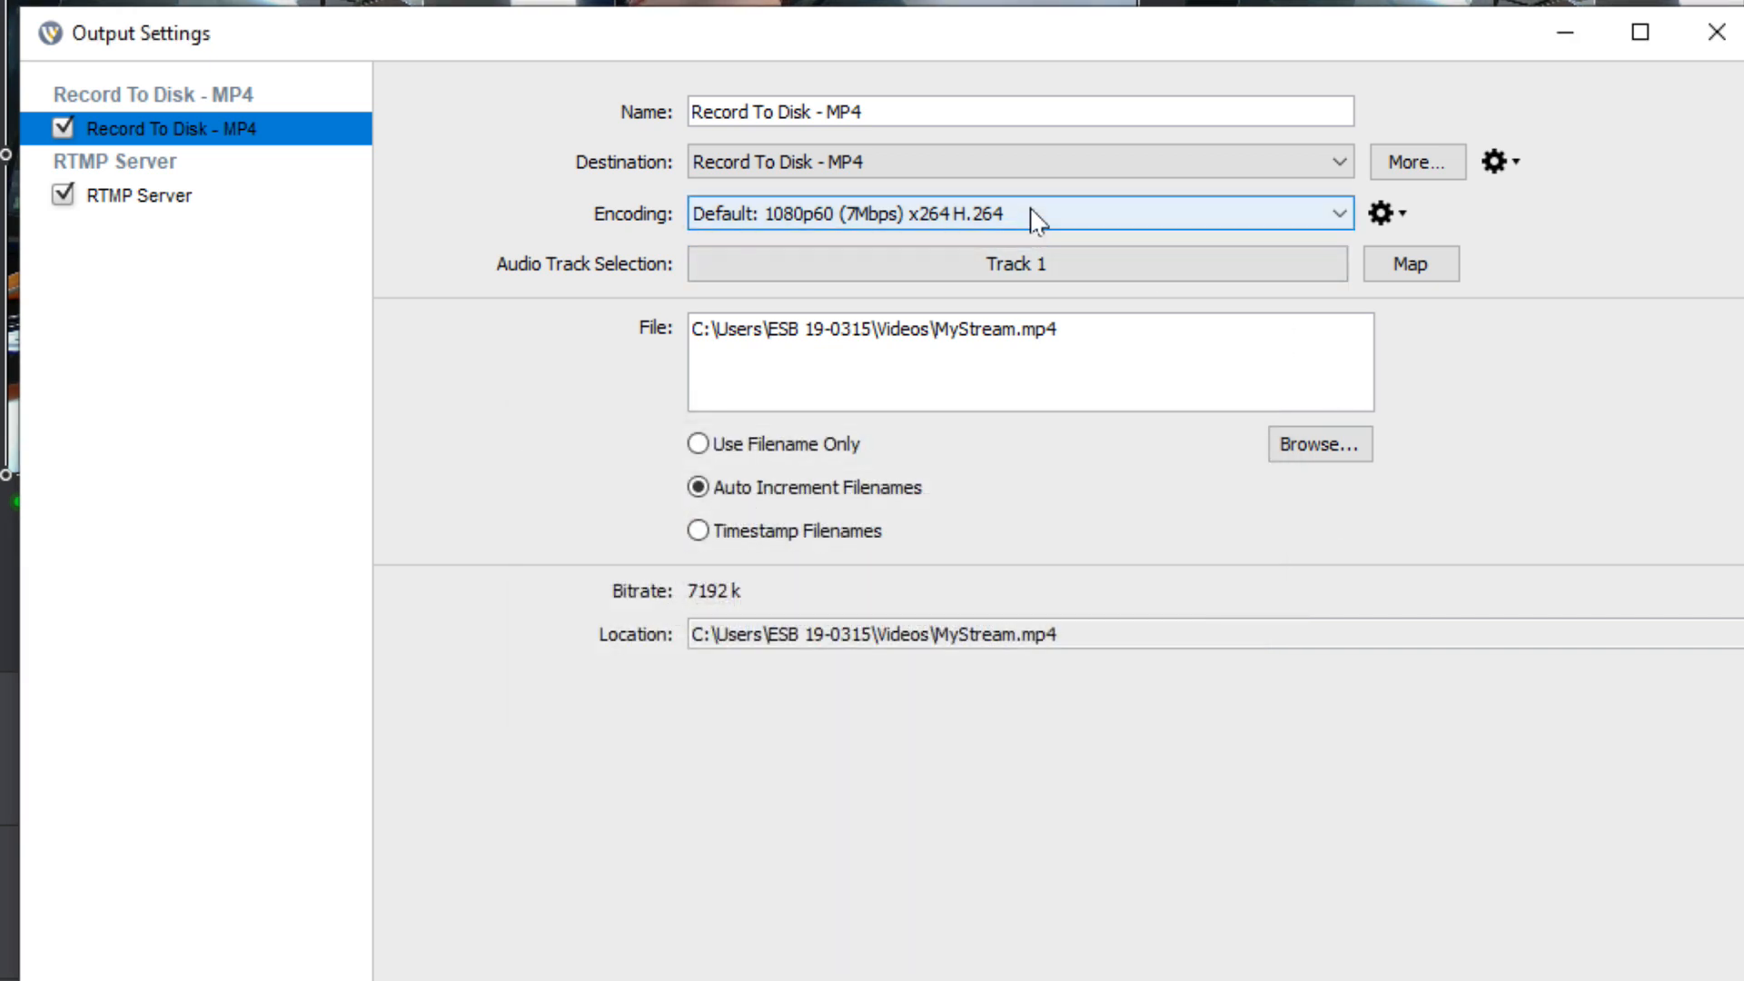
{"action": "left_click", "coordinate": [1014, 213]}
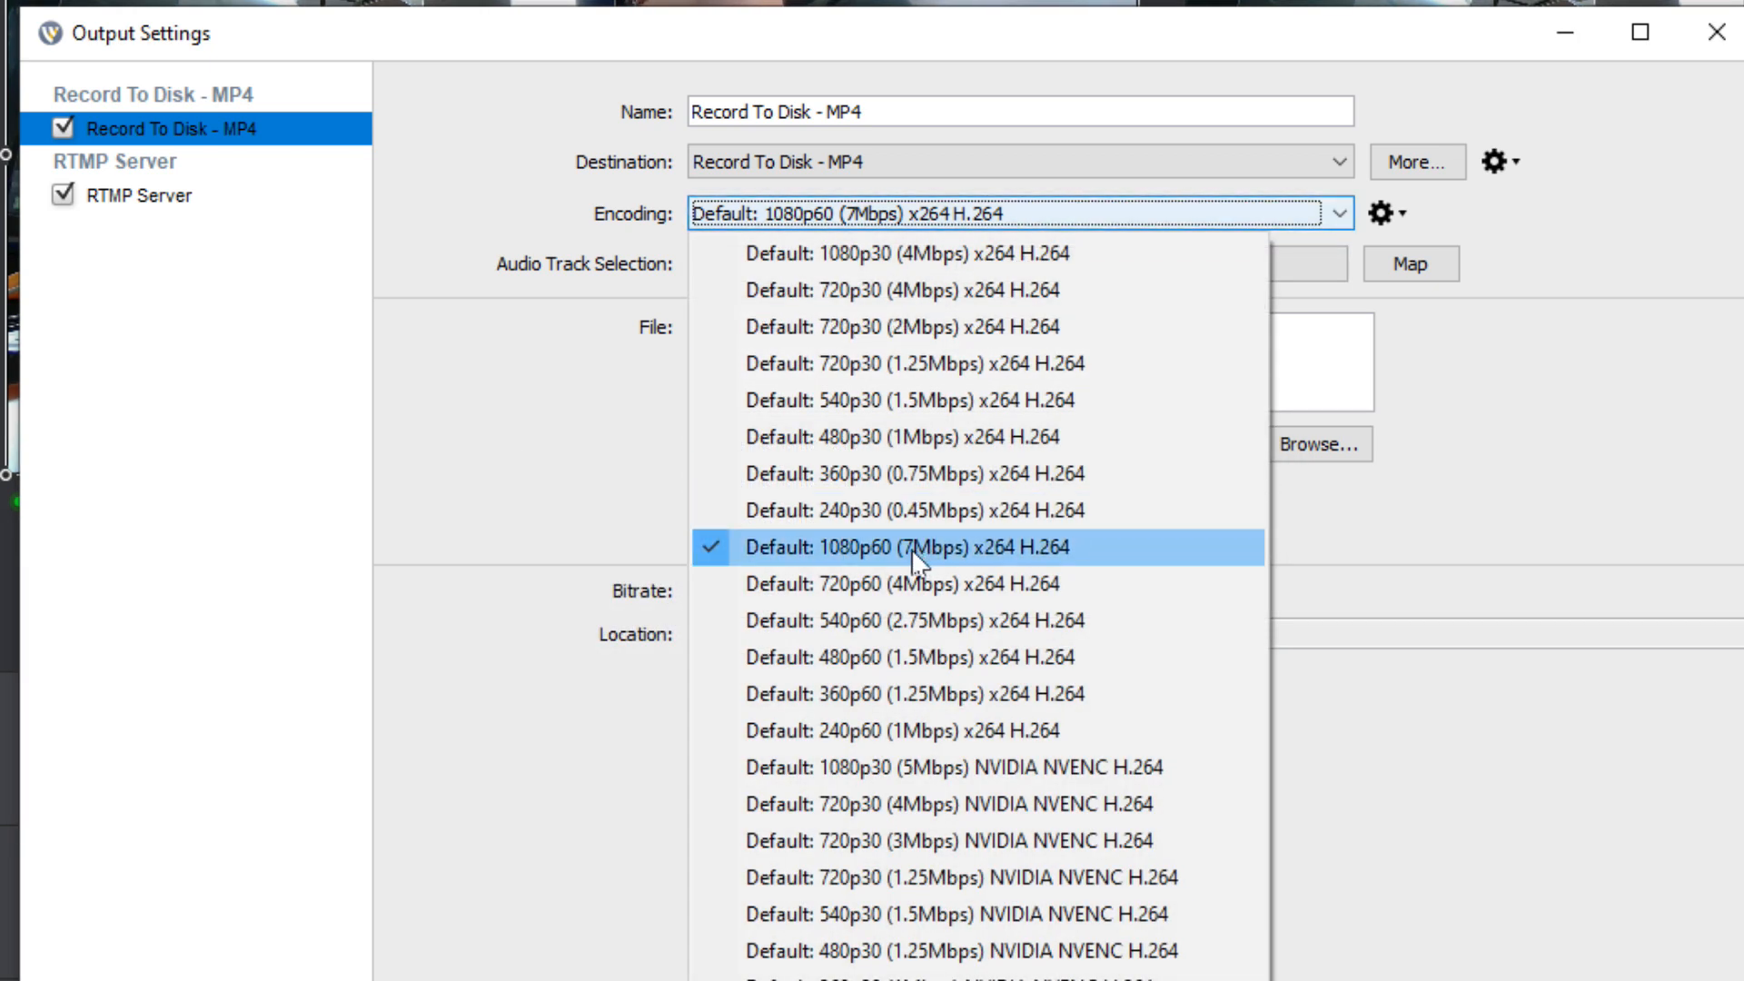
{"action": "mouse_move", "coordinate": [974, 561]}
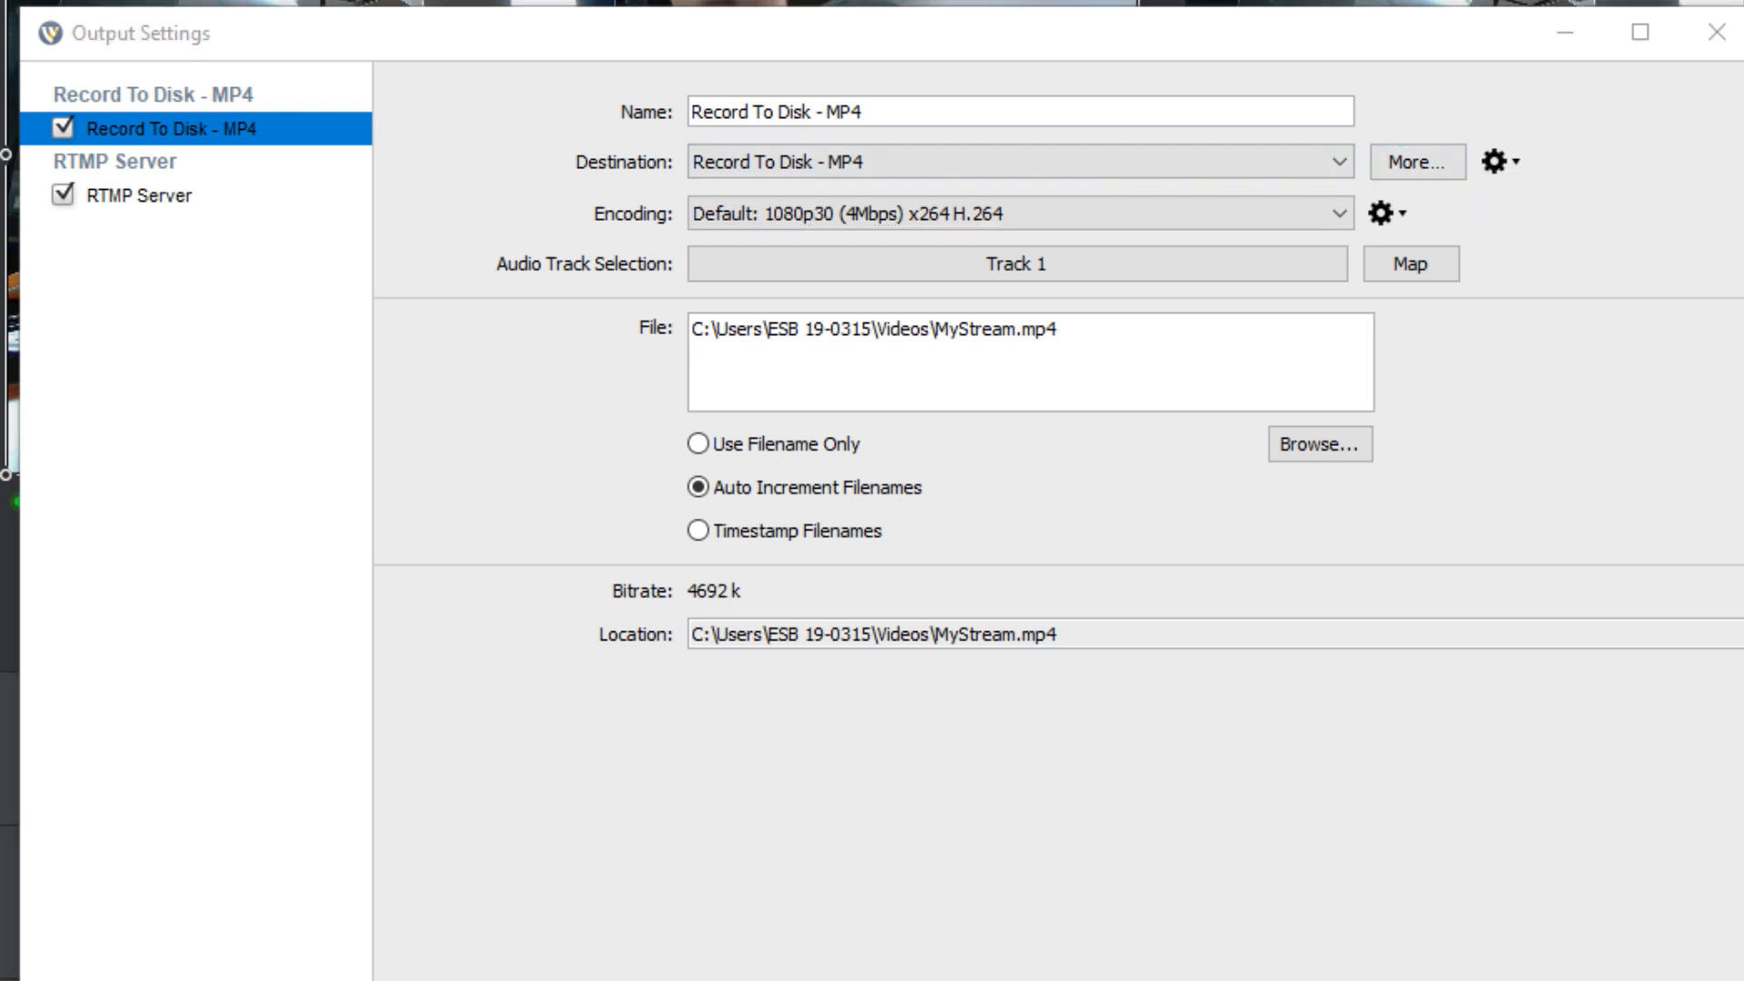
{"action": "mouse_move", "coordinate": [363, 98]}
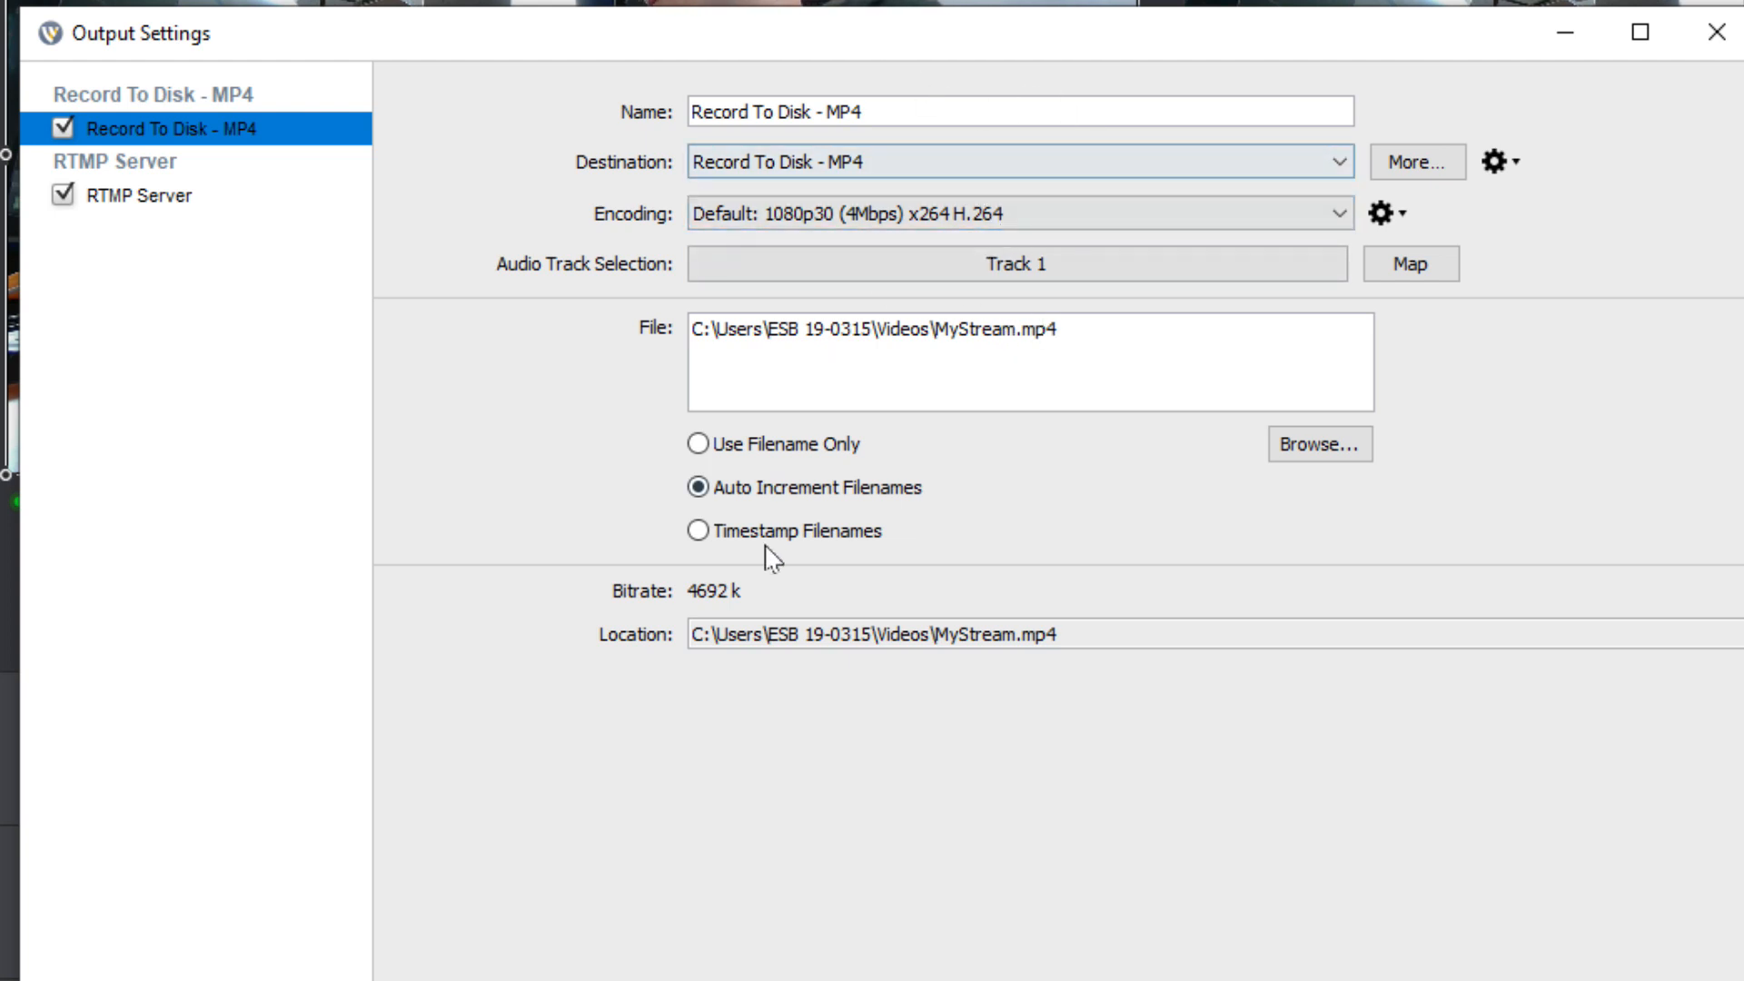
{"action": "mouse_move", "coordinate": [780, 670]}
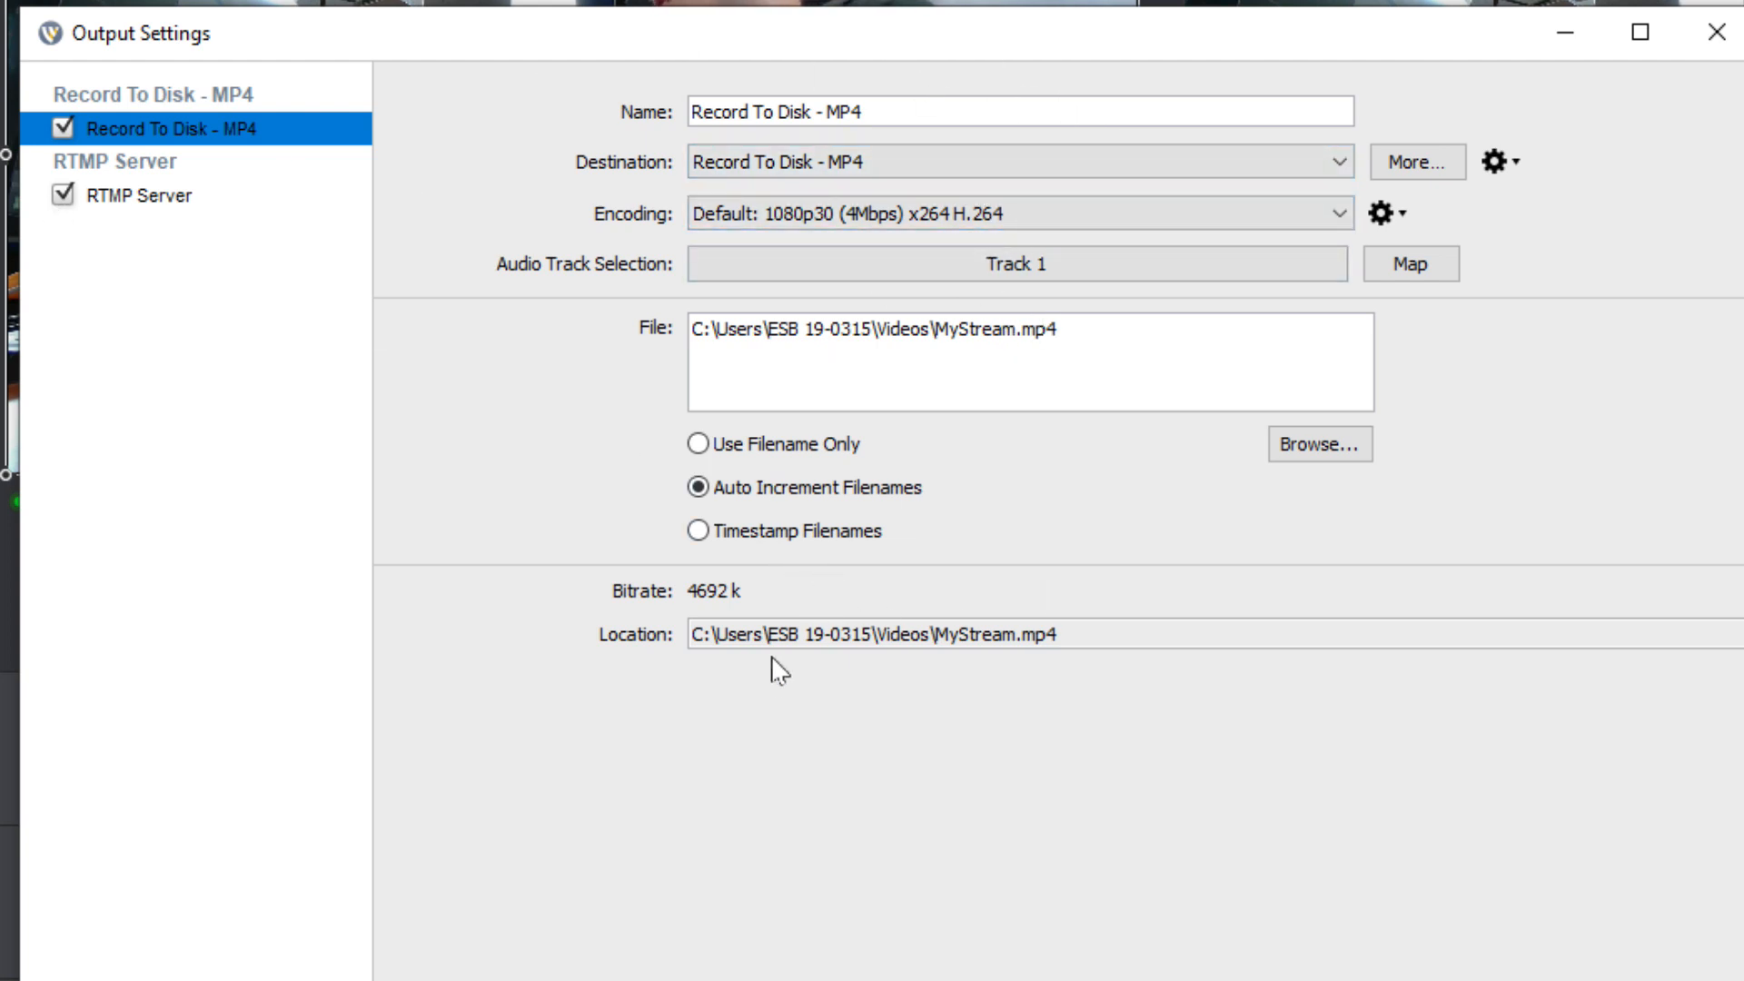
Review the MyStream.mp4 file path and close Output Settings back to the main switcher
{"action": "double_click", "coordinate": [1023, 634]}
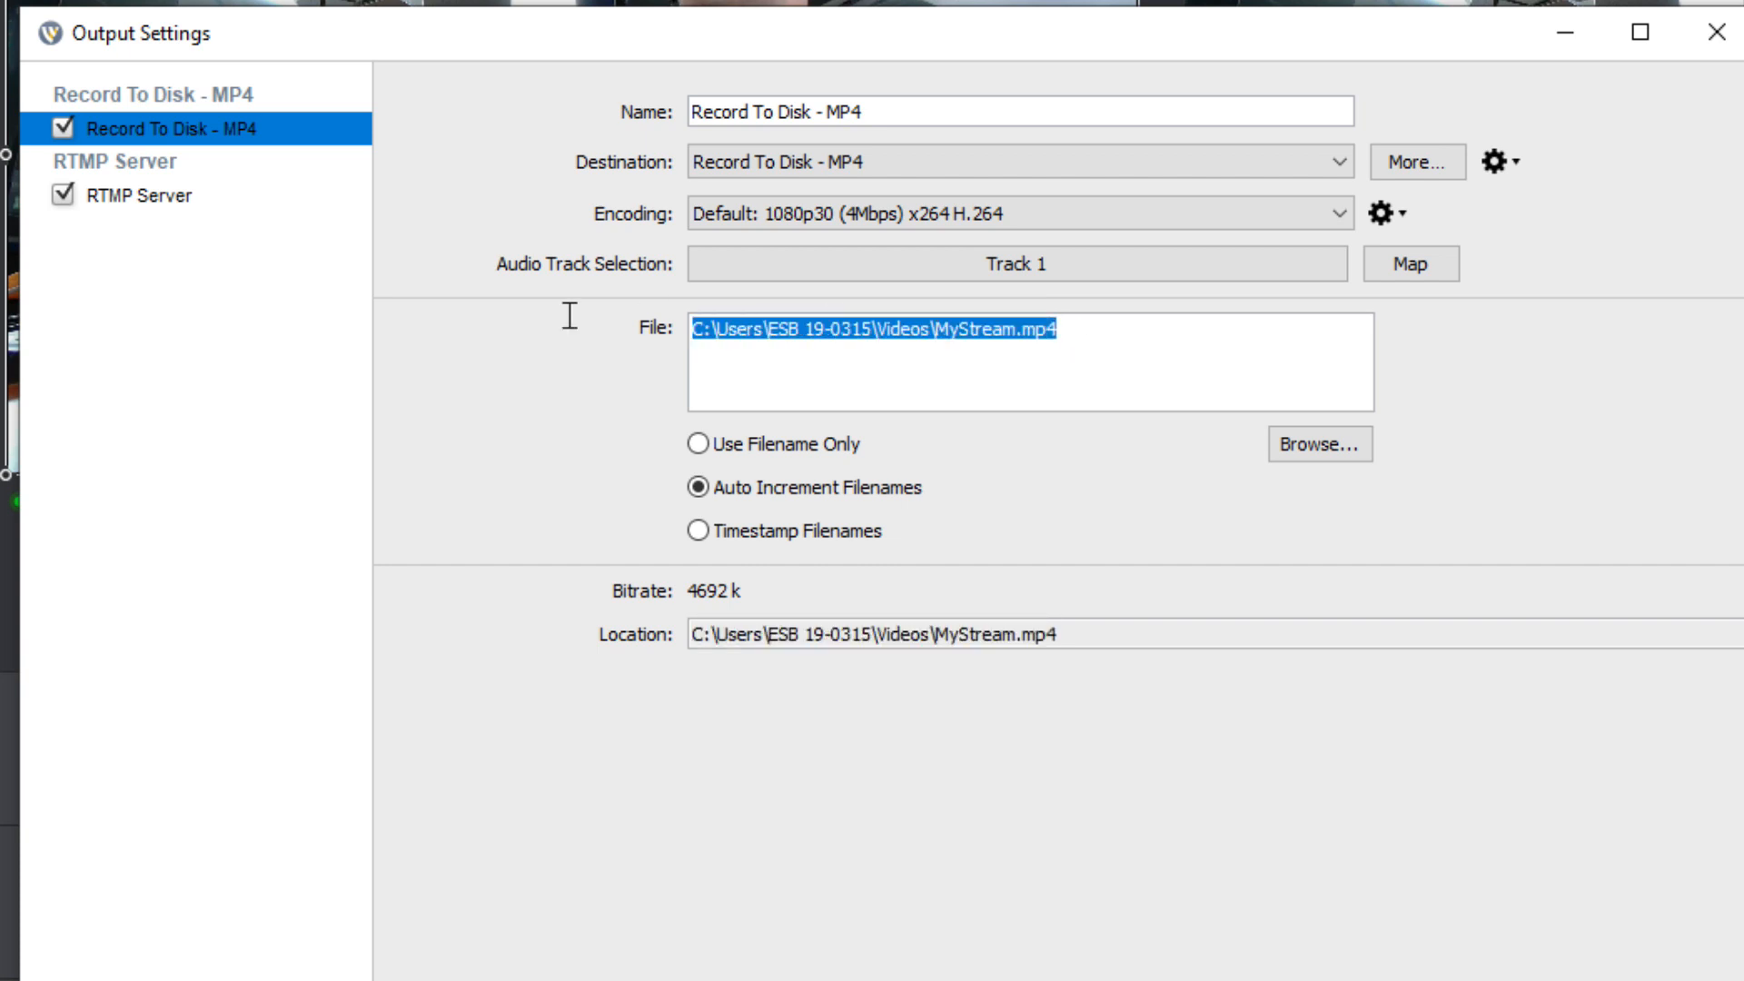
{"action": "left_click", "coordinate": [968, 355]}
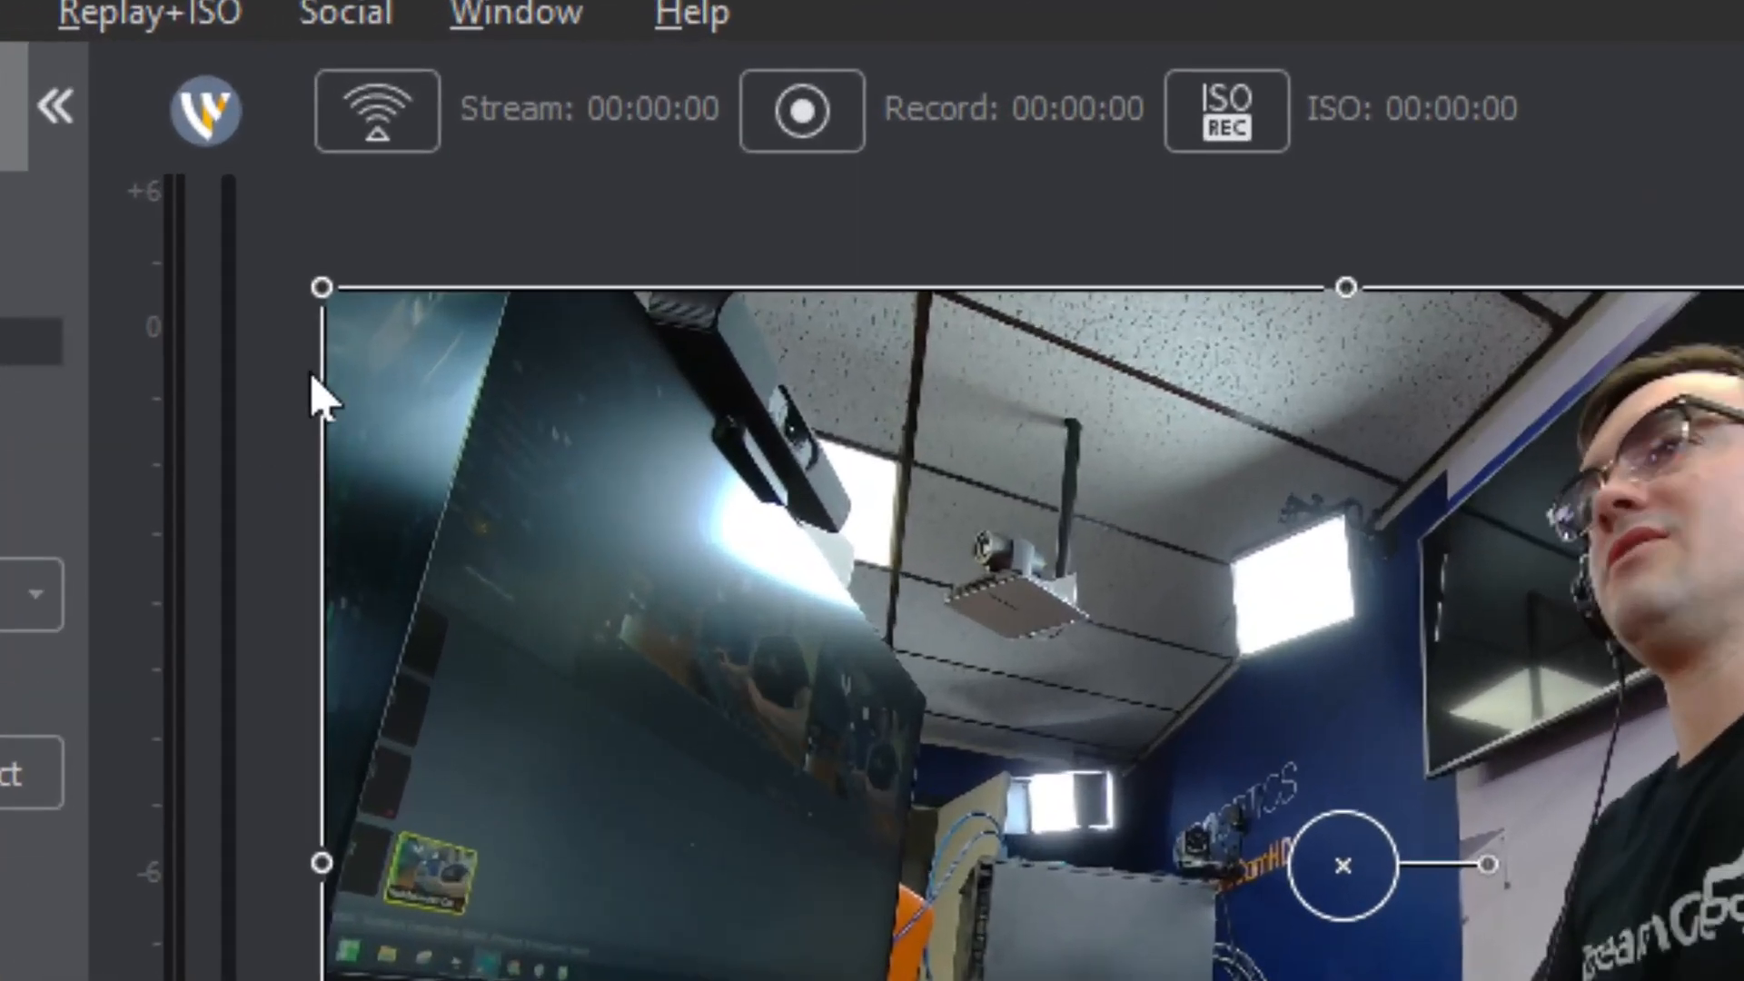
Return to Facebook Live Producer and scroll the Stream Setup page to the server URL and stream key
{"action": "left_click", "coordinate": [375, 111]}
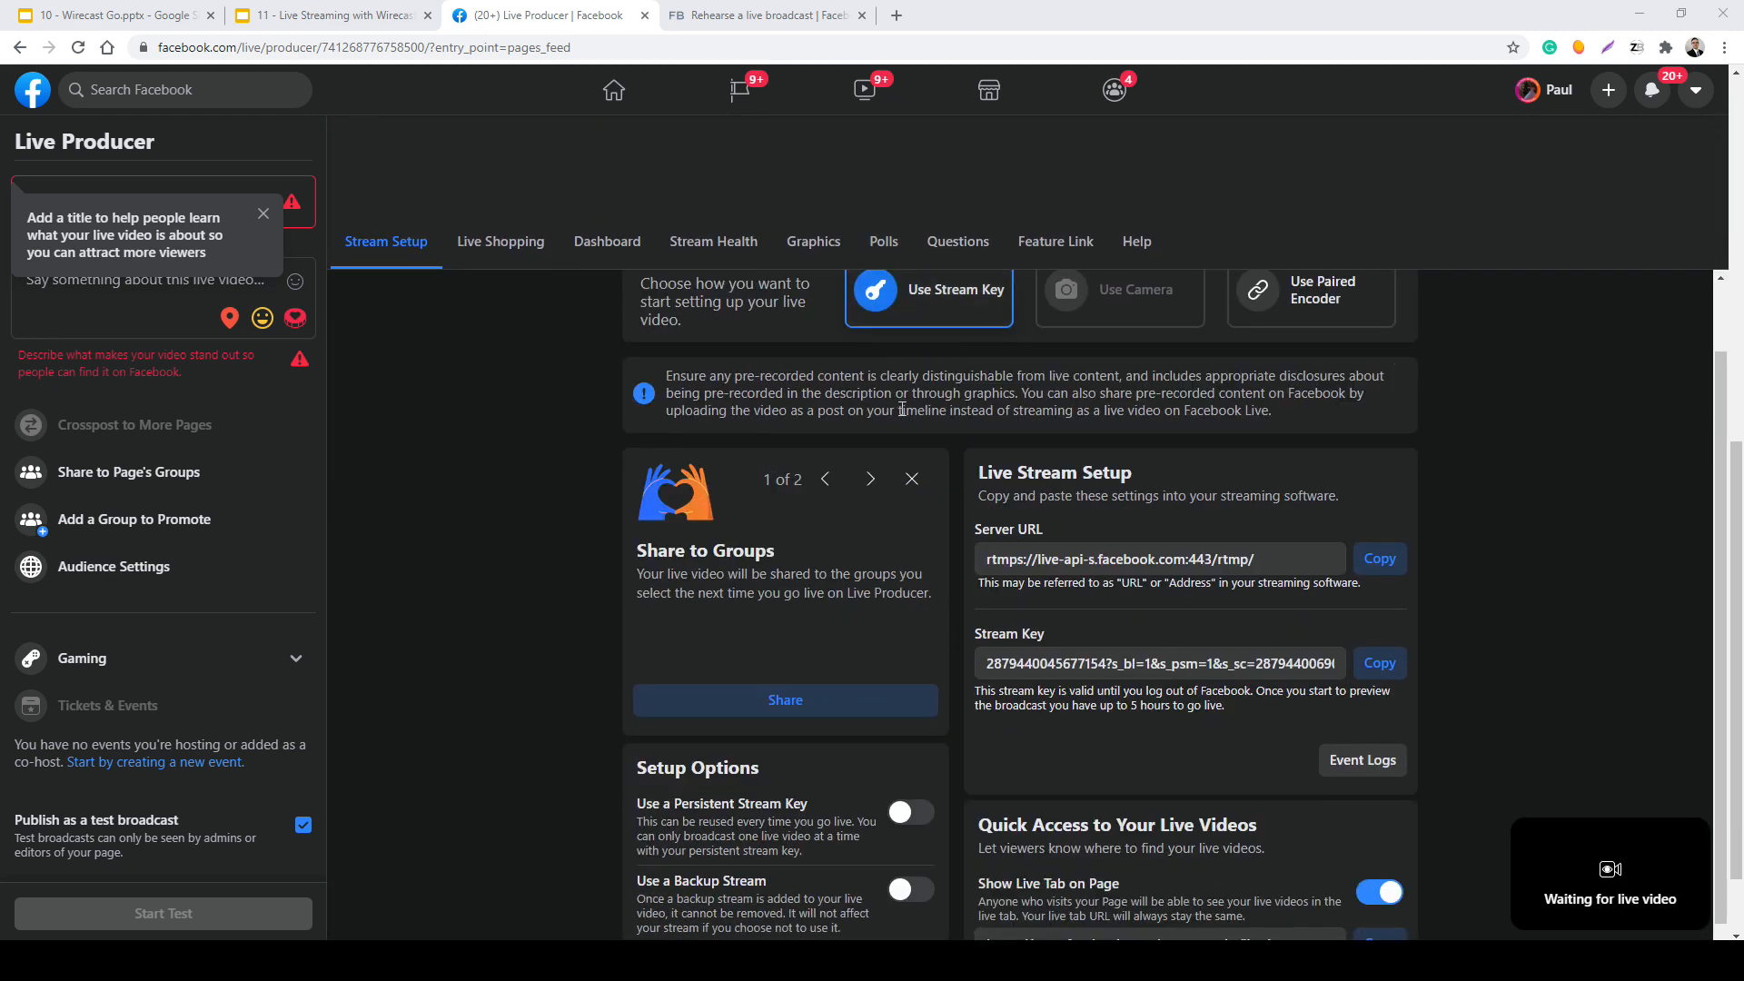
{"action": "scroll", "scroll_direction": "down", "scroll_amount": 3}
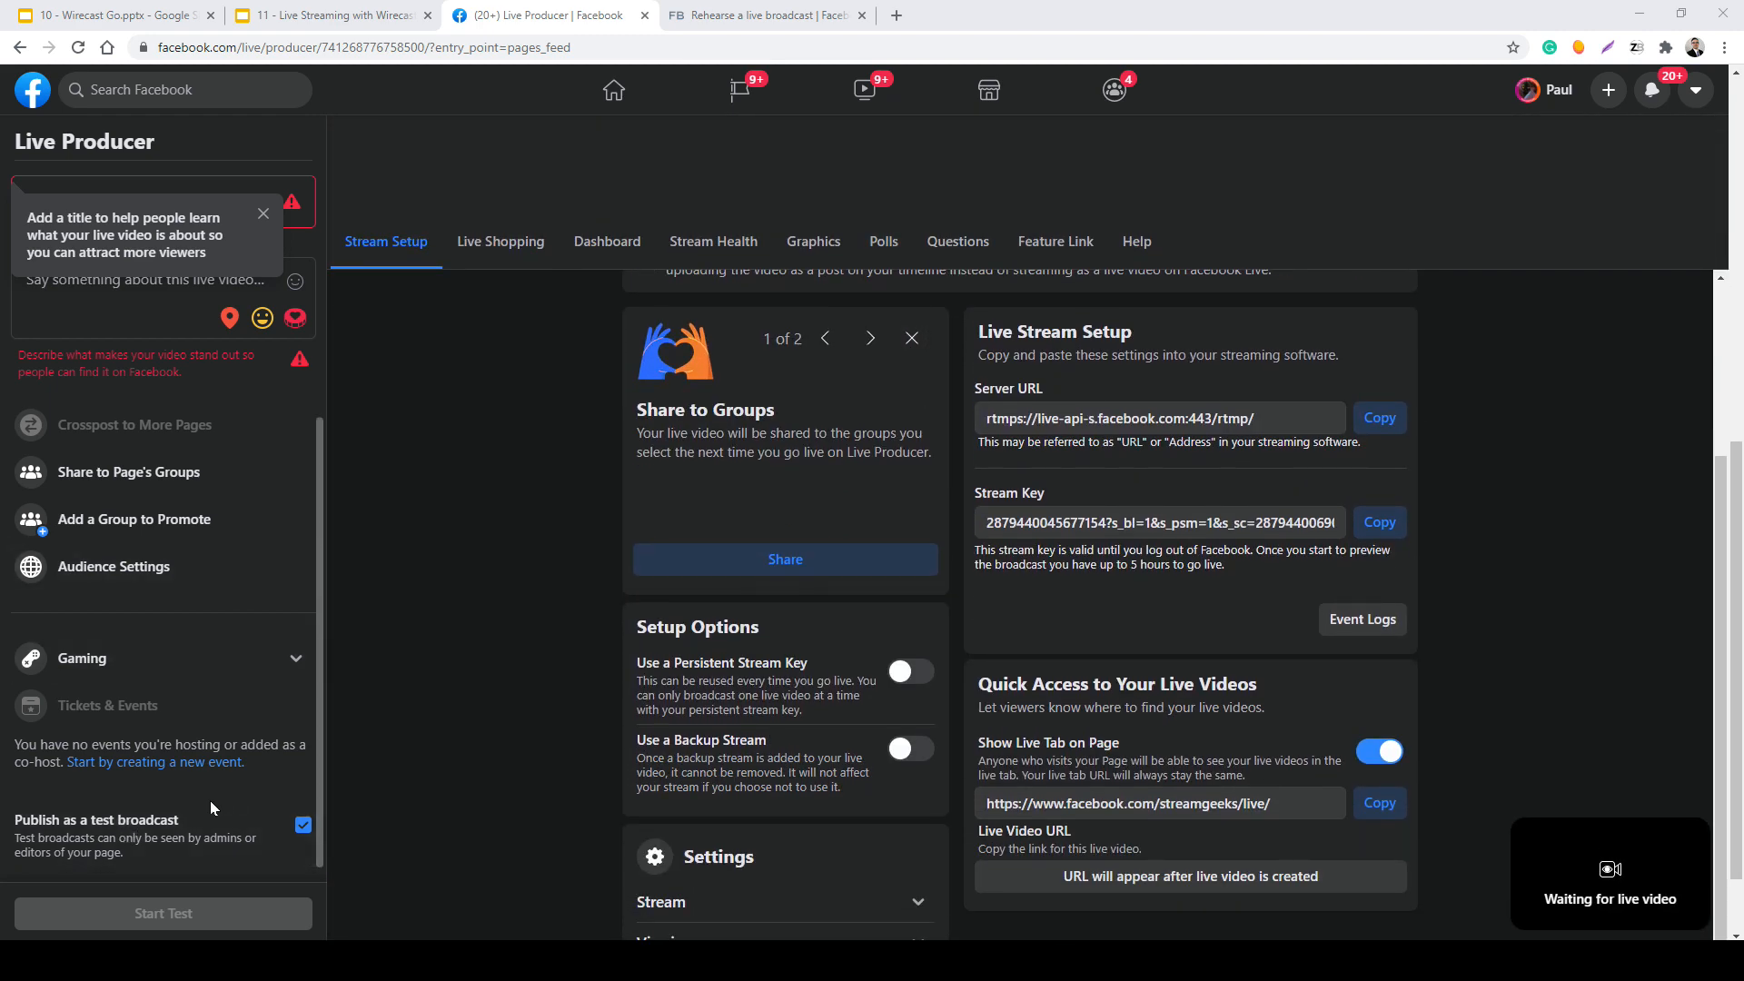